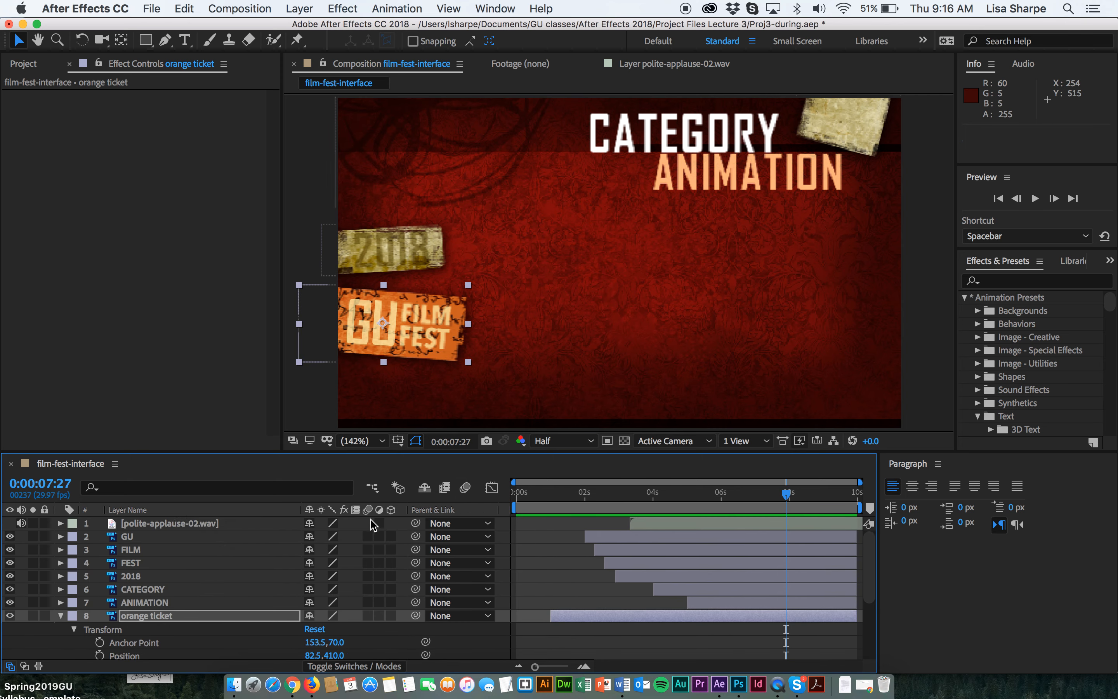
- Delete the polite-applause-02.wav layer and preview the title animation from the start
{"action": "left_click", "coordinate": [169, 523]}
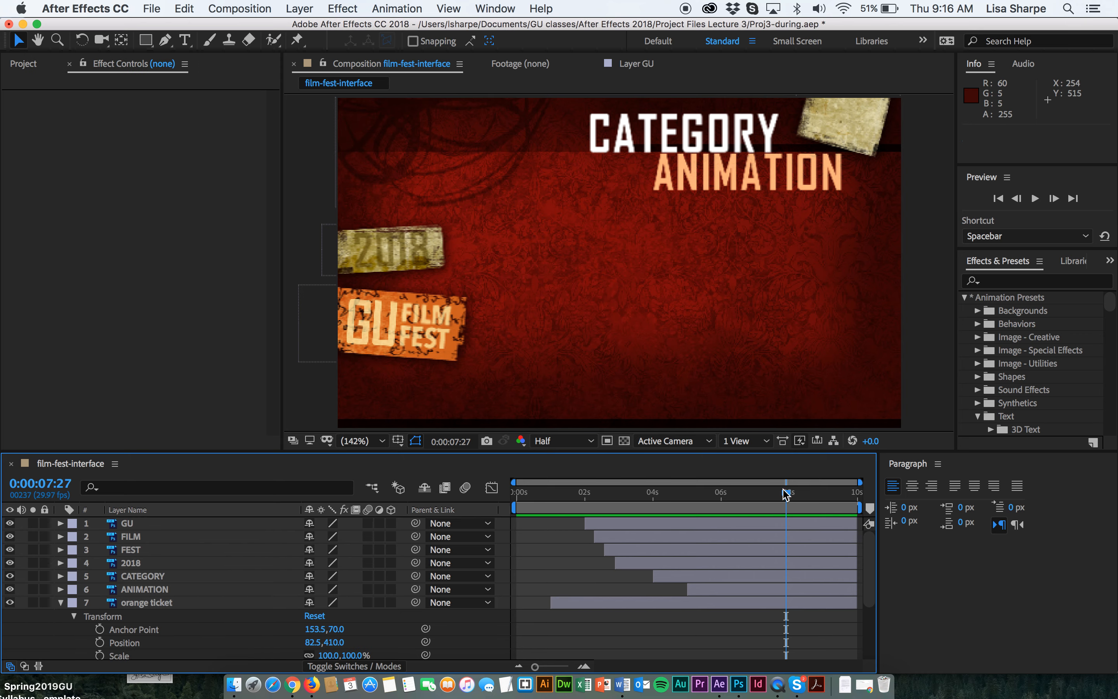
{"action": "left_click", "coordinate": [515, 492]}
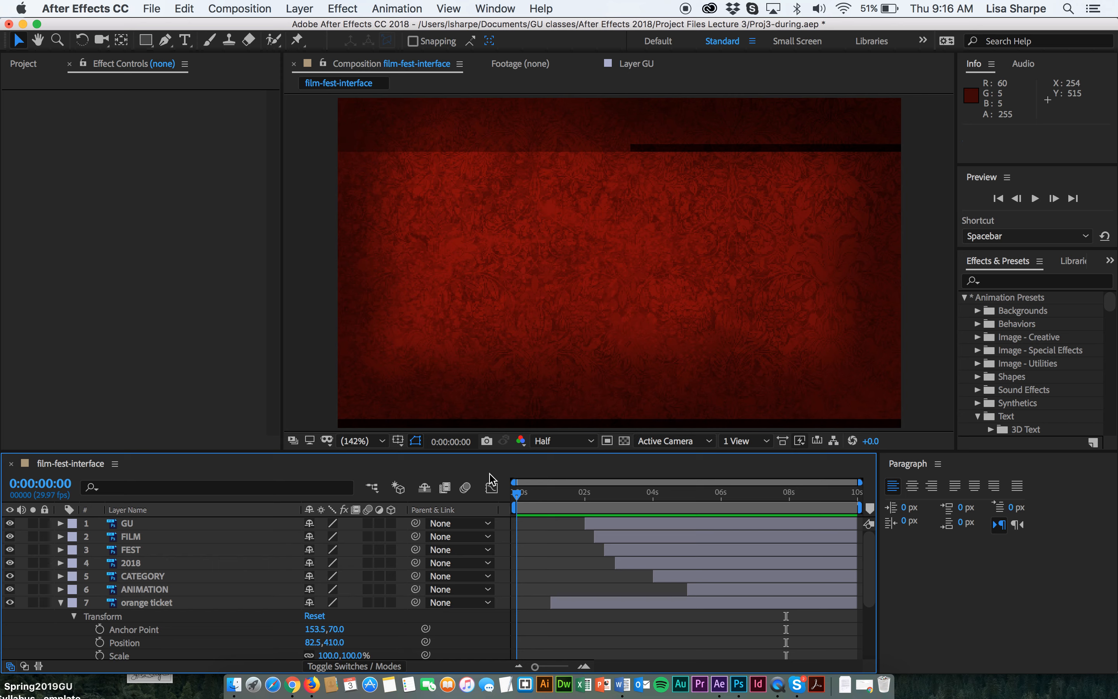
{"action": "key", "text": "space"}
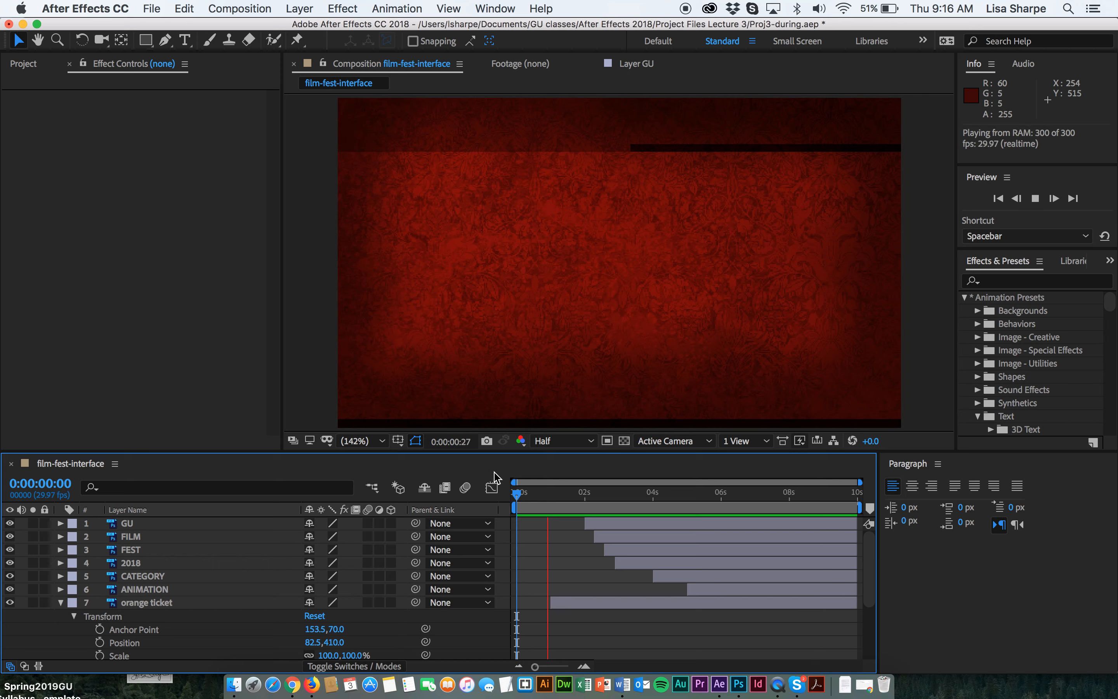
{"action": "left_click", "coordinate": [610, 521]}
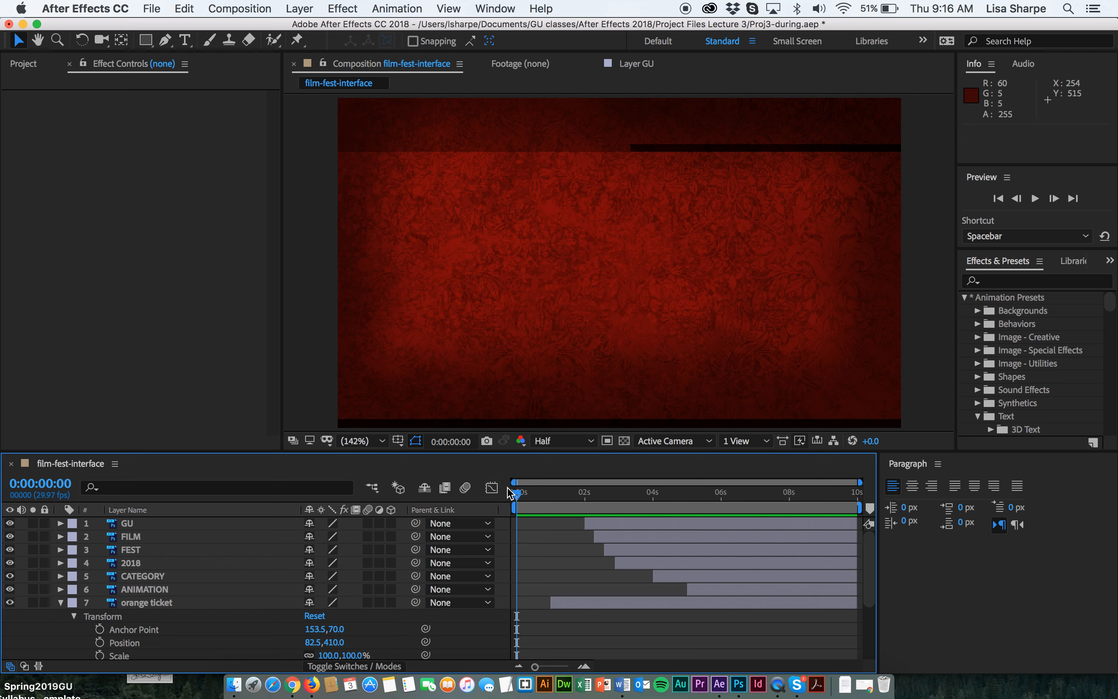
{"action": "mouse_move", "coordinate": [517, 494]}
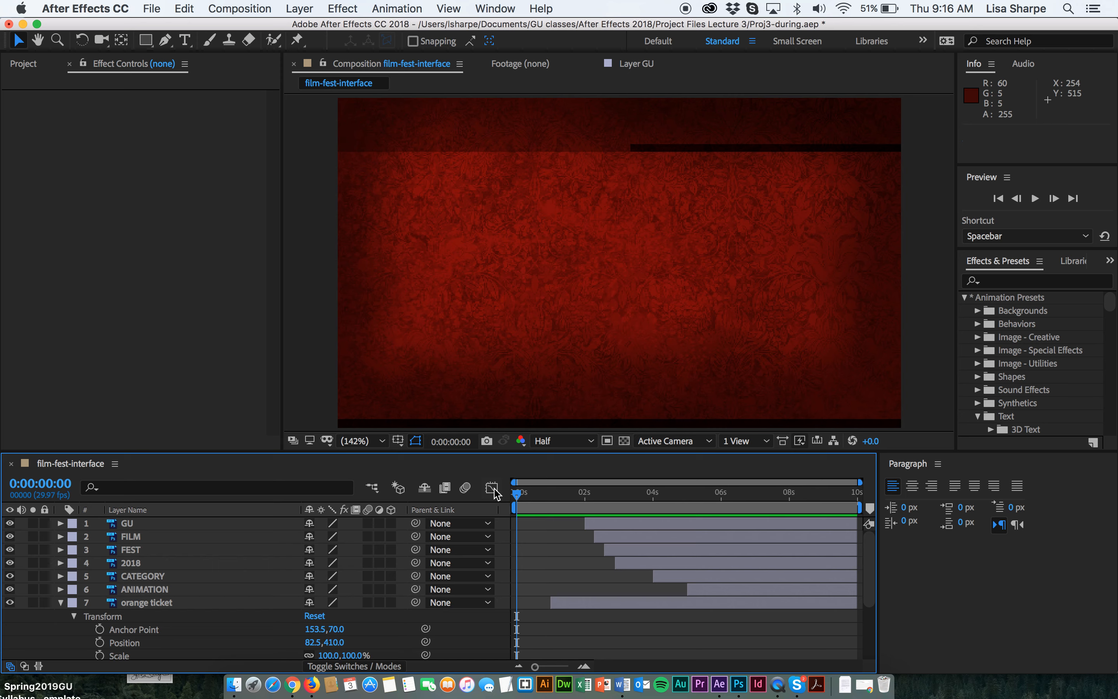
{"action": "mouse_move", "coordinate": [494, 493]}
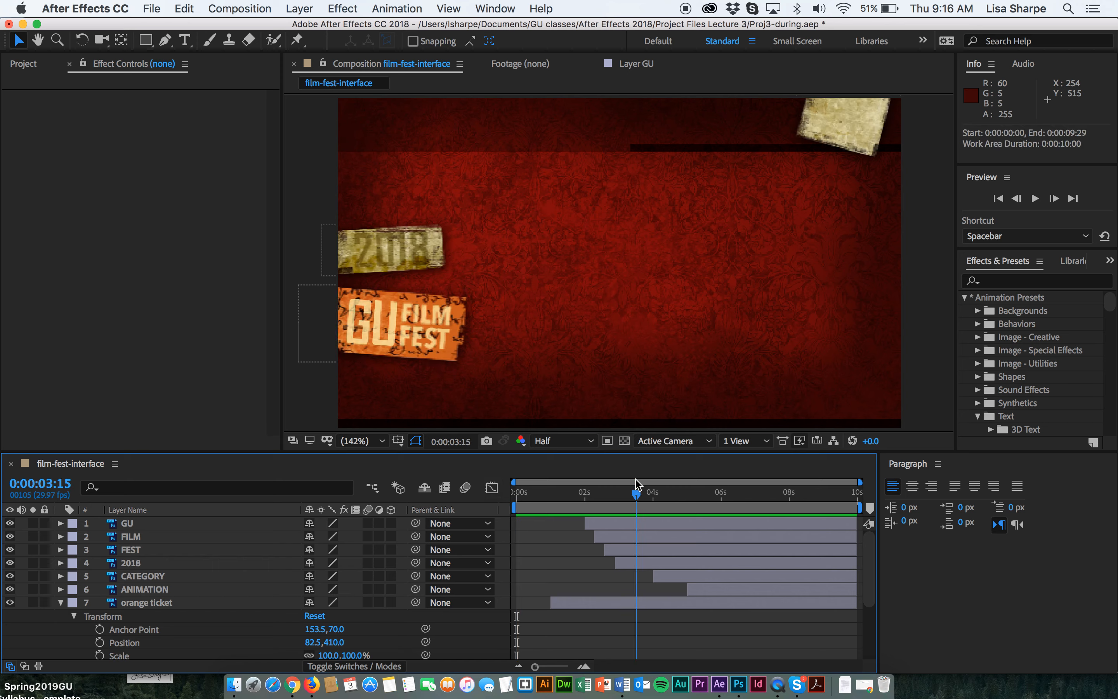
- End the work area at 8 seconds, trim the comp to it and save the project
{"action": "left_click_drag", "start_coordinate": [637, 493], "coordinate": [791, 492]}
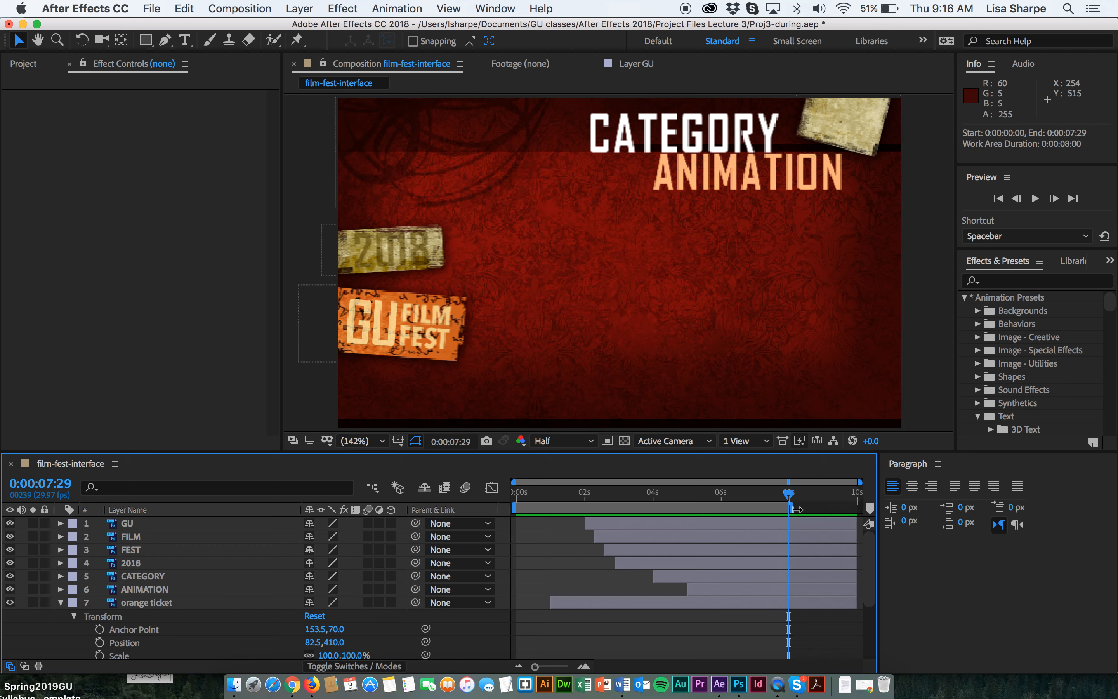
{"action": "mouse_move", "coordinate": [796, 510]}
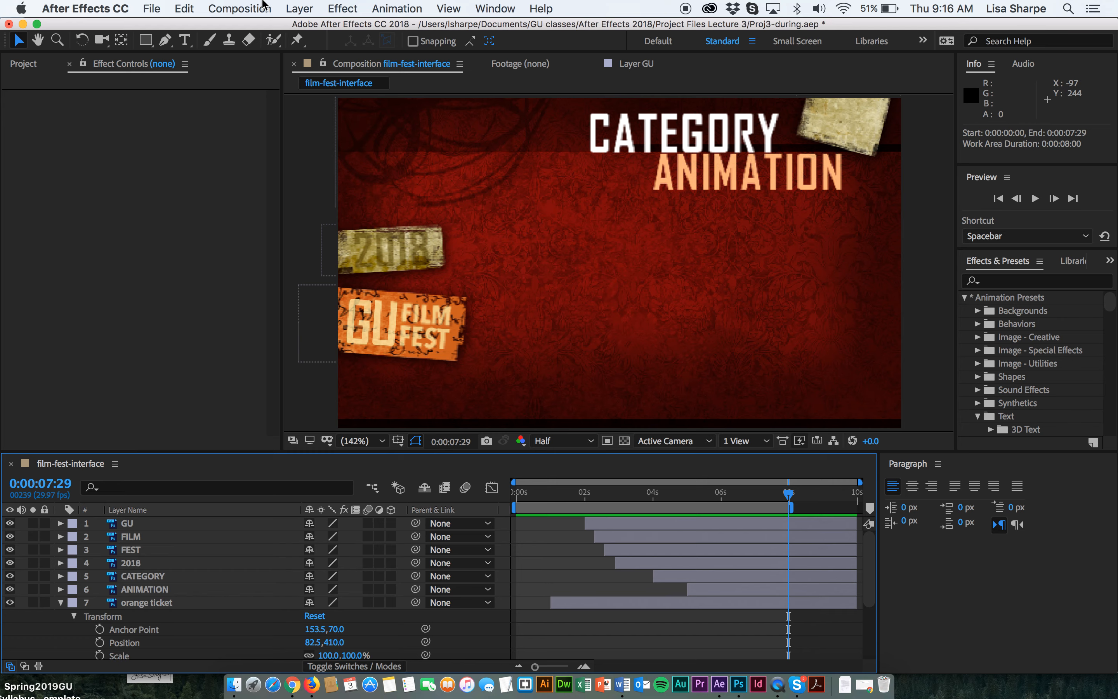
{"action": "left_click", "coordinate": [240, 8]}
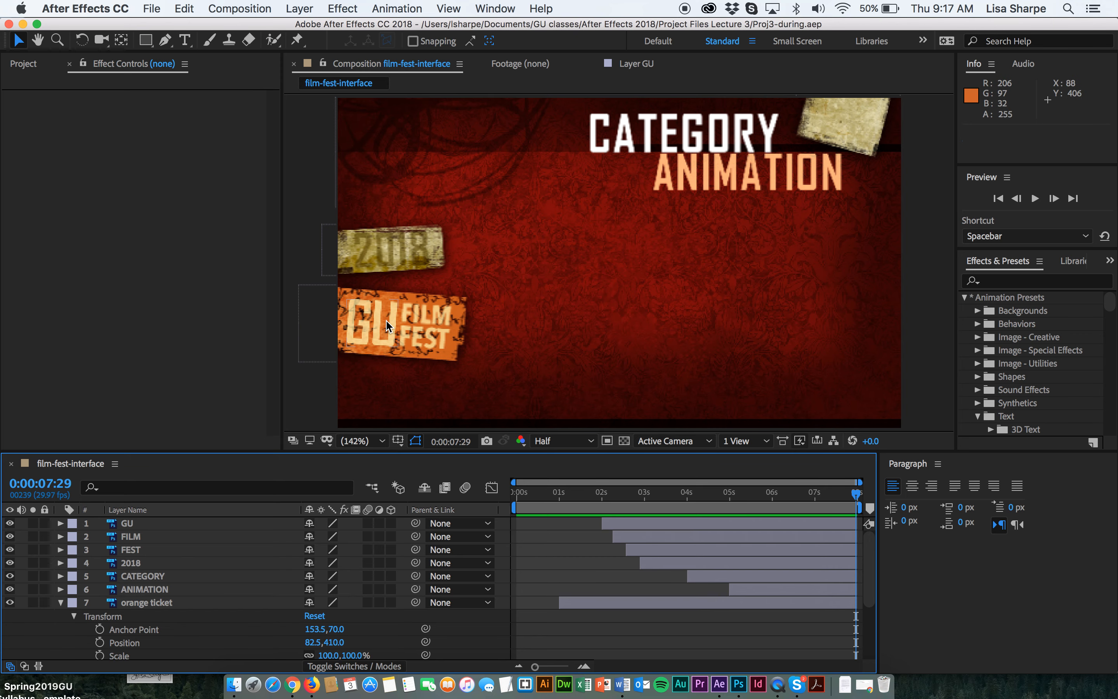
{"action": "left_click", "coordinate": [596, 493]}
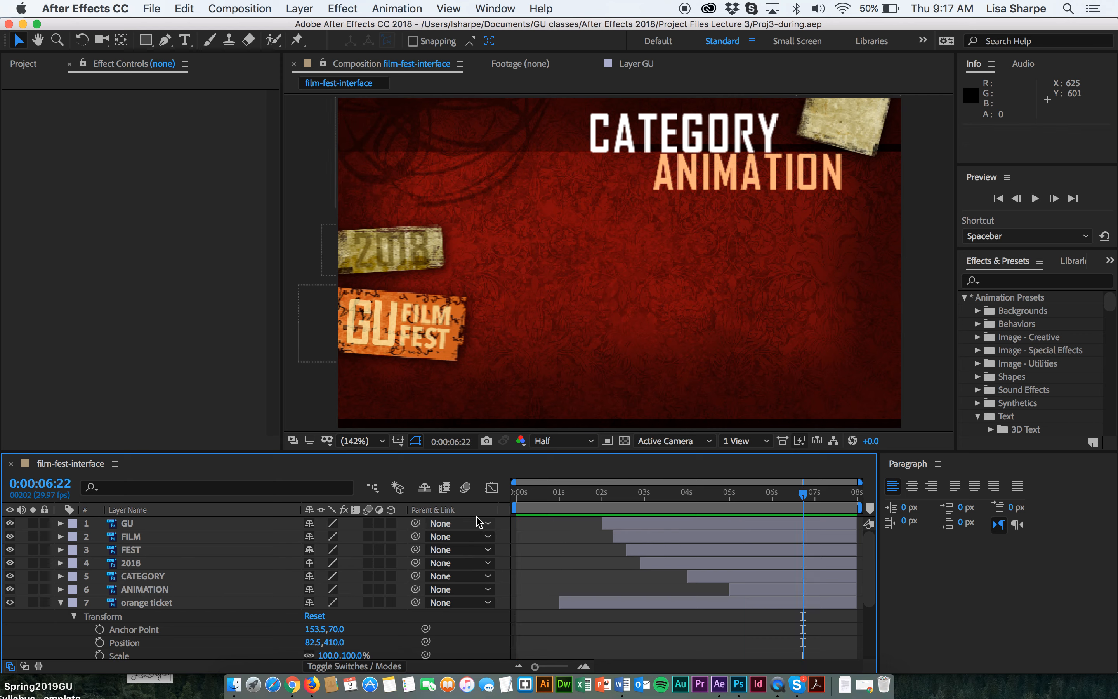
- Check the orange ticket's opacity keyframes and start the left top ticket layer at 1:07
{"action": "left_click", "coordinate": [517, 493]}
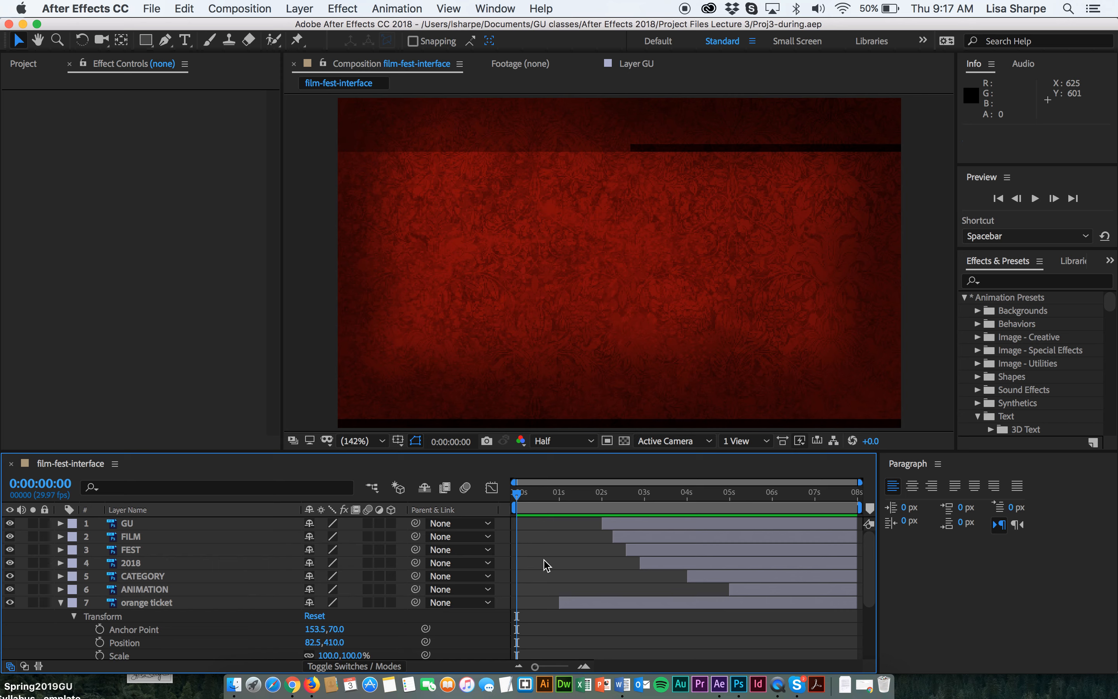
{"action": "left_click", "coordinate": [146, 602]}
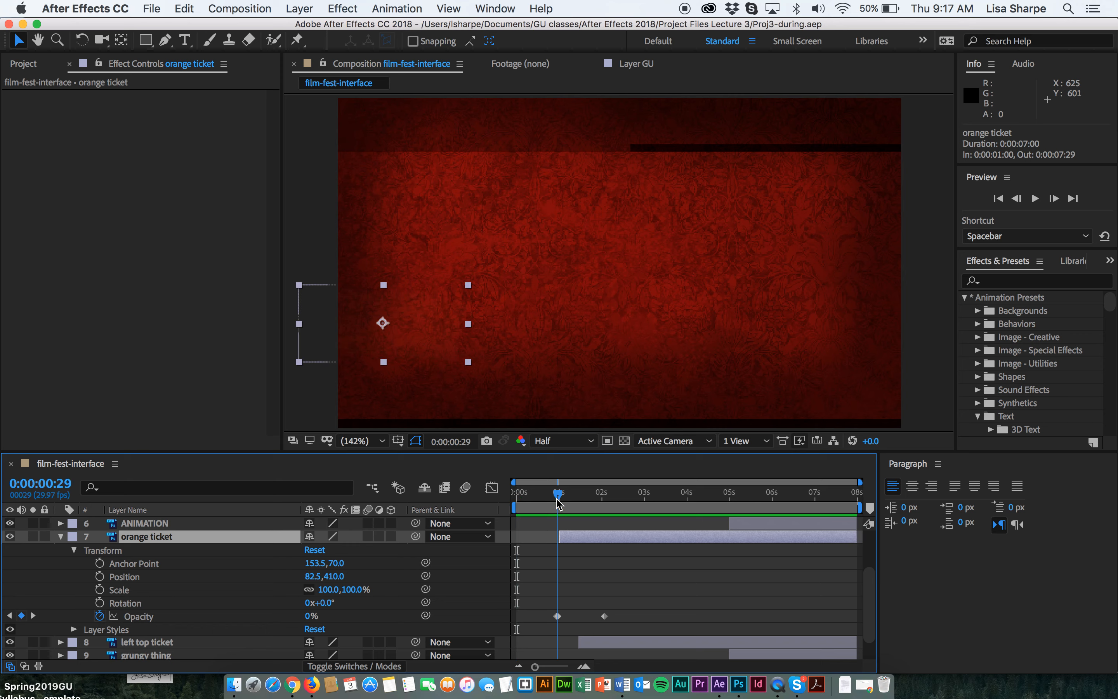
{"action": "left_click_drag", "start_coordinate": [559, 494], "coordinate": [558, 494]}
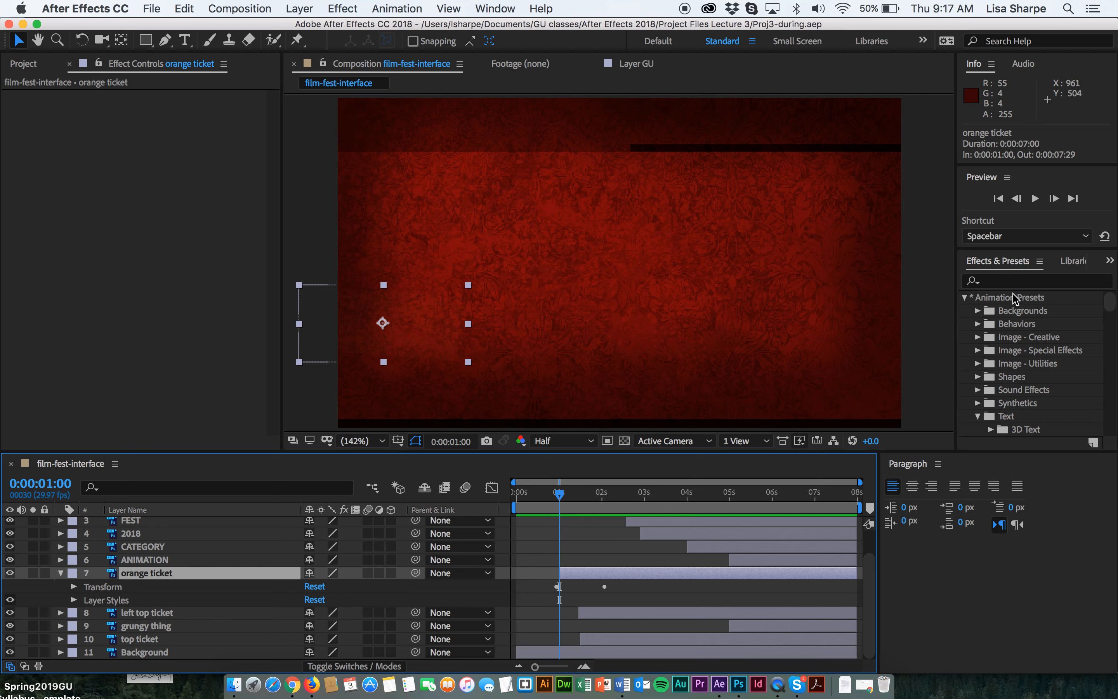
{"action": "mouse_move", "coordinate": [1017, 336]}
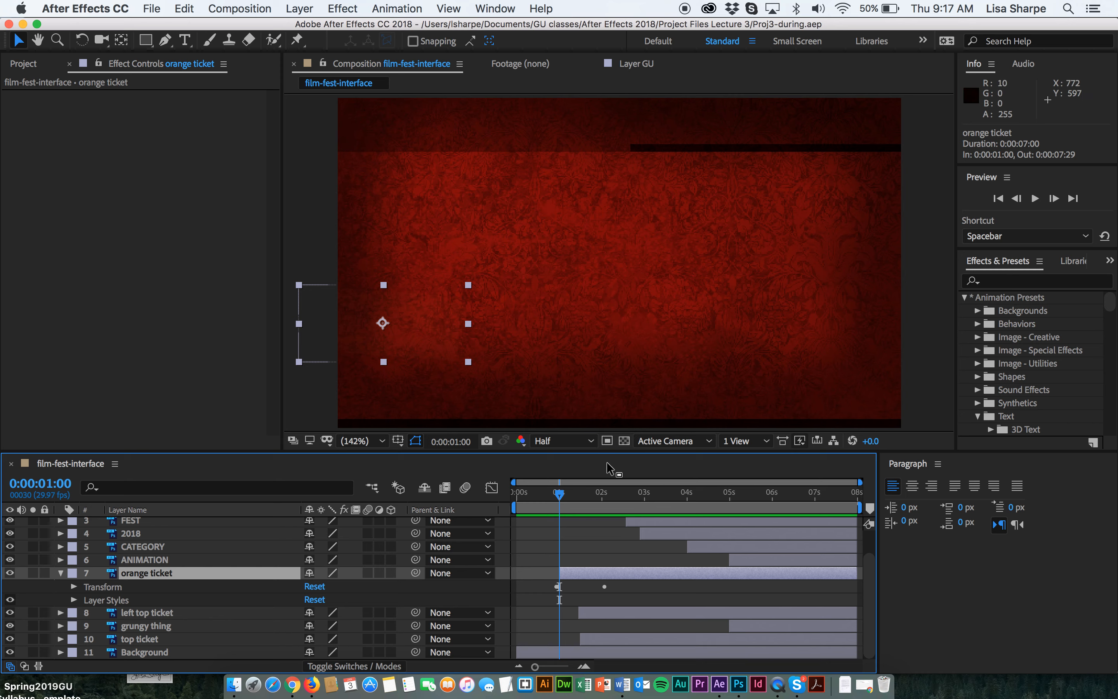
{"action": "mouse_move", "coordinate": [177, 570]}
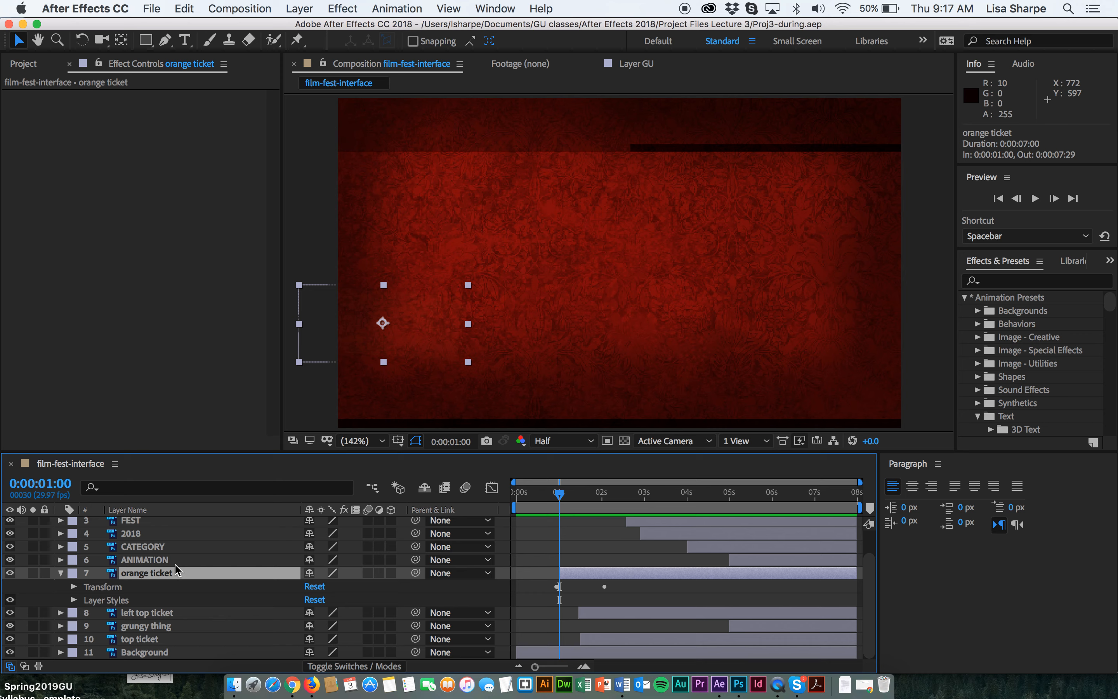
{"action": "mouse_move", "coordinate": [115, 604]}
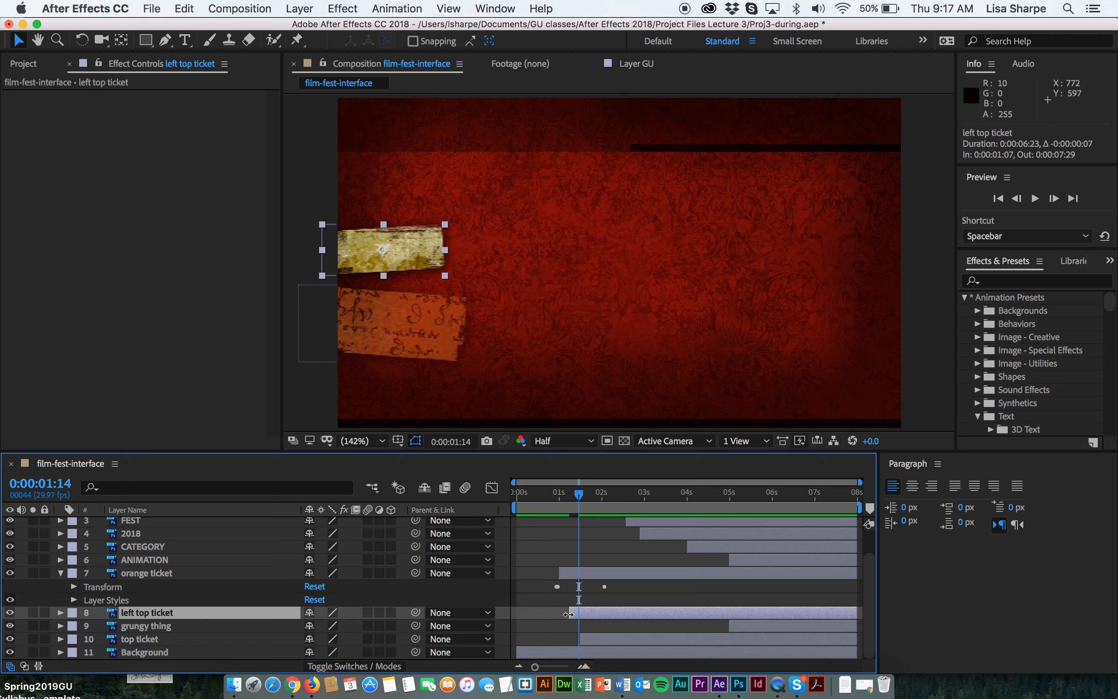
- Undo the timing change and keyframe left top ticket's Opacity from 0% at 1:14 to 100% near 2:06
{"action": "left_click", "coordinate": [61, 612]}
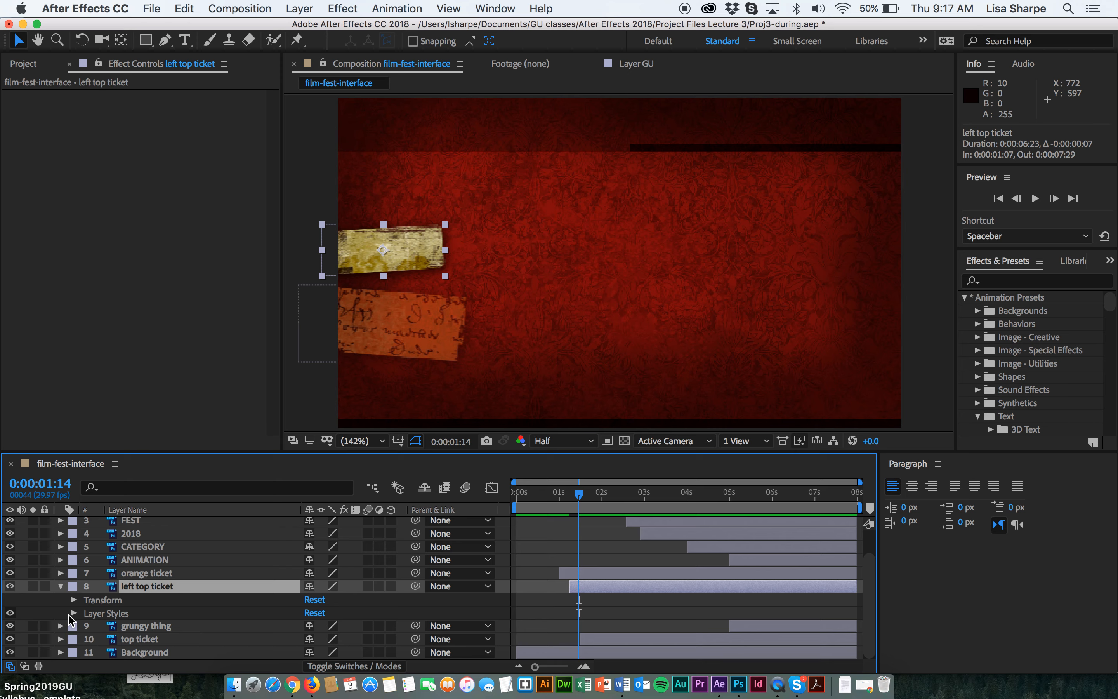
{"action": "left_click", "coordinate": [74, 599]}
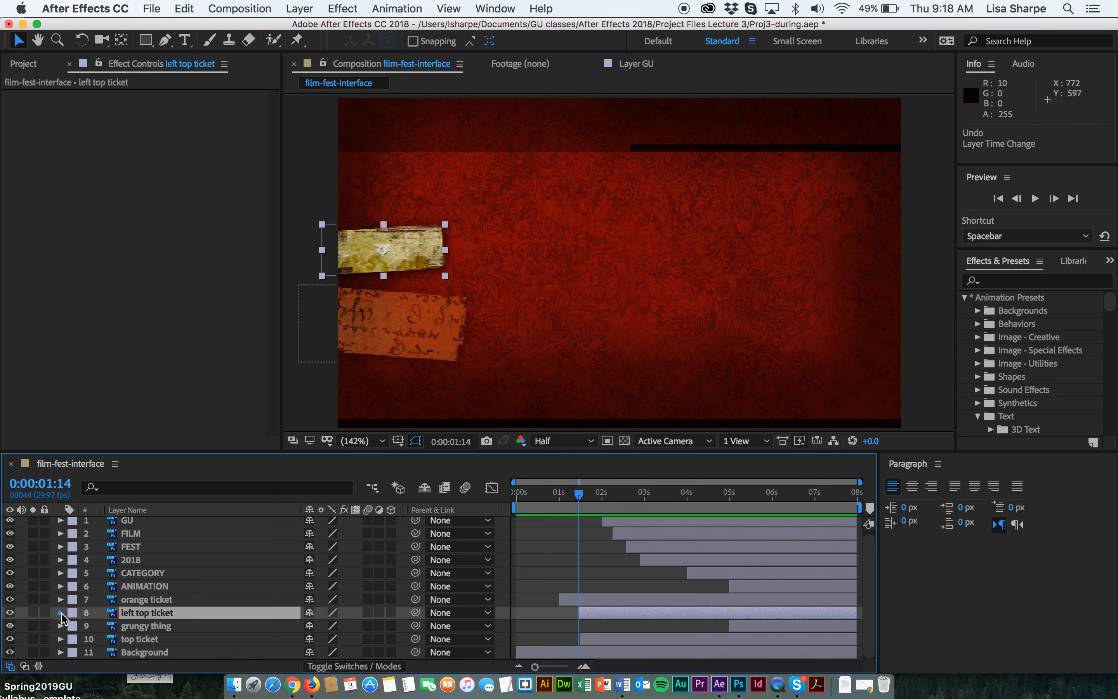
{"action": "left_click", "coordinate": [61, 612]}
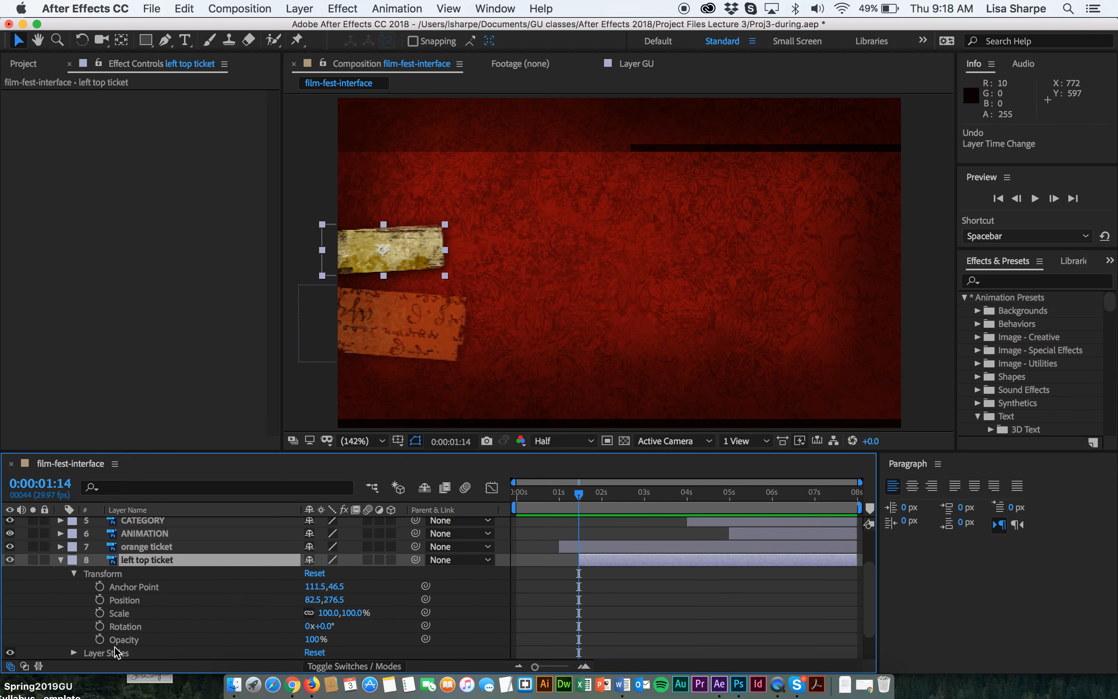
{"action": "left_click", "coordinate": [100, 639]}
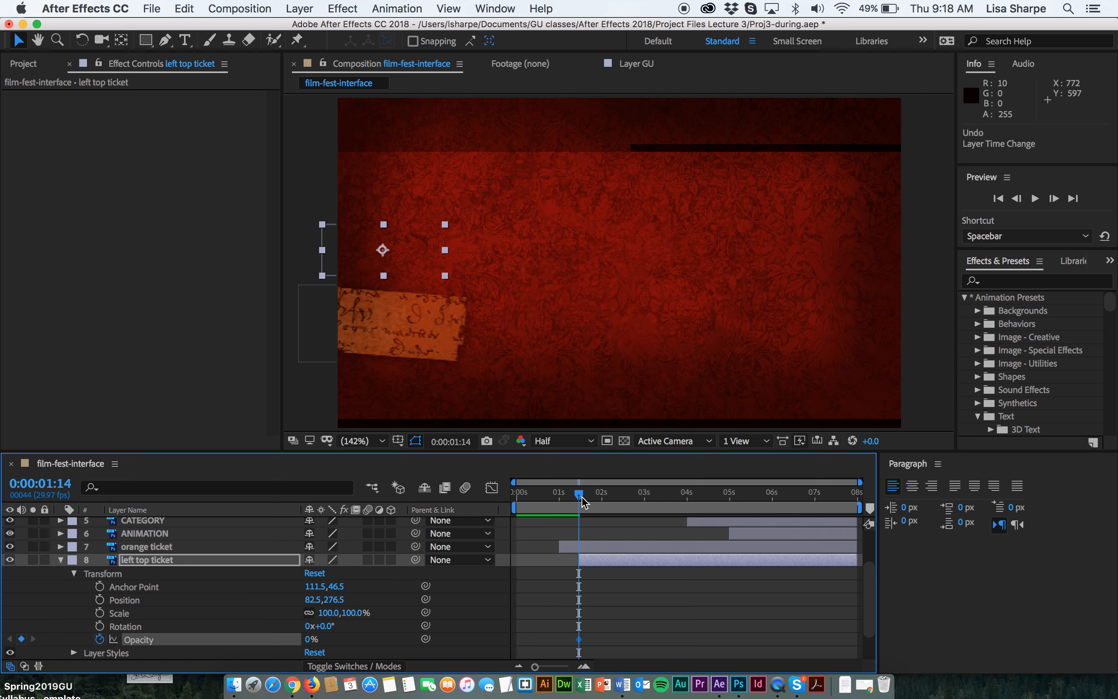
{"action": "left_click_drag", "start_coordinate": [578, 493], "coordinate": [595, 493]}
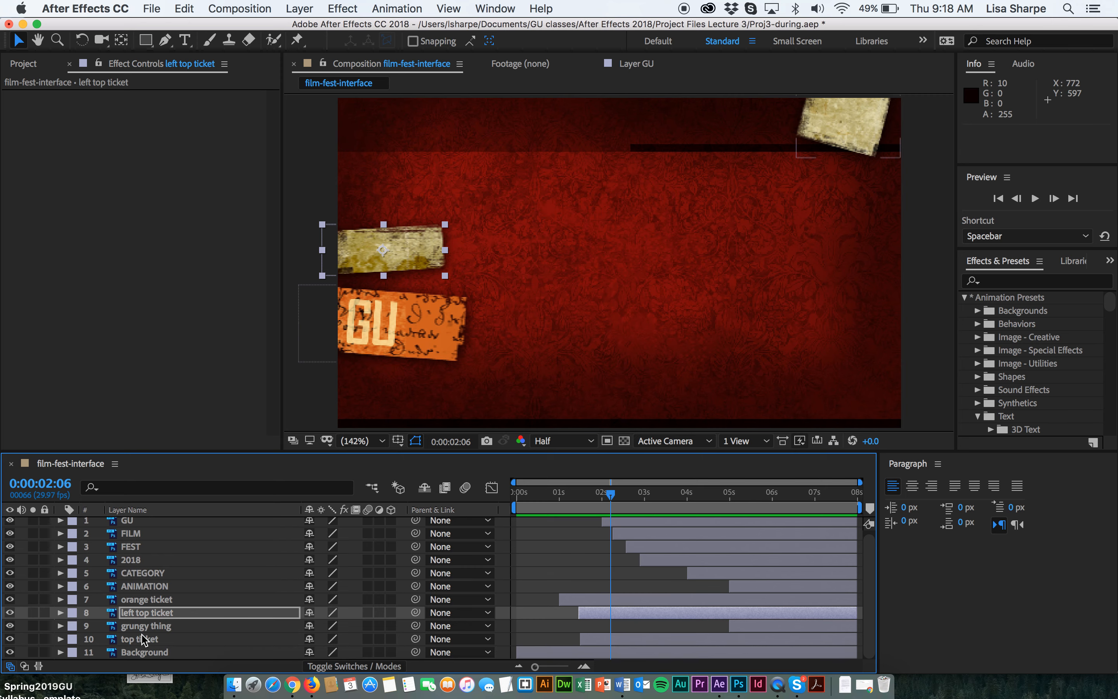
{"action": "mouse_move", "coordinate": [146, 647]}
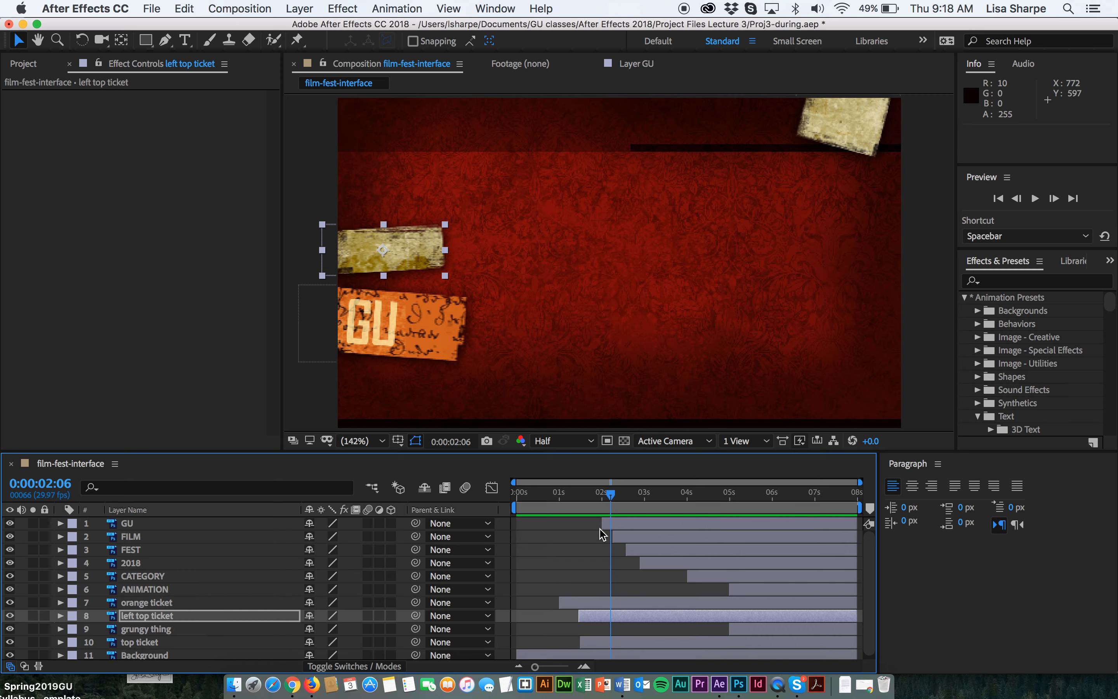
{"action": "mouse_move", "coordinate": [110, 520]}
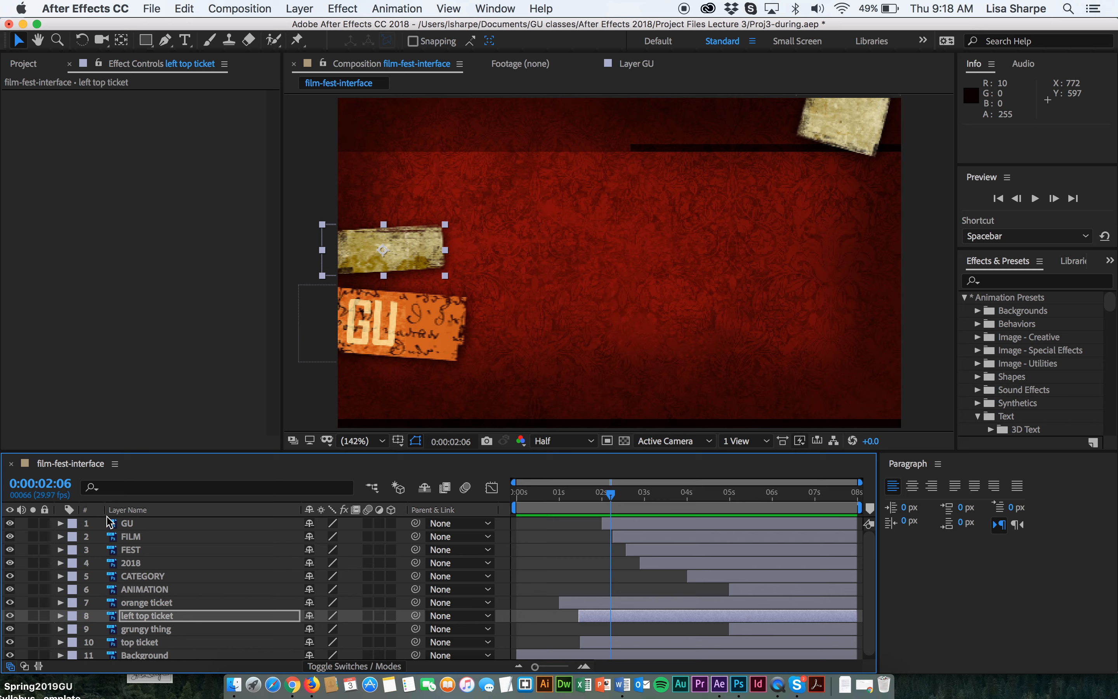
- Keyframe the GU text's Opacity from 0% to 100% around 2:00–2:06
{"action": "left_click", "coordinate": [61, 523]}
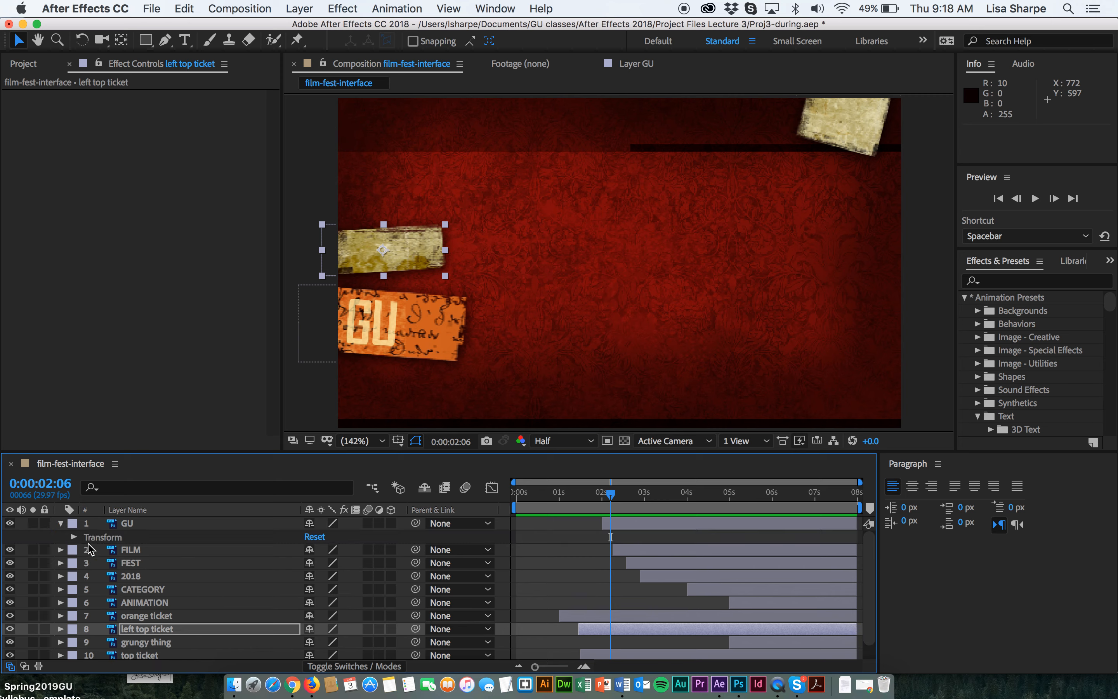
{"action": "left_click", "coordinate": [75, 537]}
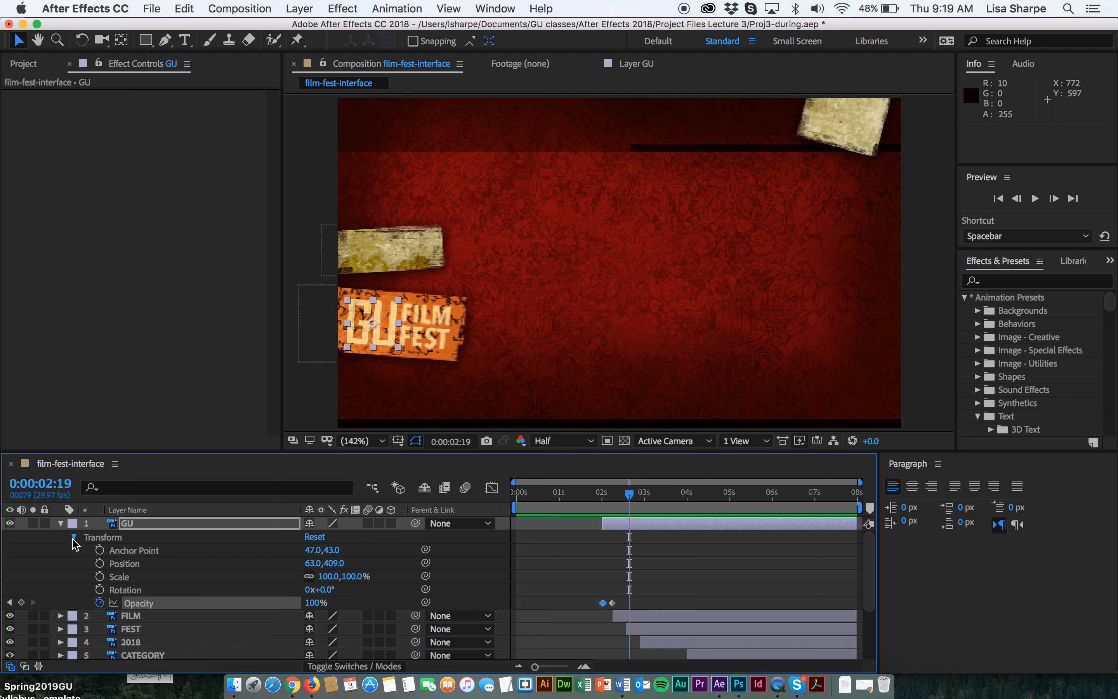
{"action": "left_click", "coordinate": [74, 537]}
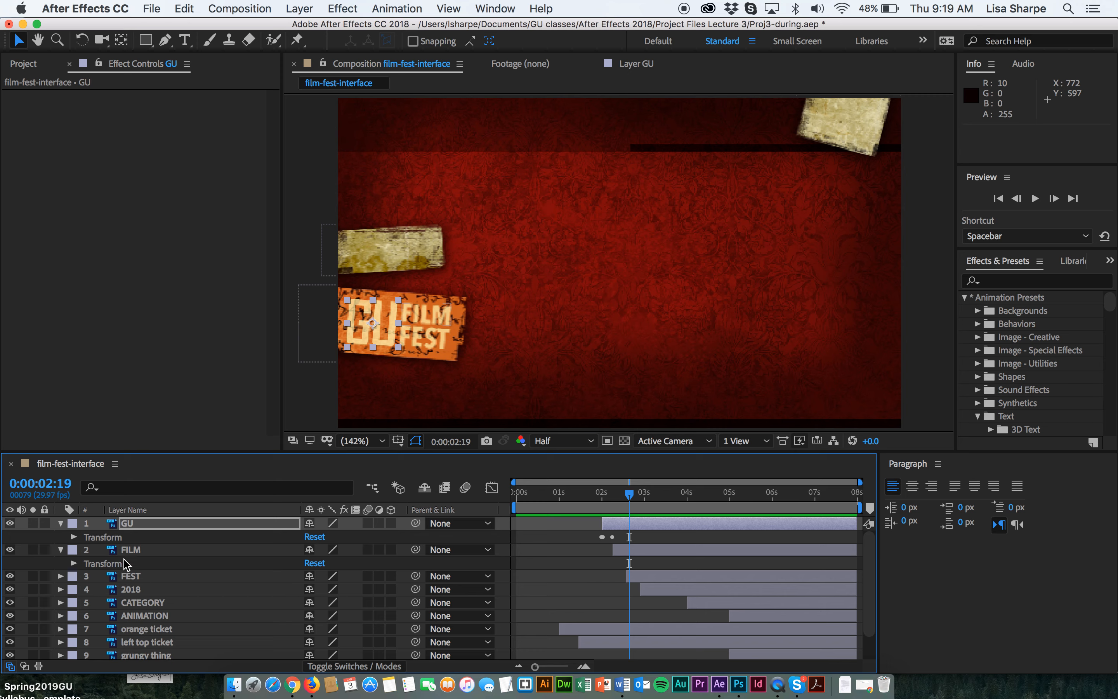
- Keyframe the FILM text's Opacity from 0% to 100% around 2:17–2:24 and return to the start
{"action": "left_click", "coordinate": [130, 549]}
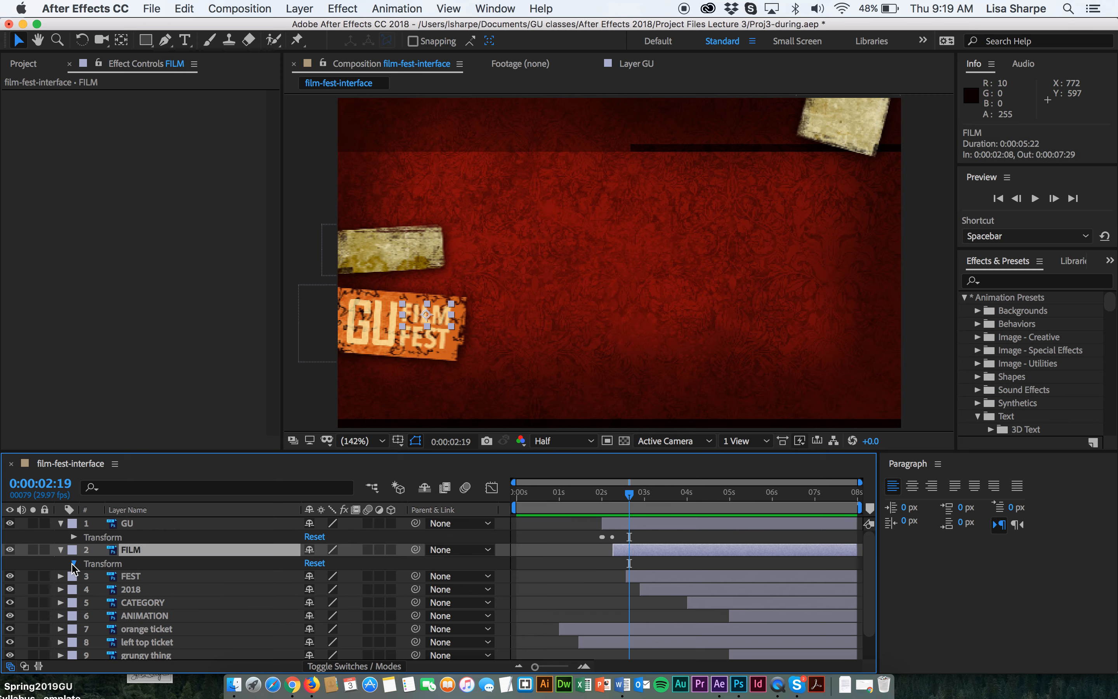
{"action": "left_click", "coordinate": [73, 564]}
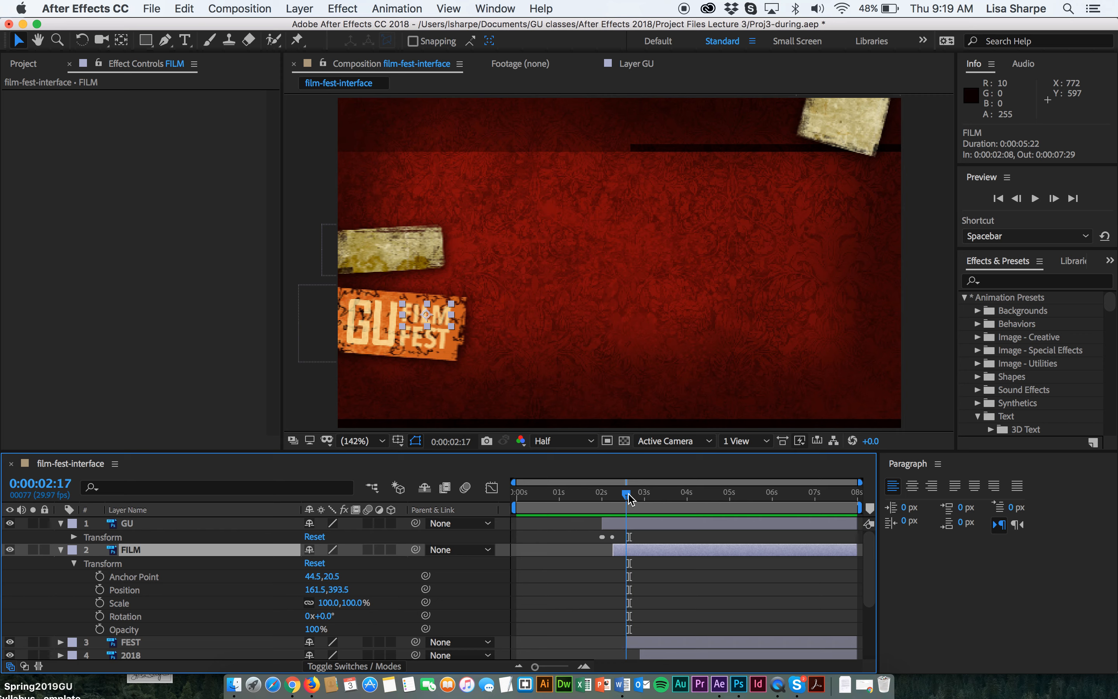
{"action": "left_click", "coordinate": [101, 629]}
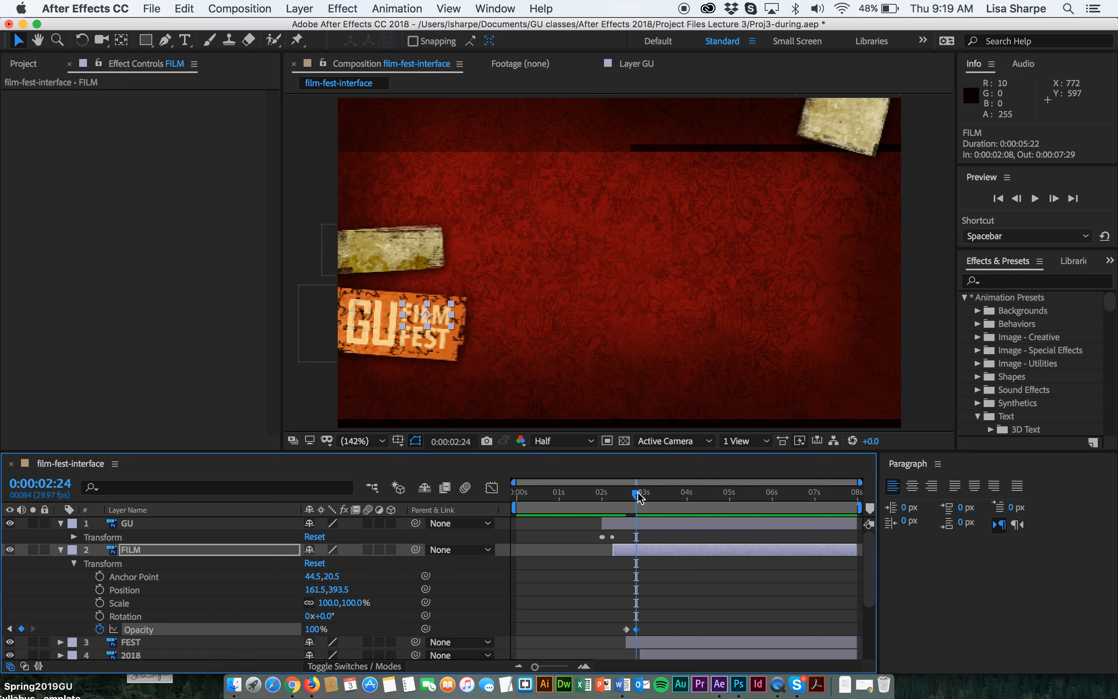
{"action": "key", "text": "Space"}
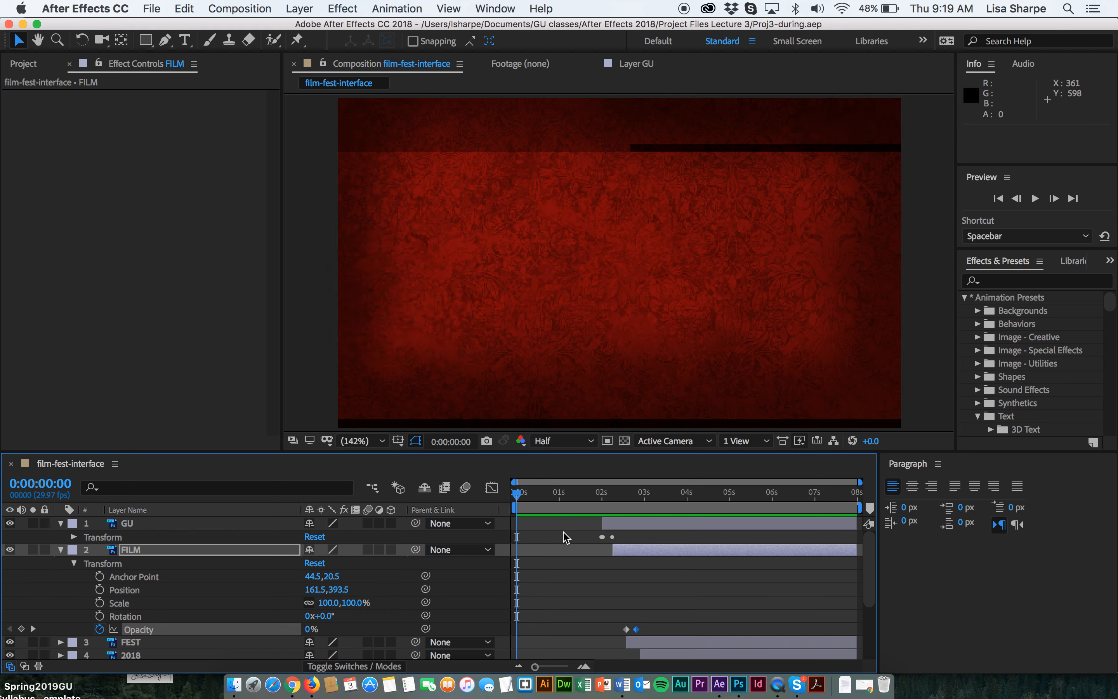
{"action": "mouse_move", "coordinate": [605, 544]}
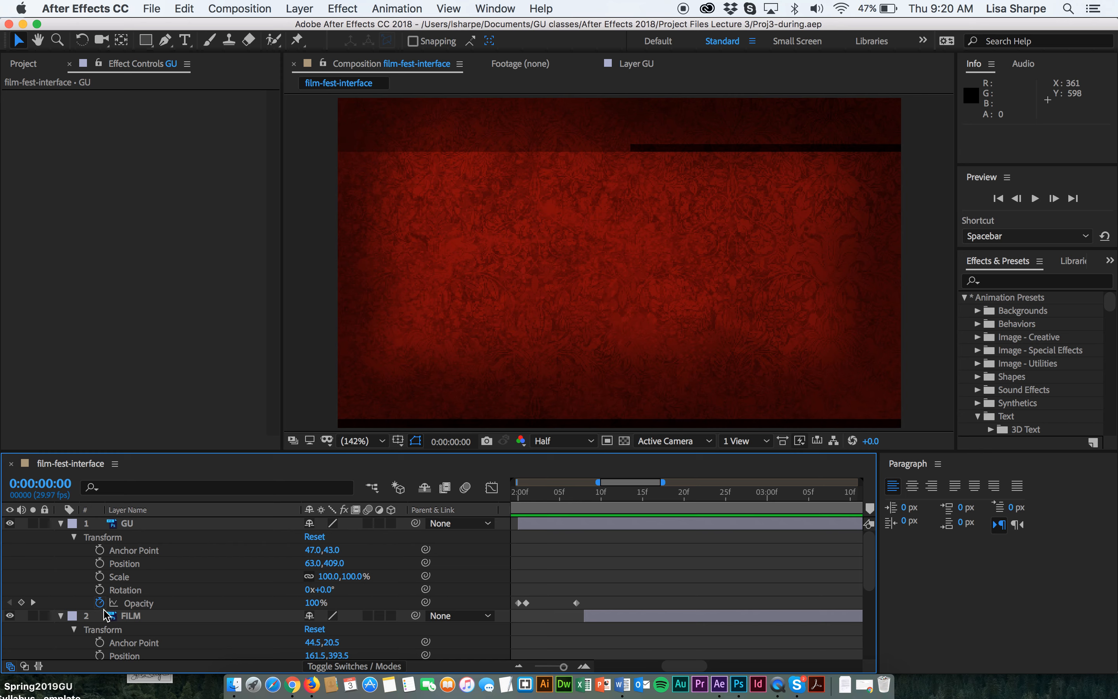
{"action": "mouse_move", "coordinate": [557, 495]}
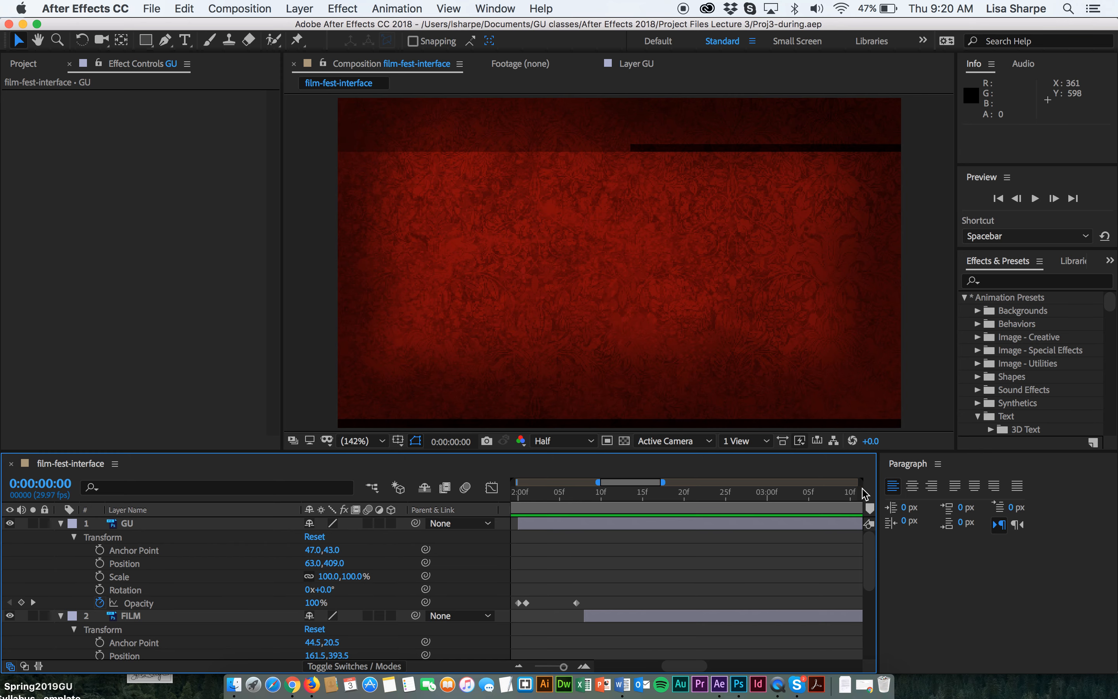
{"action": "mouse_move", "coordinate": [638, 492]}
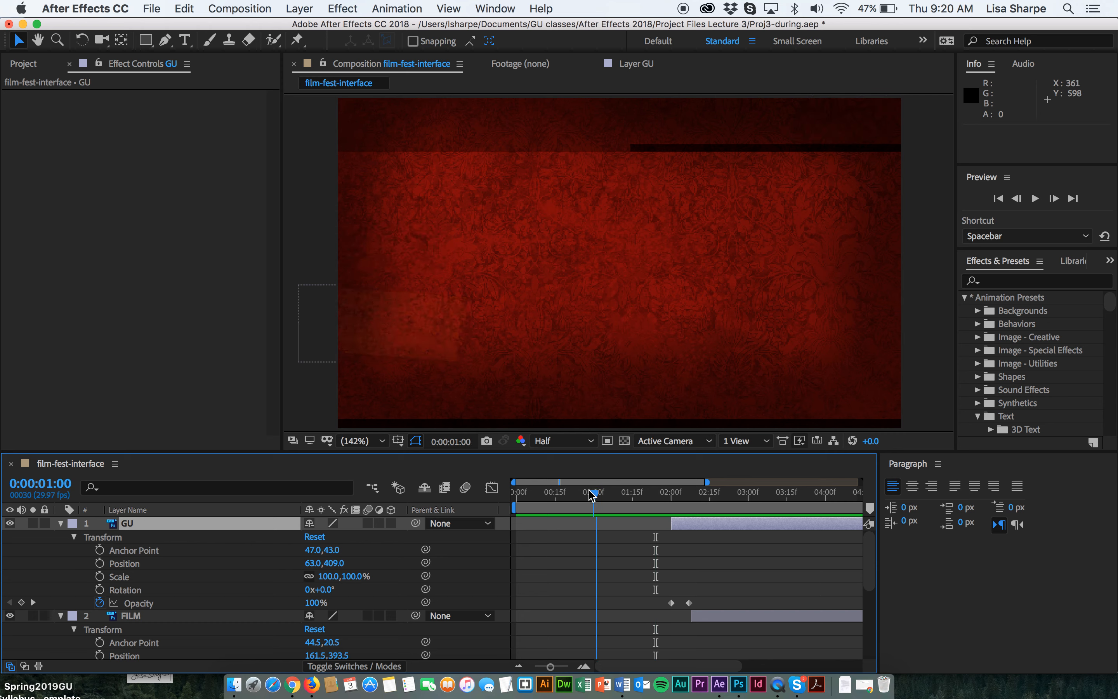
- Preview the animation and collapse the GU layer's opacity keyframes
{"action": "key", "text": "space"}
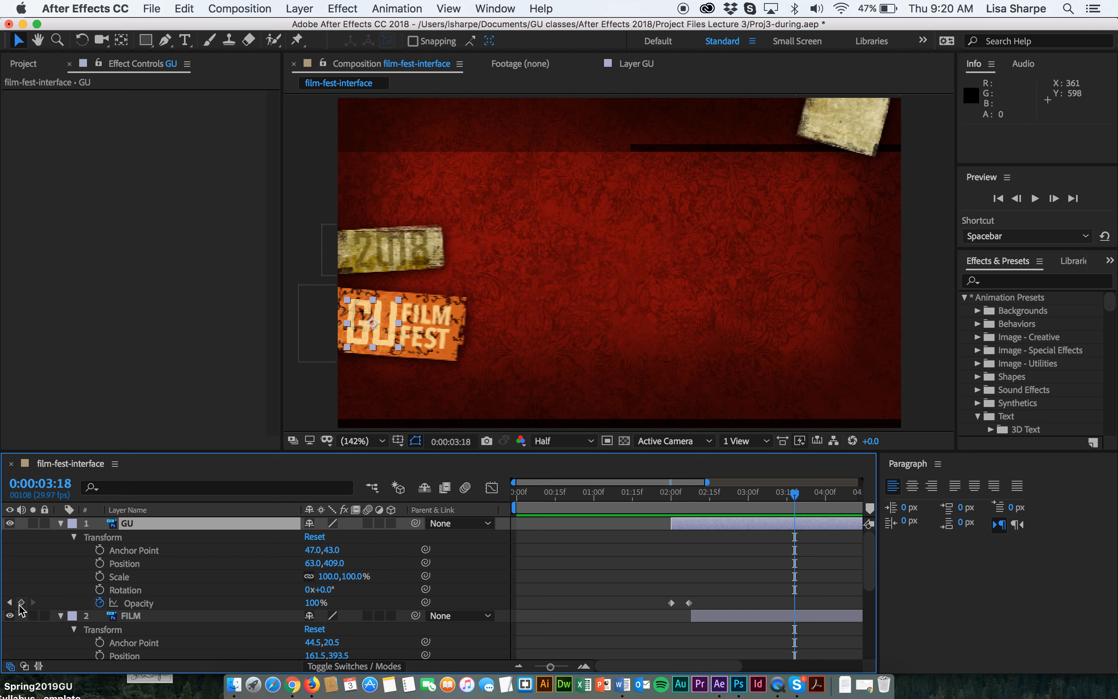
{"action": "mouse_move", "coordinate": [68, 530]}
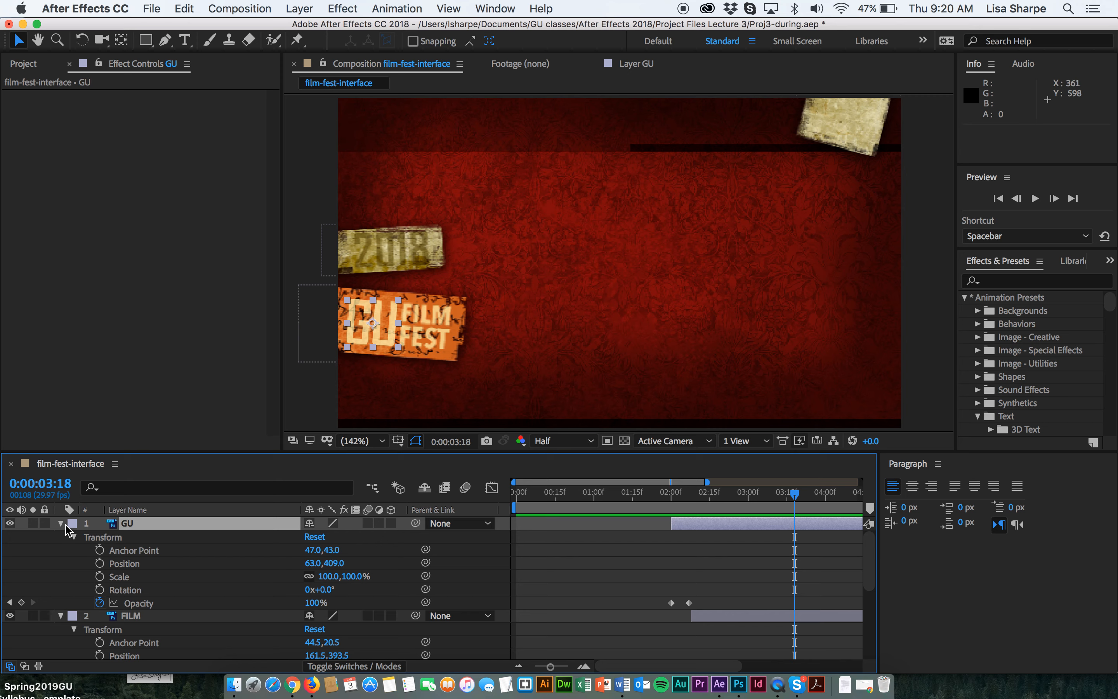
{"action": "left_click", "coordinate": [60, 523]}
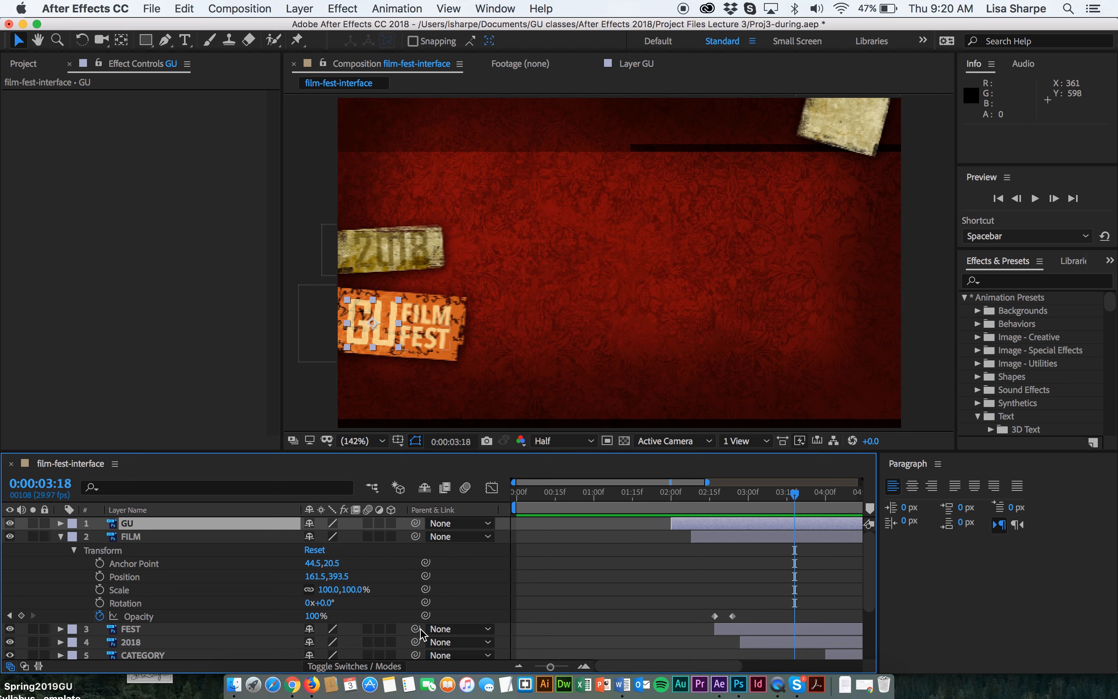
- Keyframe FEST's Opacity from 0% at 2:23 to 100% at 3:06
{"action": "left_click", "coordinate": [133, 628]}
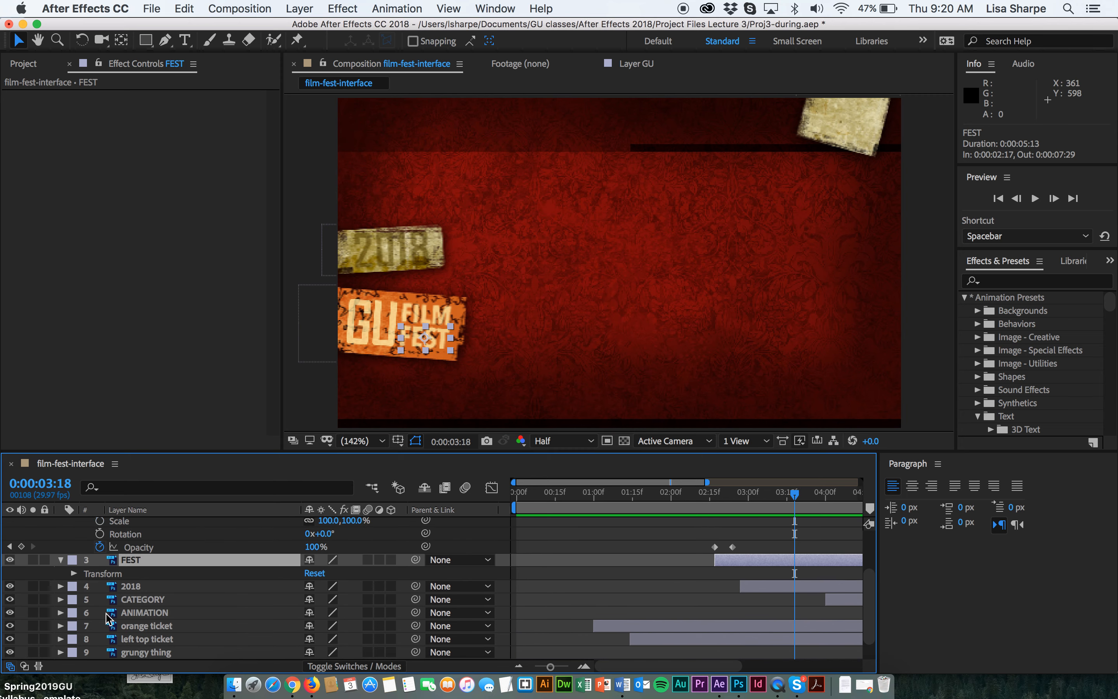
{"action": "left_click", "coordinate": [72, 574]}
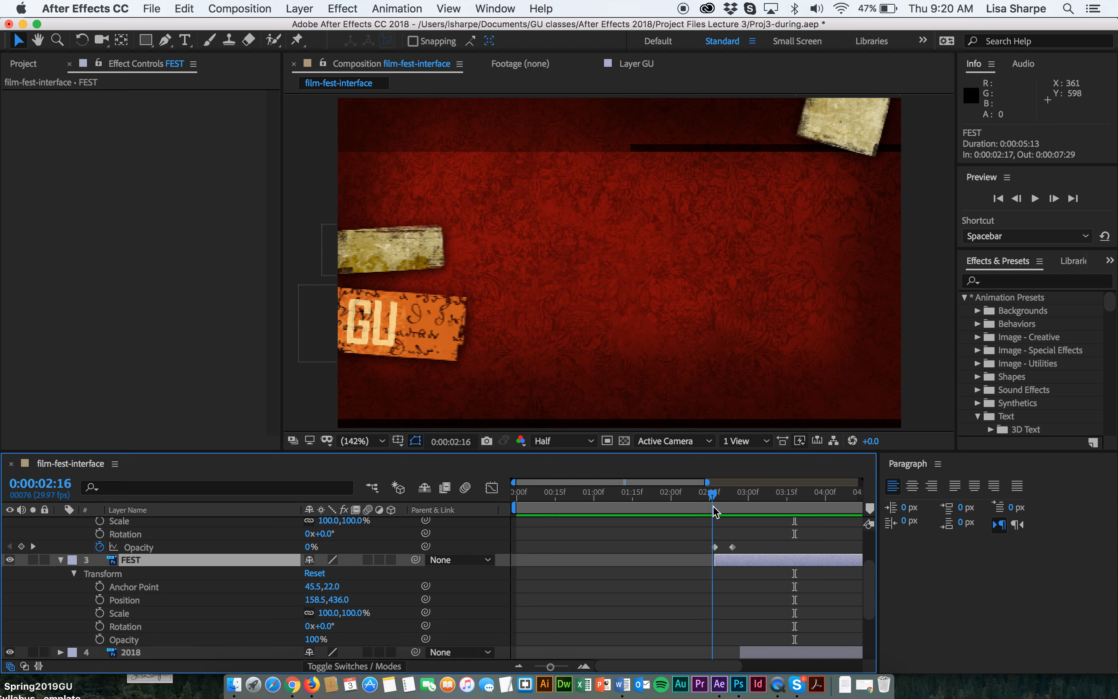
{"action": "left_click_drag", "start_coordinate": [713, 493], "coordinate": [725, 493]}
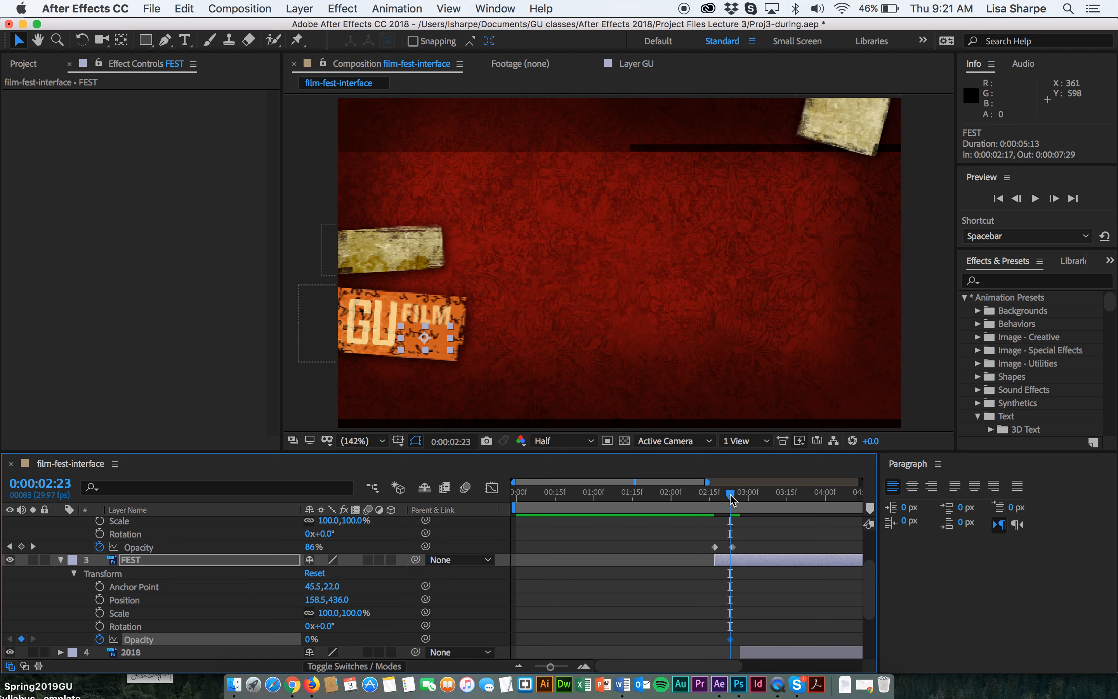
{"action": "left_click_drag", "start_coordinate": [729, 492], "coordinate": [764, 493]}
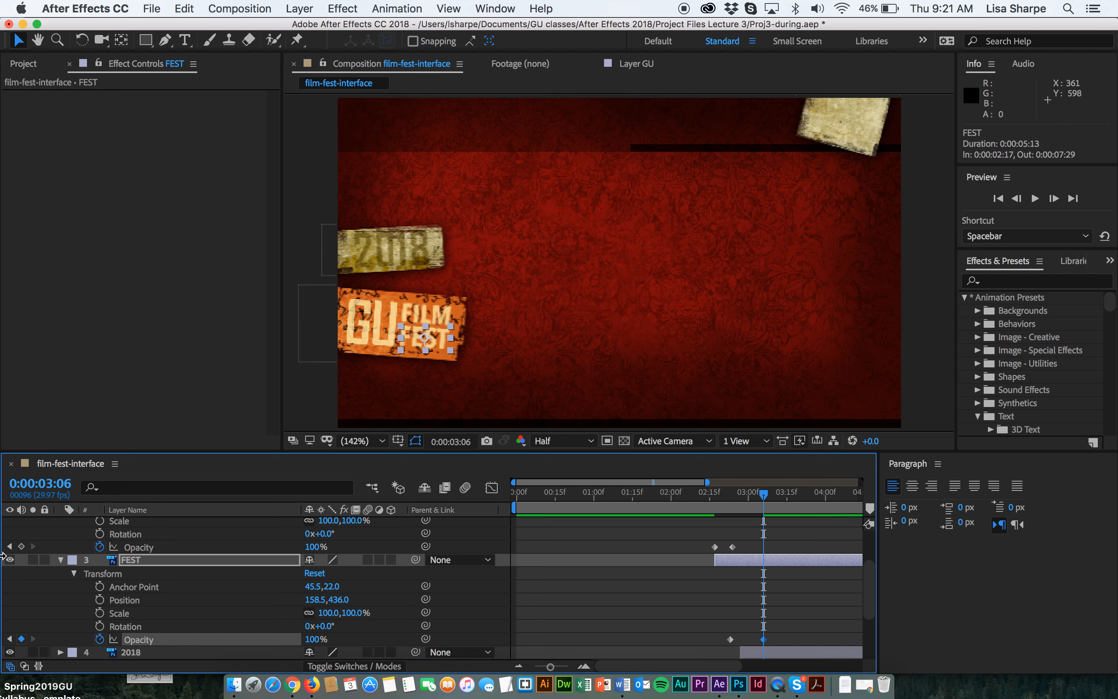
{"action": "mouse_move", "coordinate": [71, 581]}
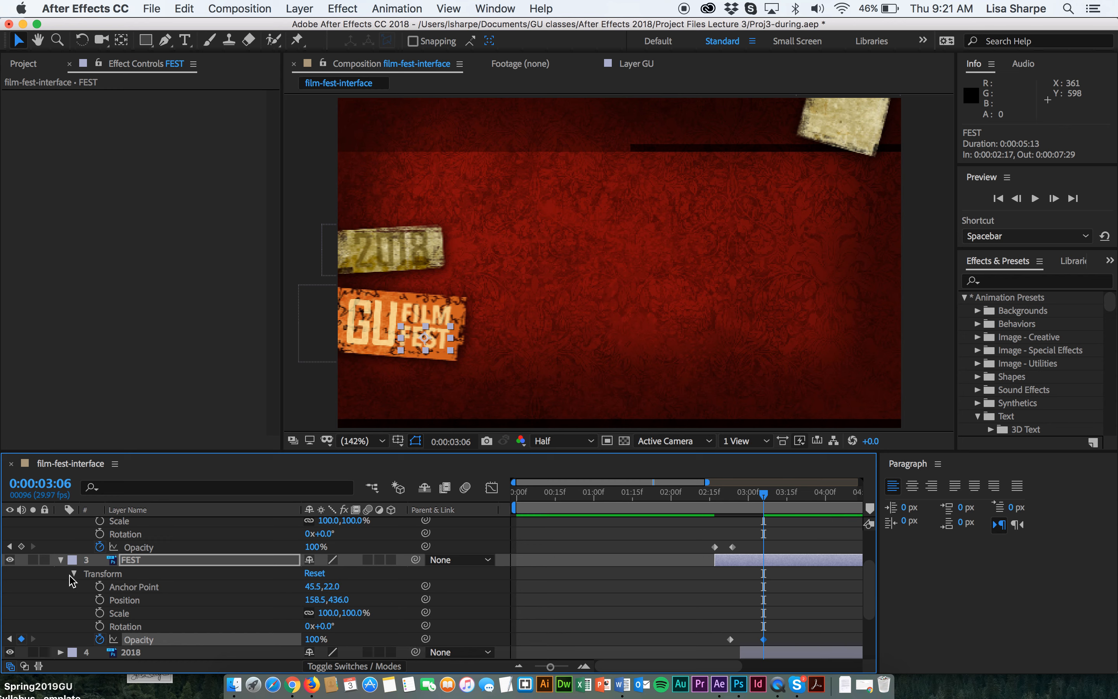
- Keyframe the 2018 text's entrance between 2:26 and 3:03 and save the project
{"action": "left_click", "coordinate": [71, 574]}
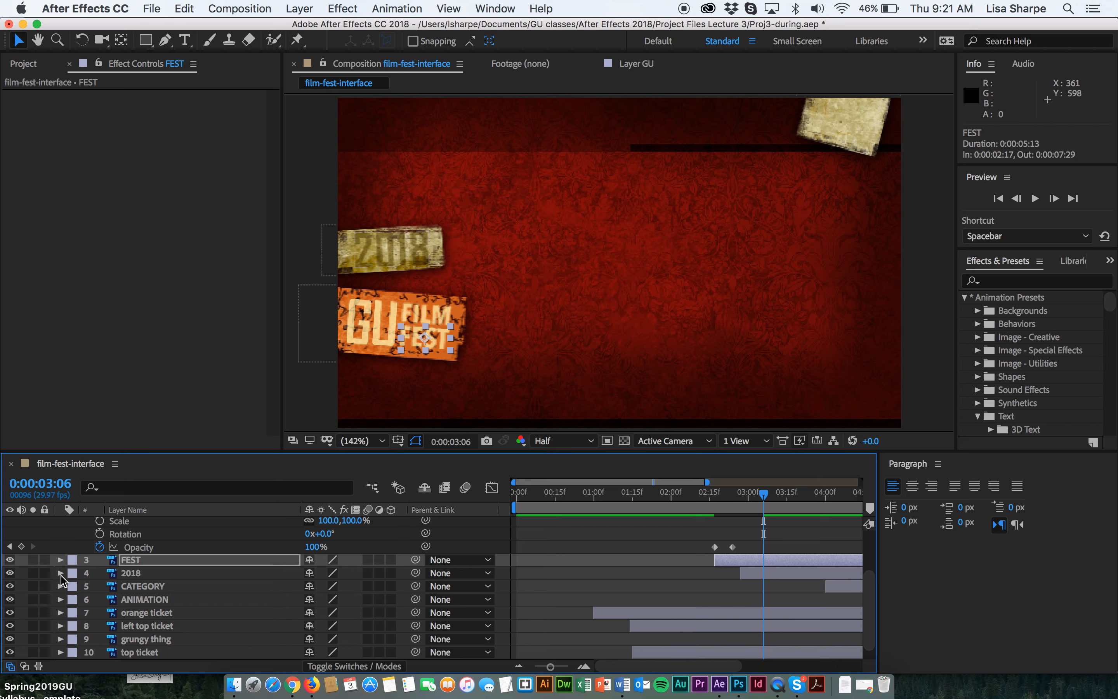
{"action": "left_click", "coordinate": [61, 572]}
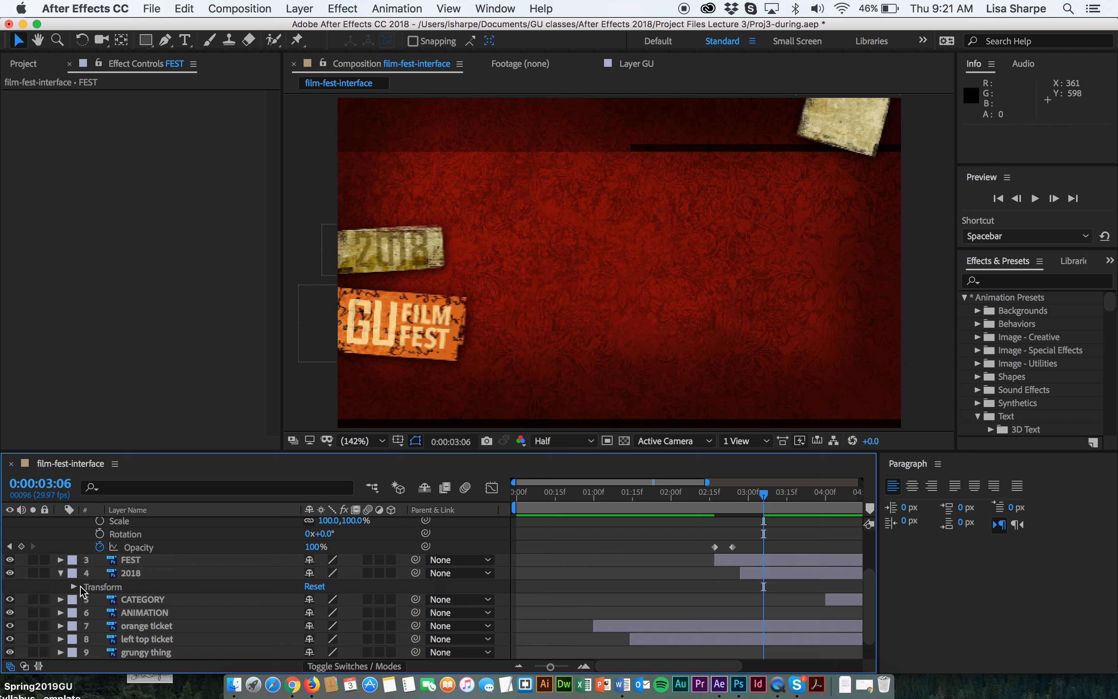
{"action": "left_click", "coordinate": [73, 587]}
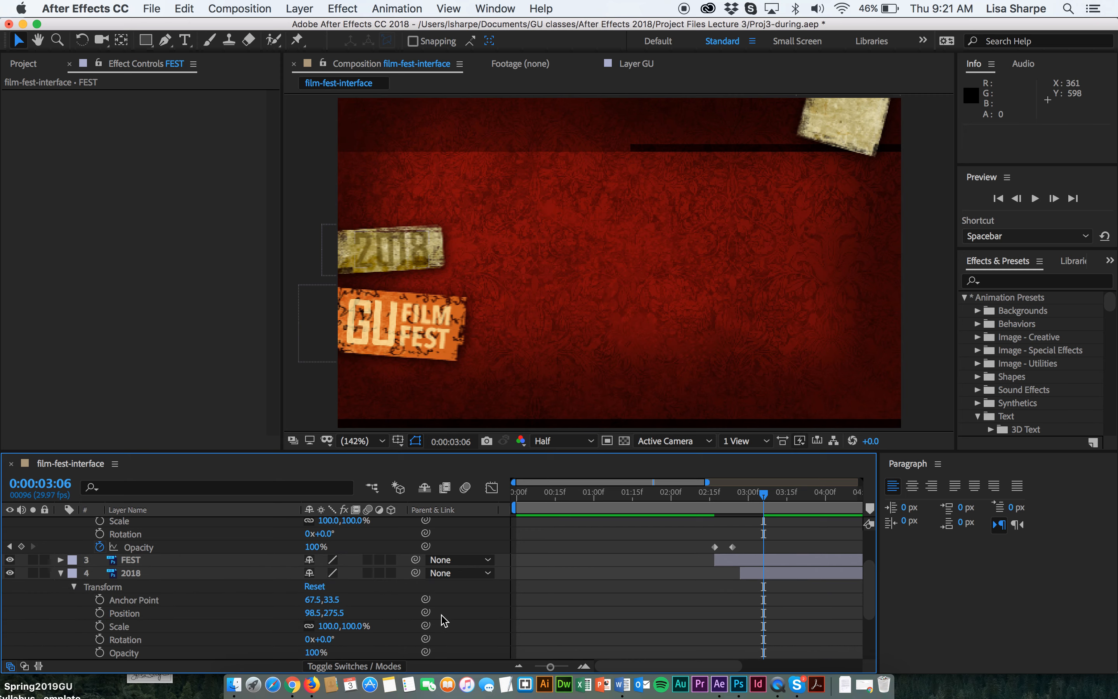
{"action": "left_click", "coordinate": [131, 573]}
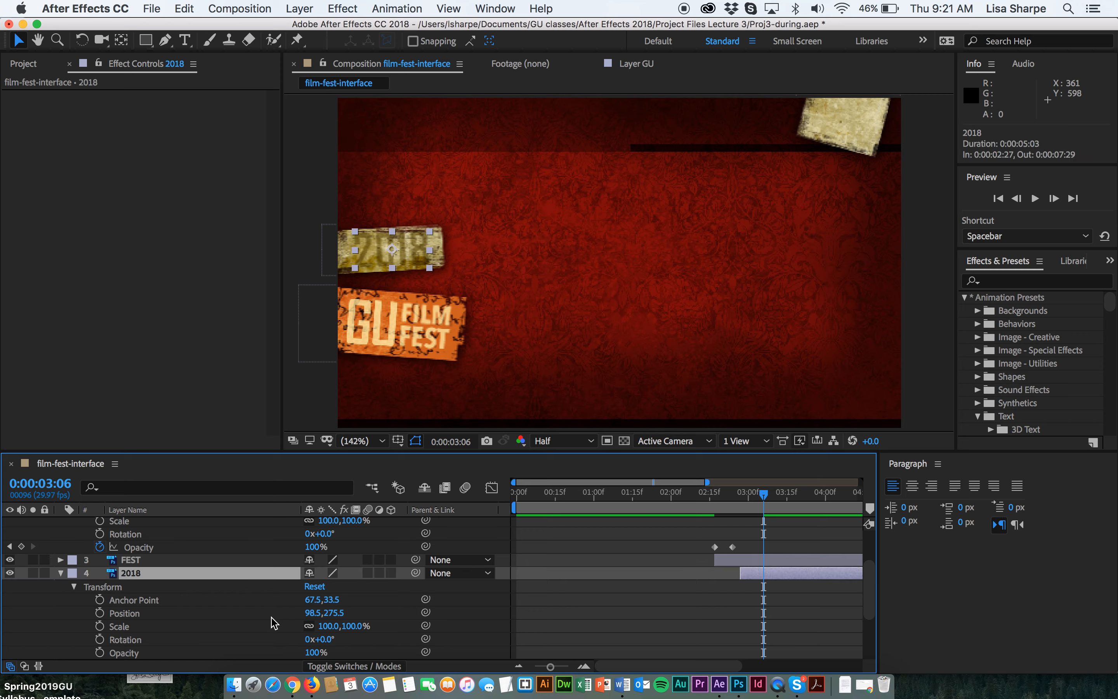
{"action": "scroll", "scroll_direction": "down", "scroll_amount": 3}
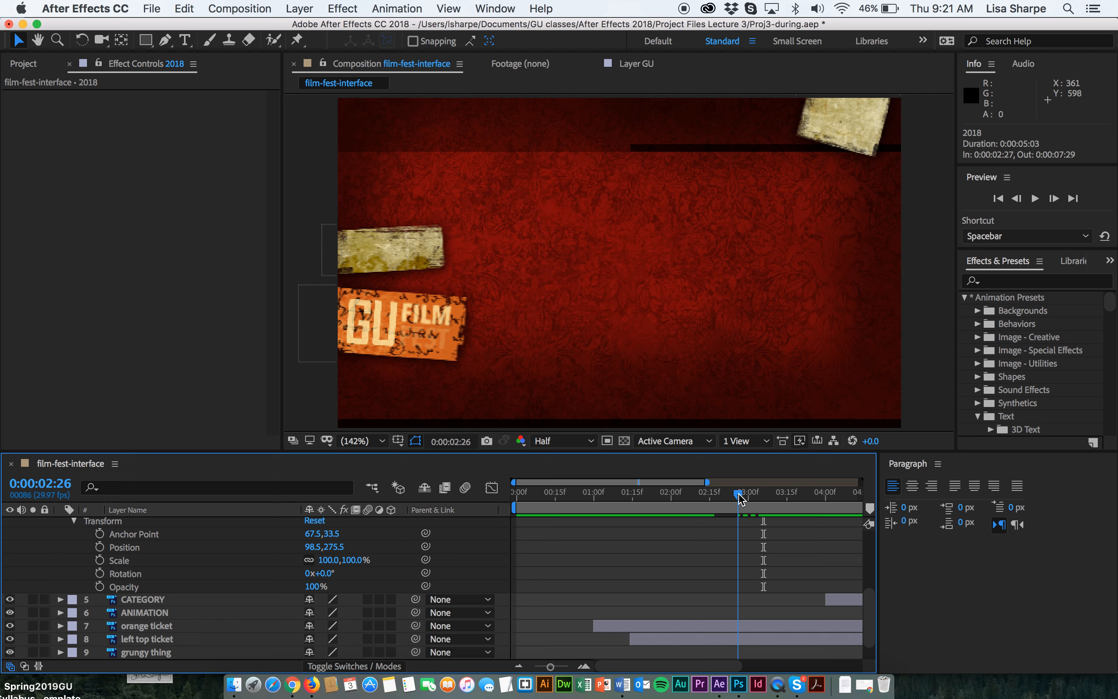
{"action": "left_click_drag", "start_coordinate": [739, 493], "coordinate": [724, 493]}
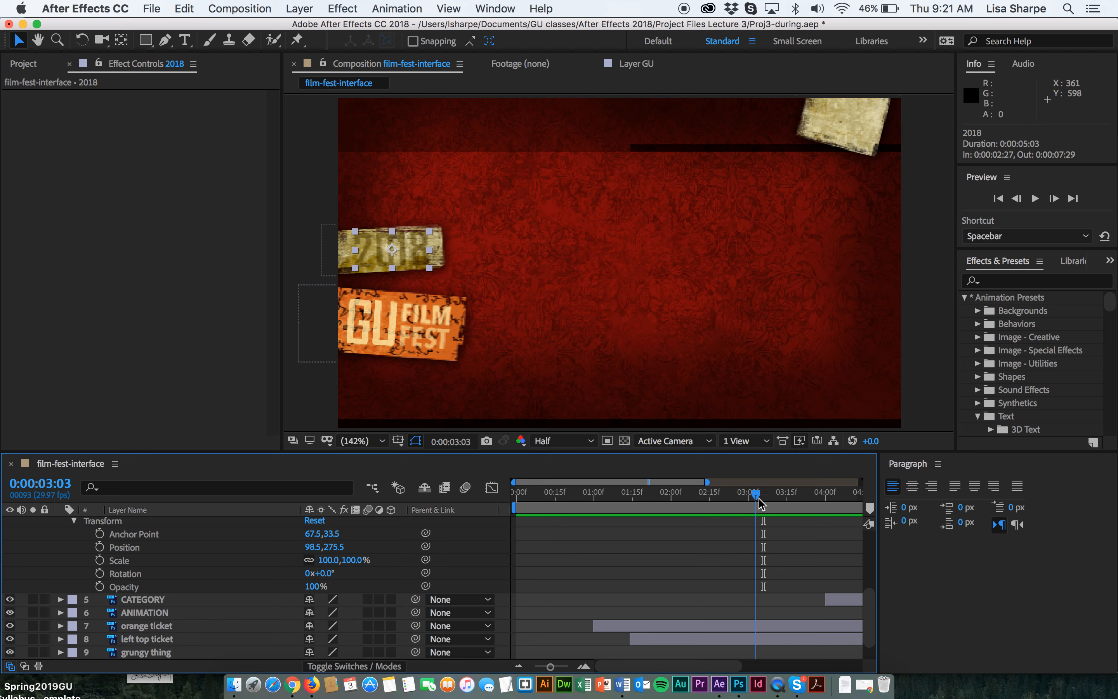
{"action": "left_click_drag", "start_coordinate": [757, 492], "coordinate": [726, 492]}
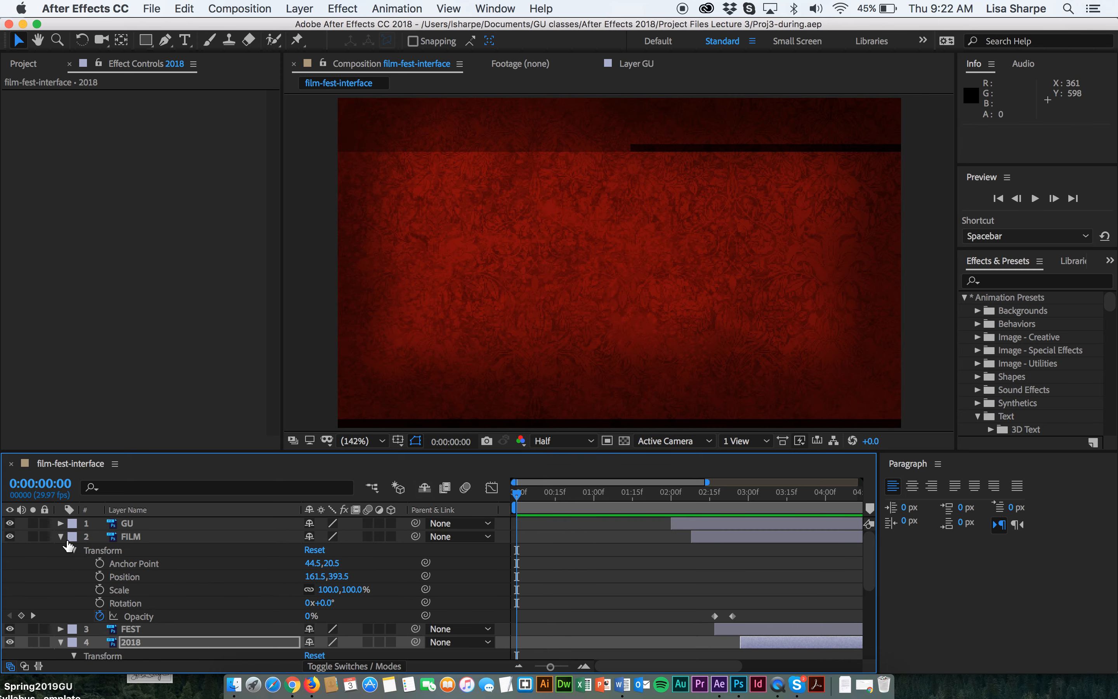
- Start the CATEGORY layer at 3:11 and place the text just above the frame's top edge
{"action": "left_click", "coordinate": [61, 537]}
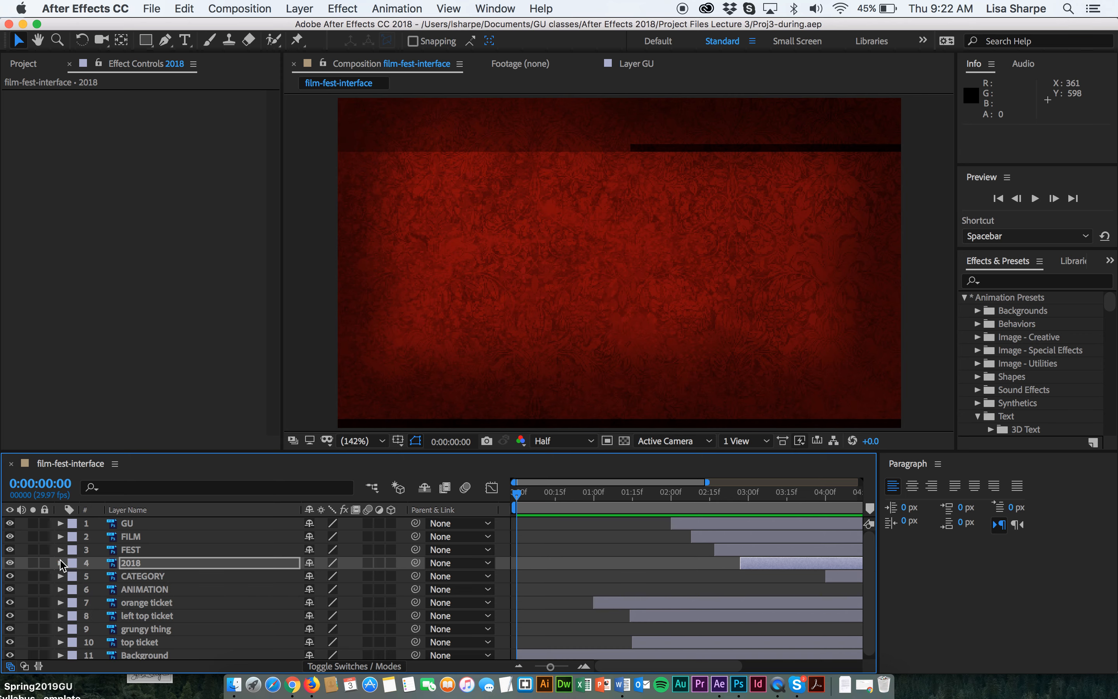
{"action": "mouse_move", "coordinate": [128, 584]}
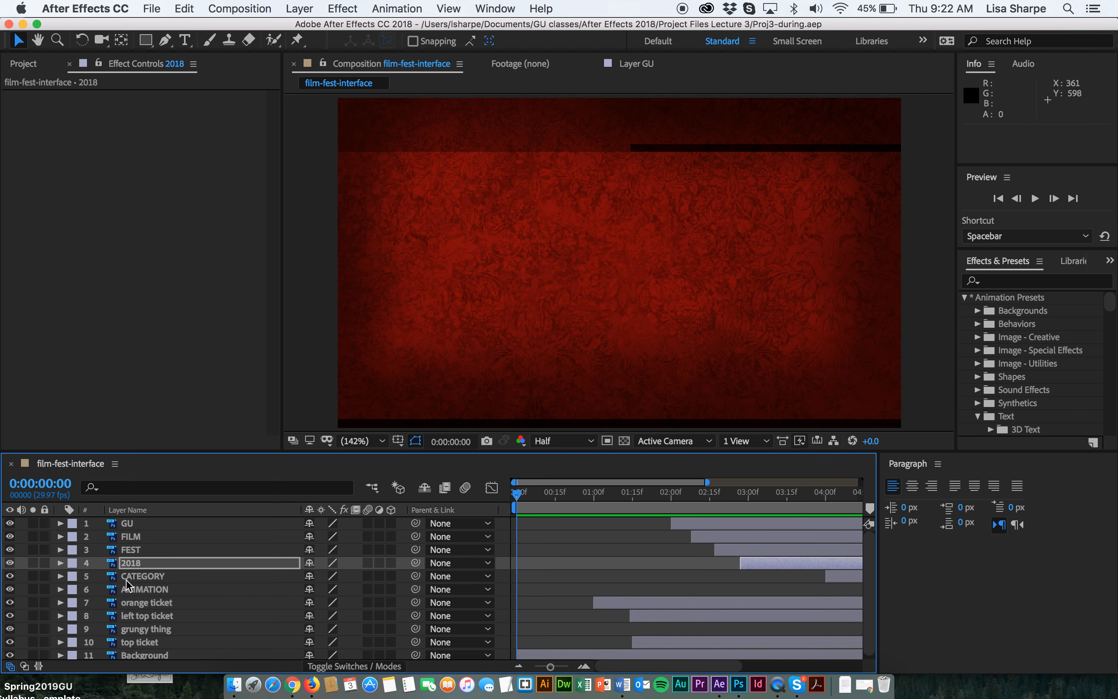
{"action": "left_click", "coordinate": [143, 576]}
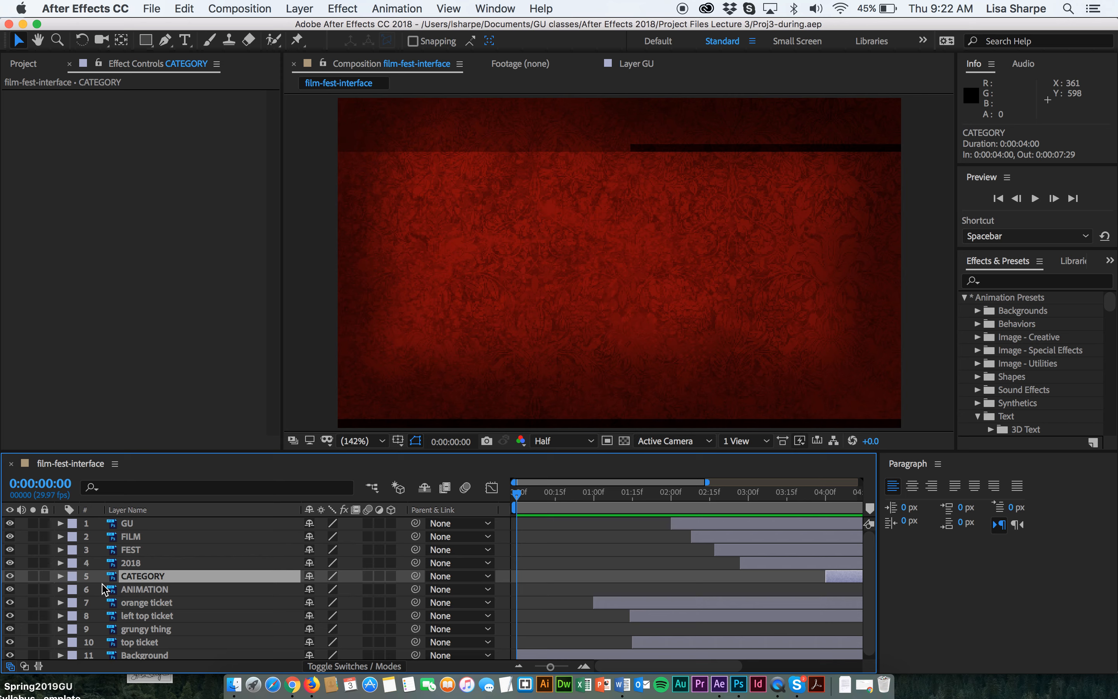
{"action": "left_click", "coordinate": [61, 576]}
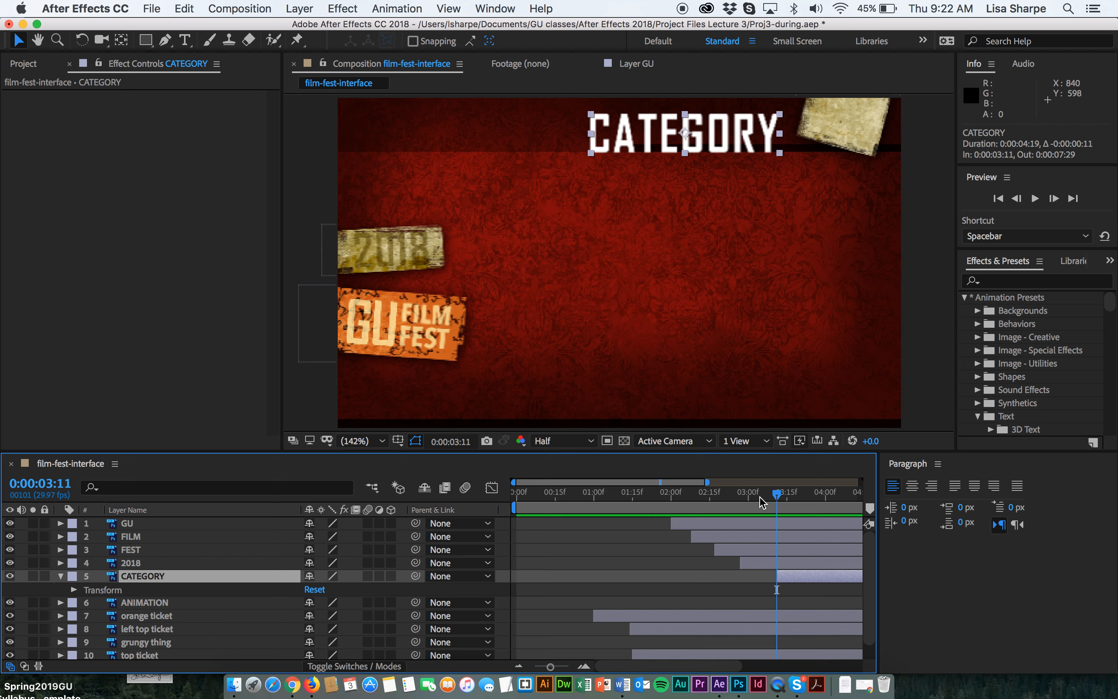
{"action": "mouse_move", "coordinate": [769, 571]}
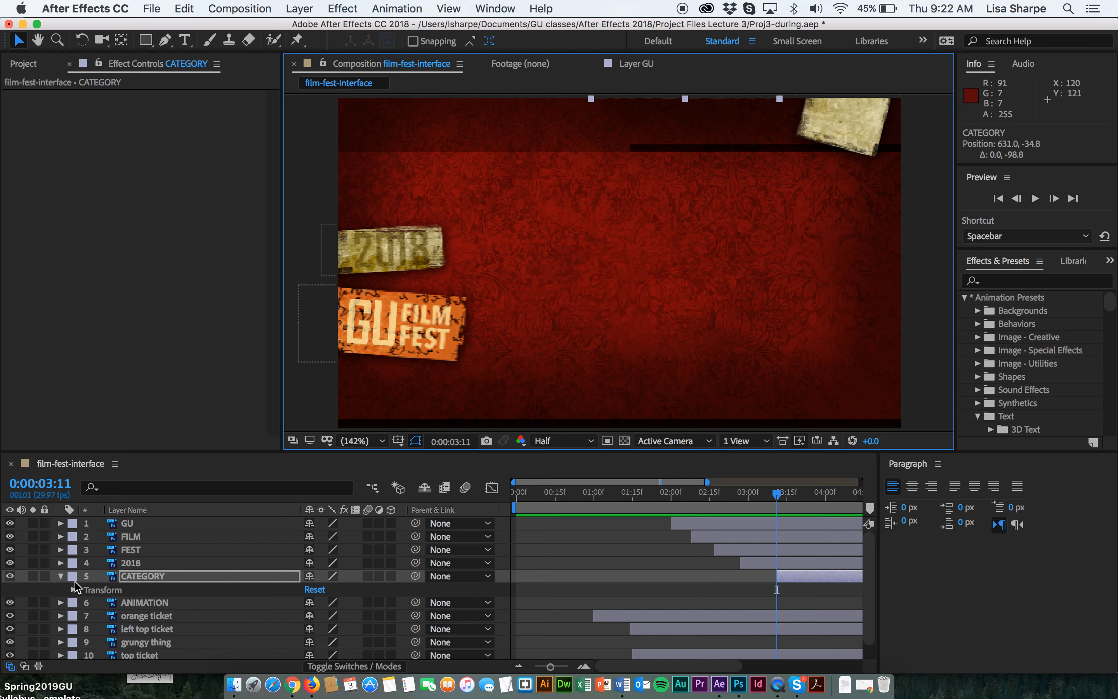
- Keyframe CATEGORY's Position from above the frame at 3:11 down into view by 4:00
{"action": "left_click", "coordinate": [73, 590]}
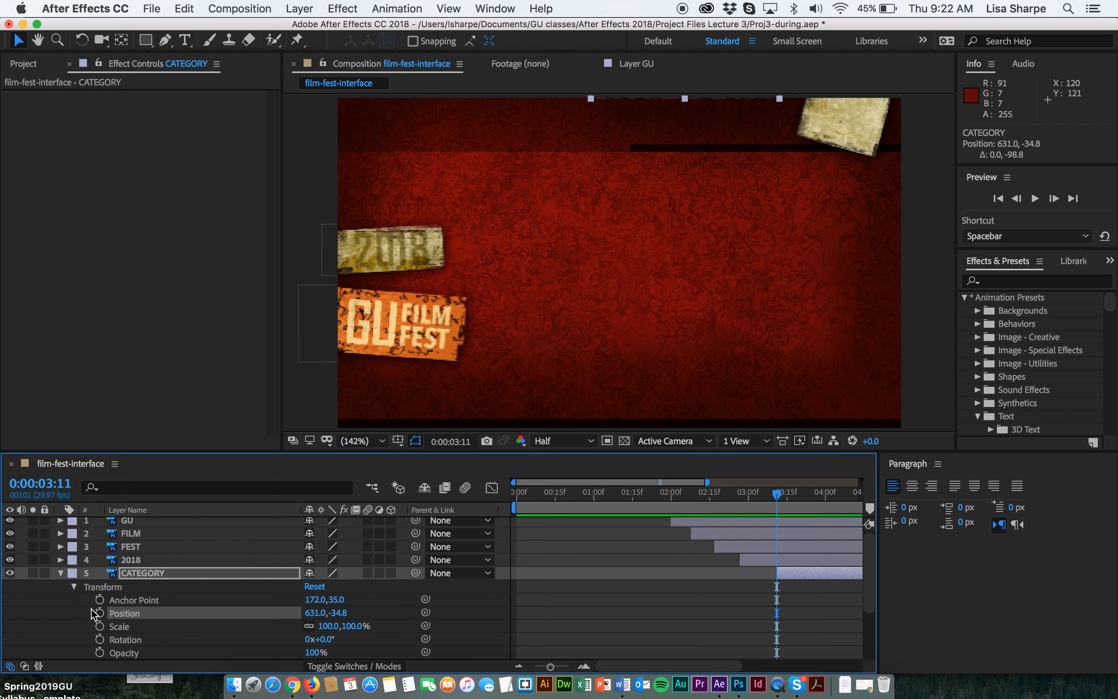
{"action": "left_click", "coordinate": [99, 614]}
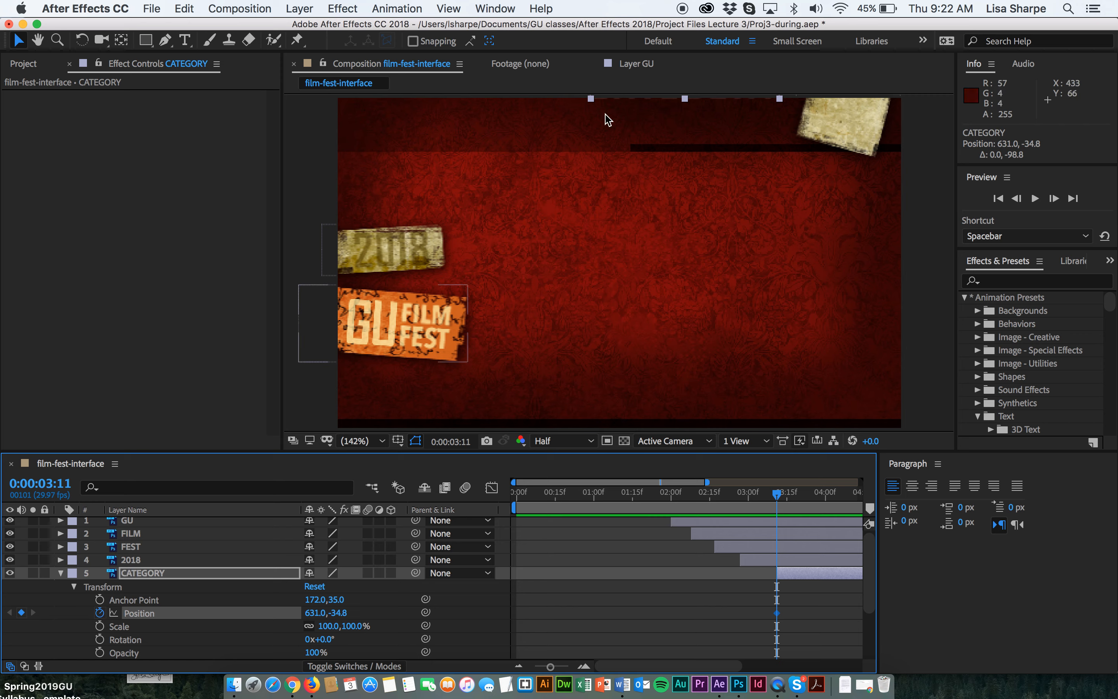
{"action": "mouse_move", "coordinate": [720, 235]}
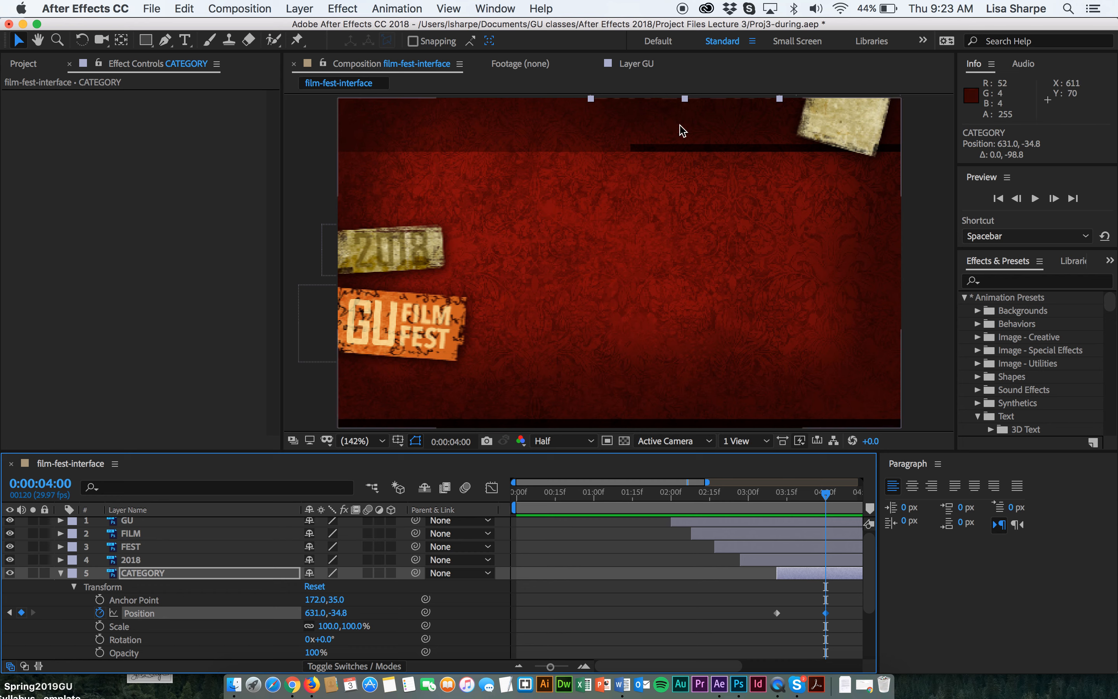
{"action": "mouse_move", "coordinate": [685, 105]}
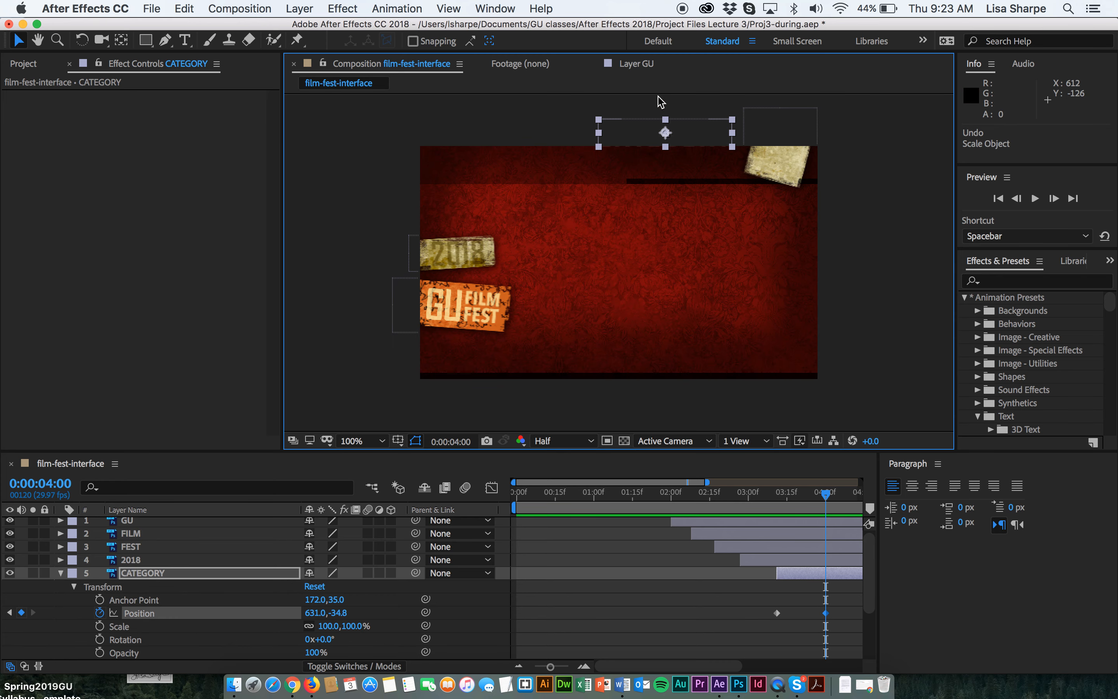
{"action": "left_click_drag", "start_coordinate": [665, 132], "coordinate": [665, 155]}
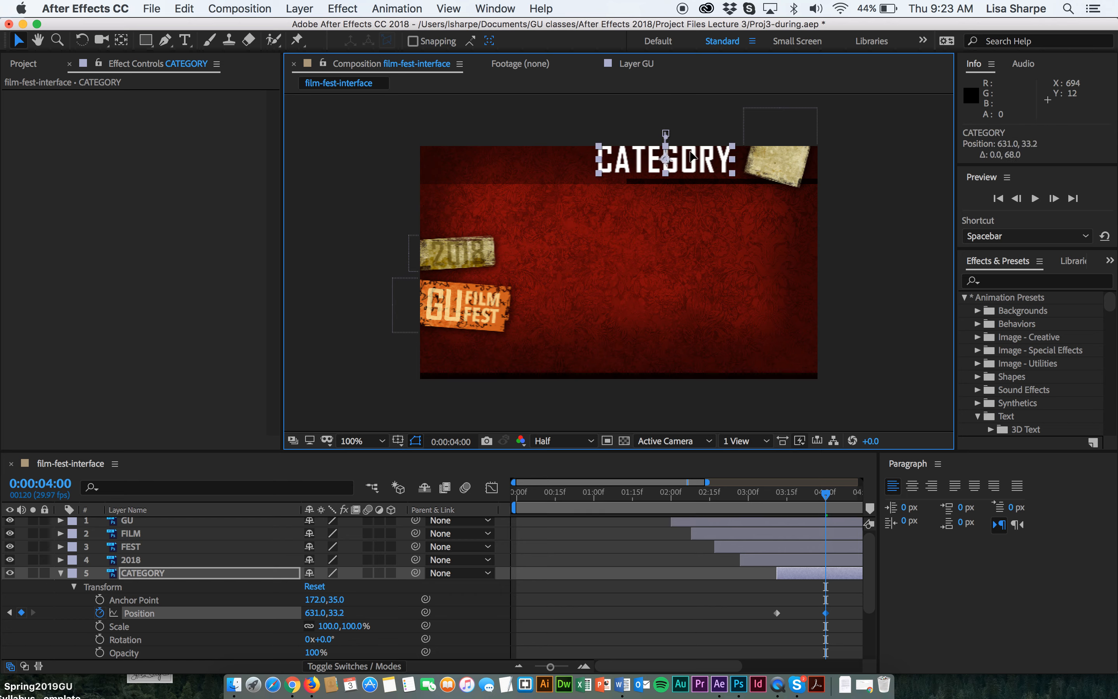
{"action": "left_click_drag", "start_coordinate": [666, 155], "coordinate": [666, 164]}
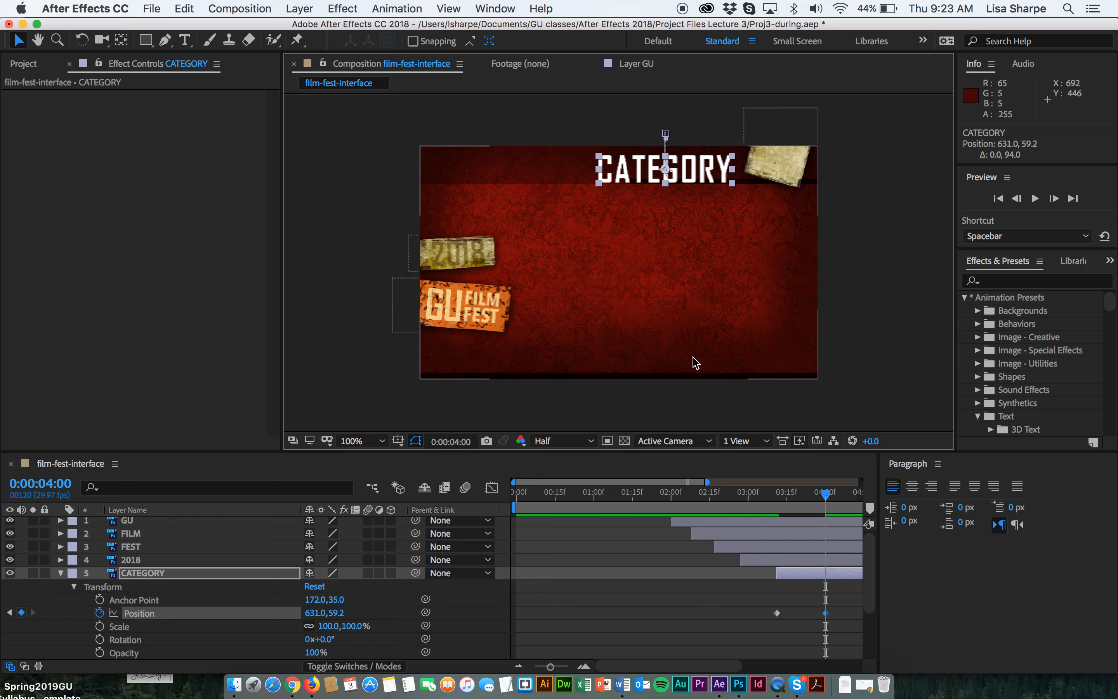
{"action": "left_click", "coordinate": [731, 493]}
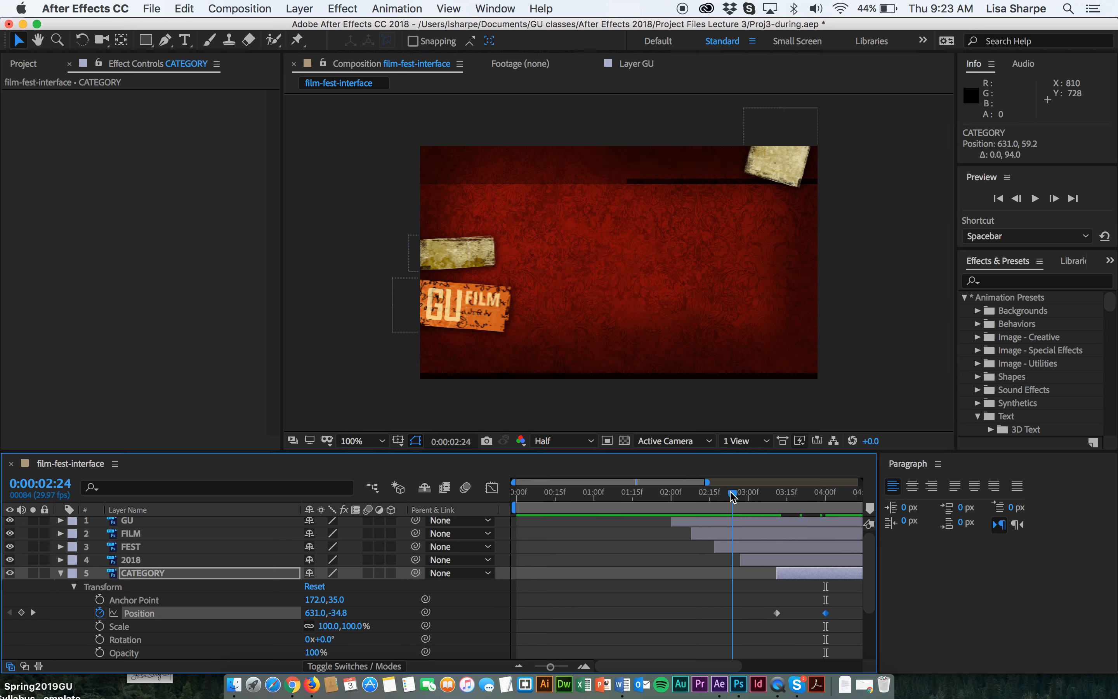
{"action": "left_click", "coordinate": [1035, 198]}
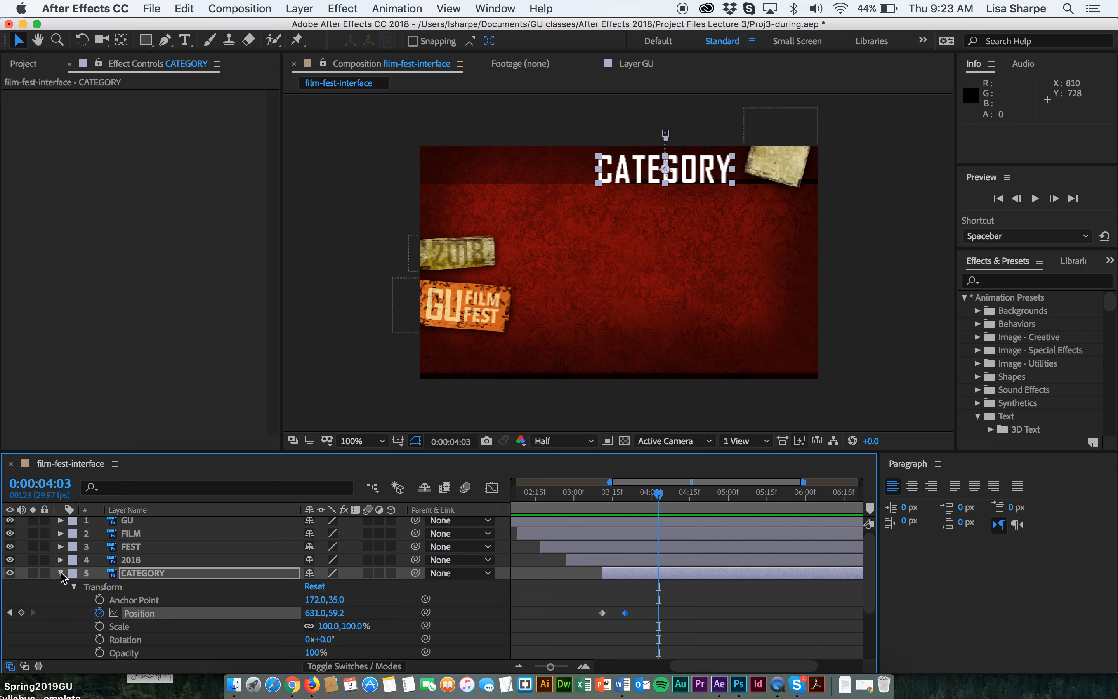
- Start the ANIMATION layer at 4:01 and keyframe its Position off the right edge of the frame
{"action": "left_click", "coordinate": [73, 587]}
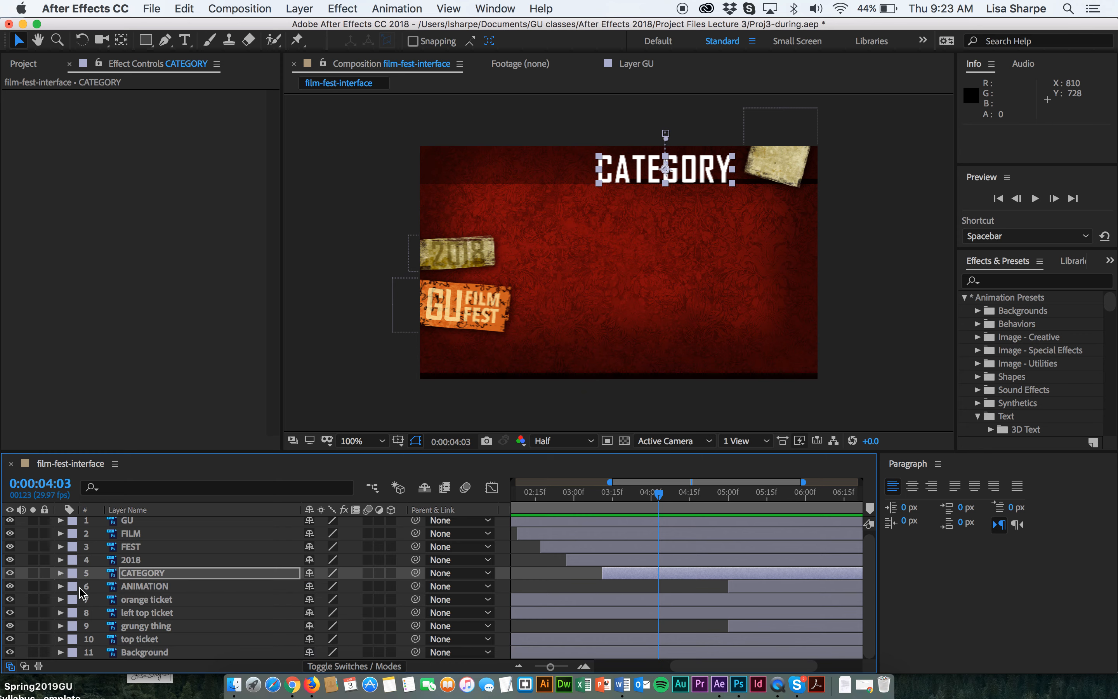
{"action": "left_click", "coordinate": [144, 586]}
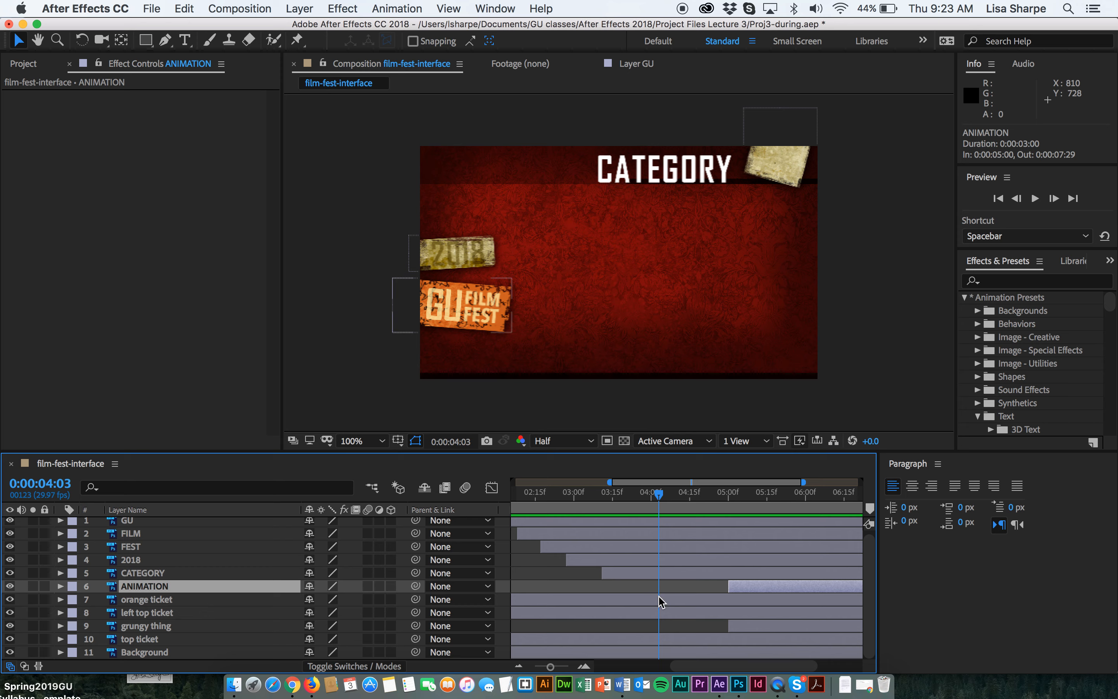
{"action": "left_click_drag", "start_coordinate": [726, 585], "coordinate": [663, 585]}
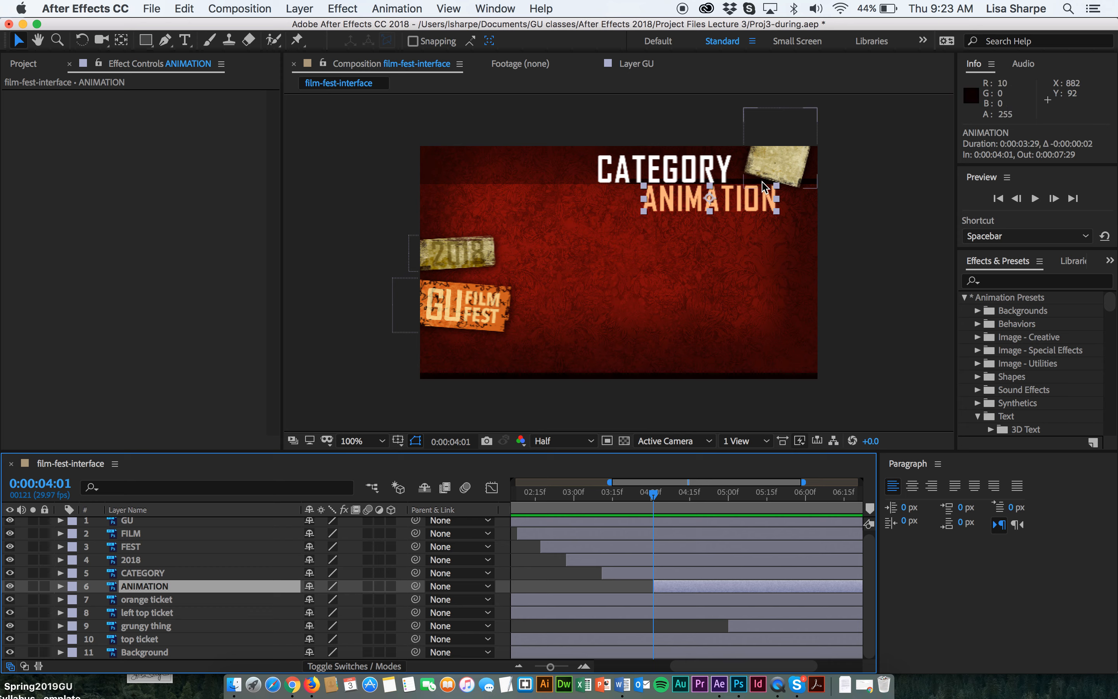
{"action": "mouse_move", "coordinate": [141, 429]}
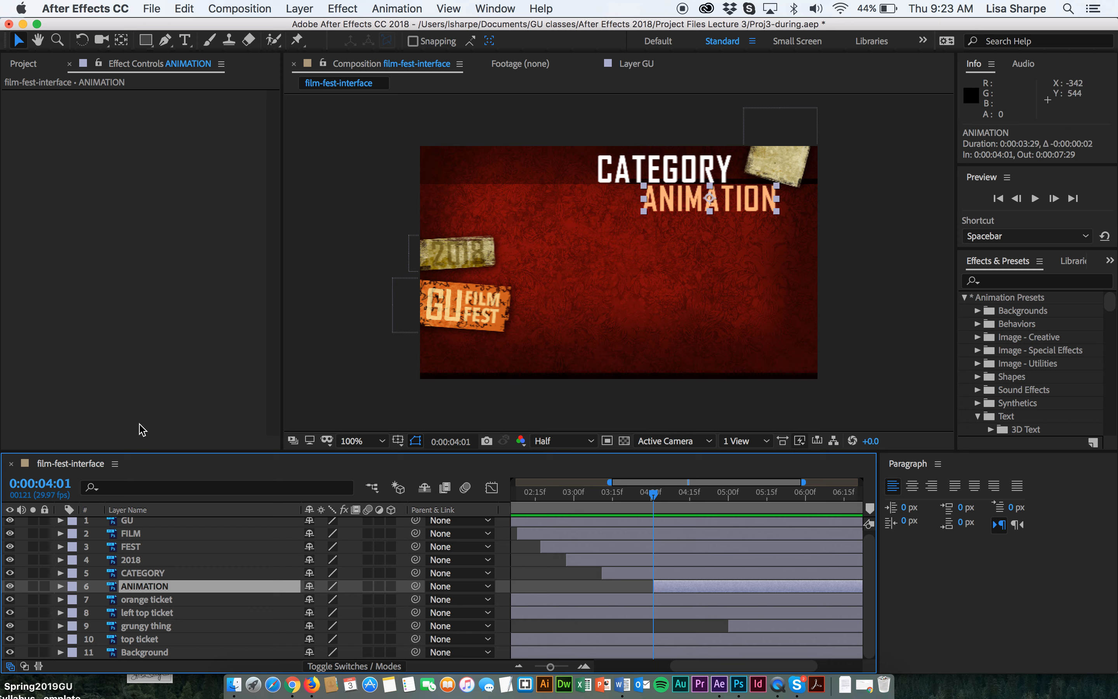
{"action": "left_click", "coordinate": [61, 586]}
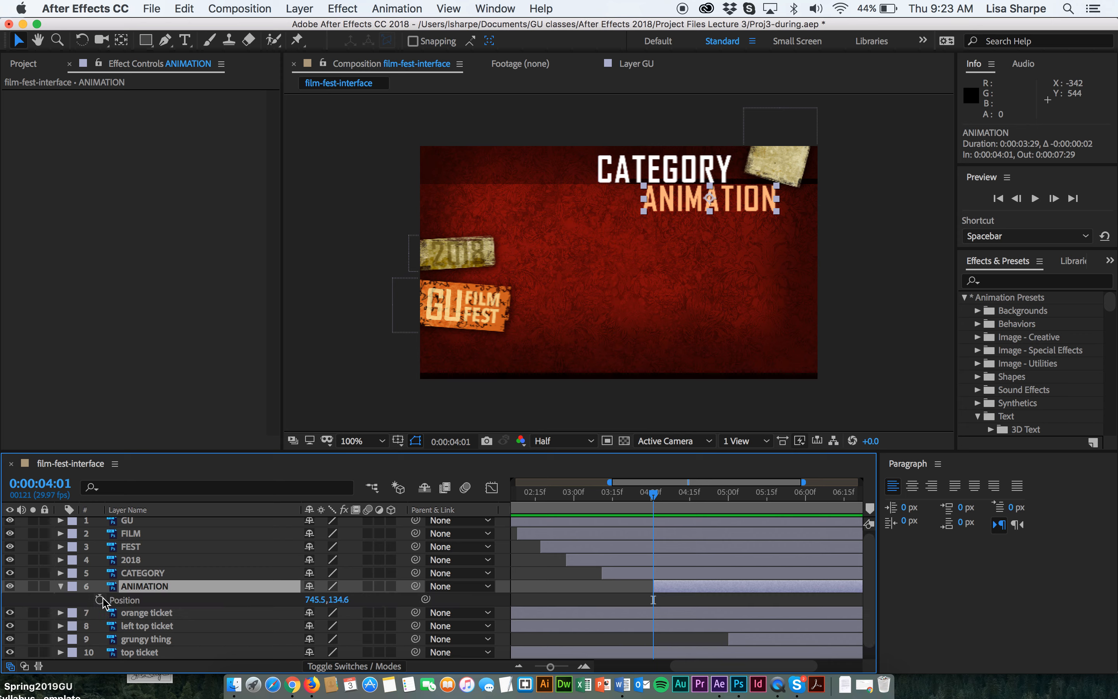
{"action": "mouse_move", "coordinate": [100, 600]}
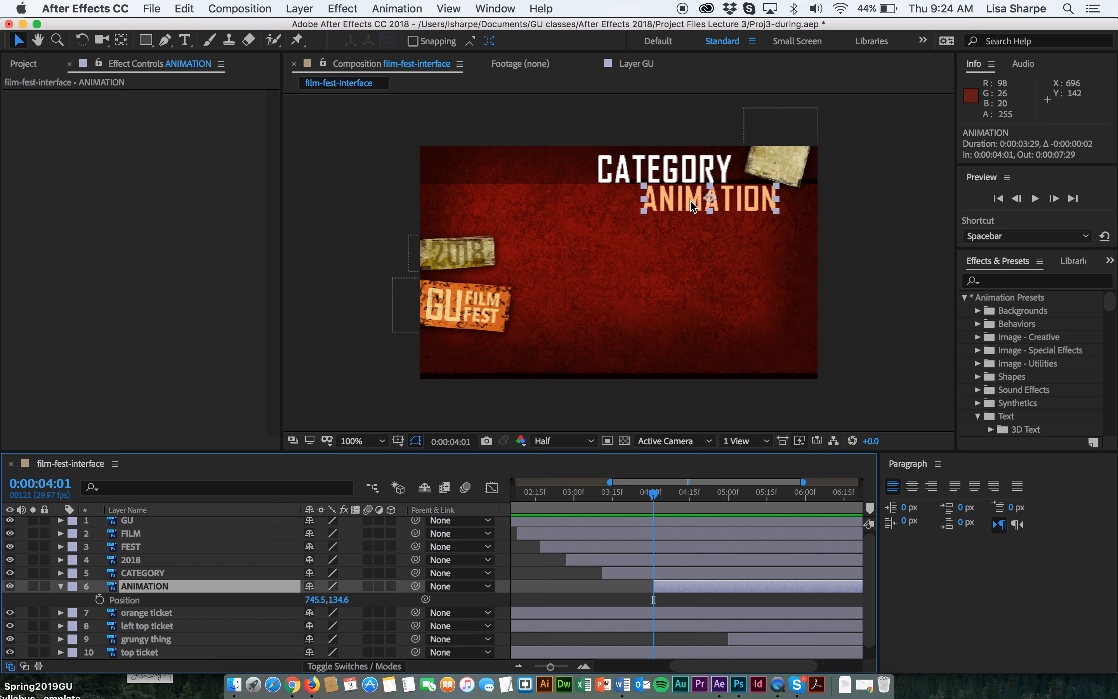
{"action": "left_click_drag", "start_coordinate": [703, 200], "coordinate": [856, 207]}
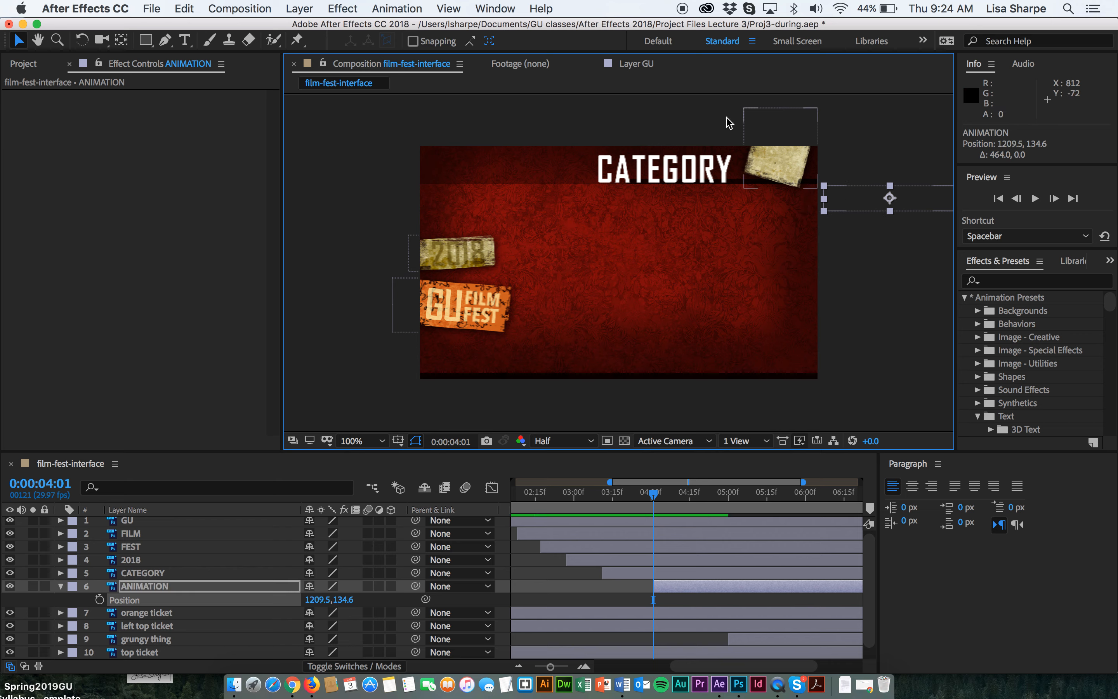
{"action": "mouse_move", "coordinate": [70, 527]}
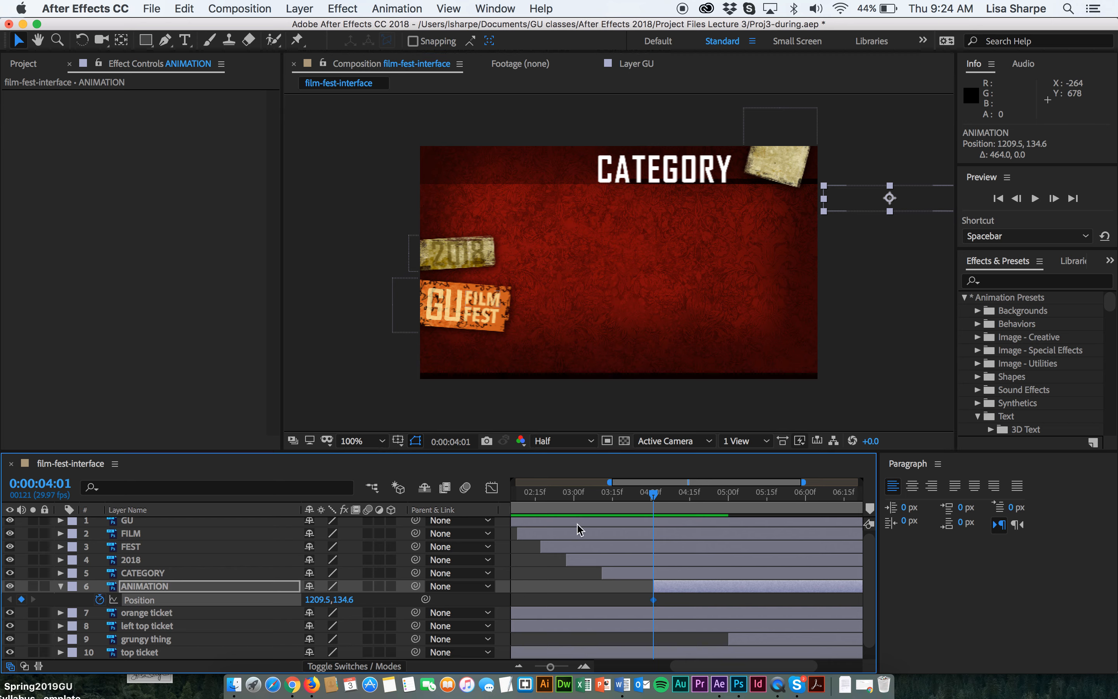
- At 4:11, slide the ANIMATION text back in to rest beneath CATEGORY
{"action": "left_click", "coordinate": [676, 493]}
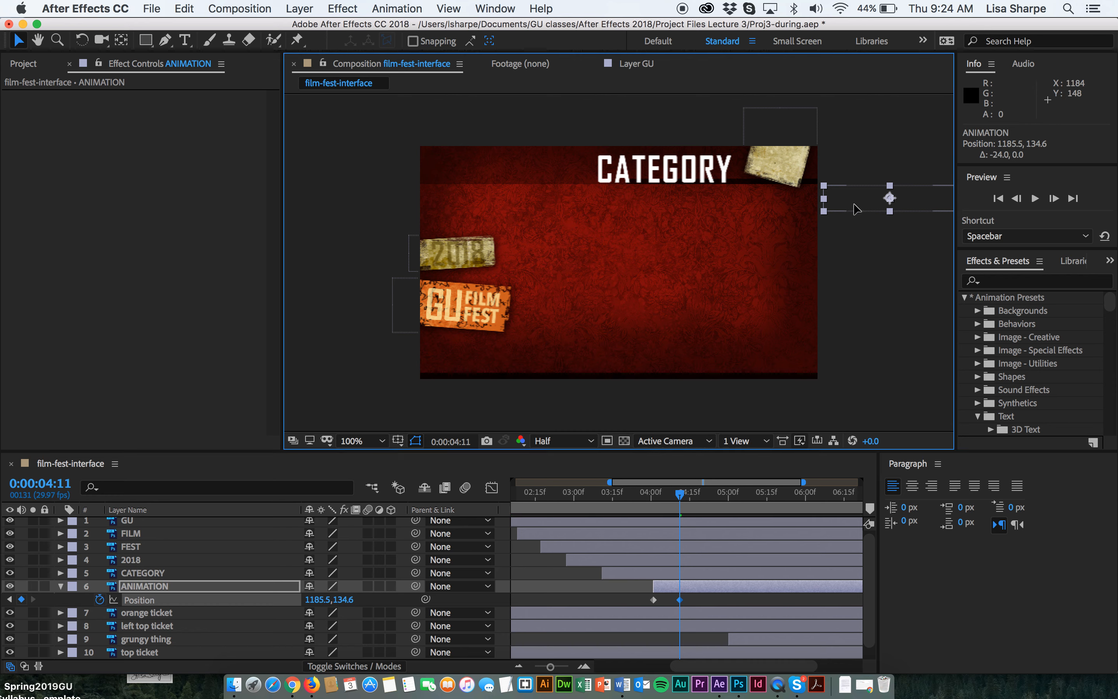
{"action": "left_click_drag", "start_coordinate": [889, 197], "coordinate": [757, 200]}
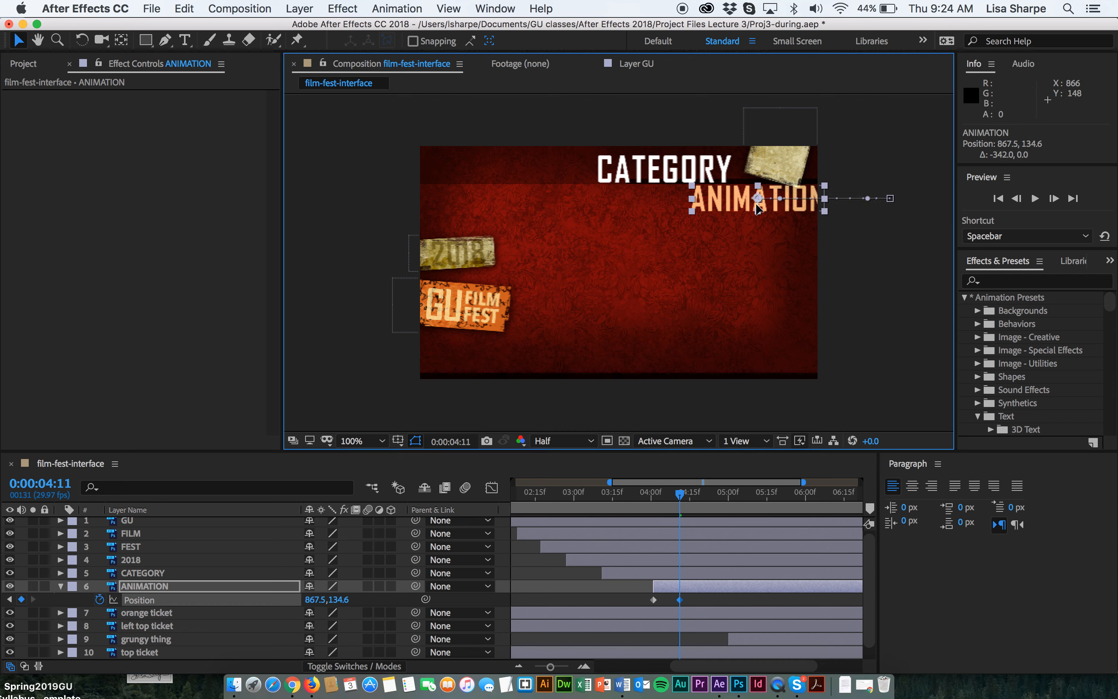
{"action": "left_click_drag", "start_coordinate": [759, 198], "coordinate": [739, 198]}
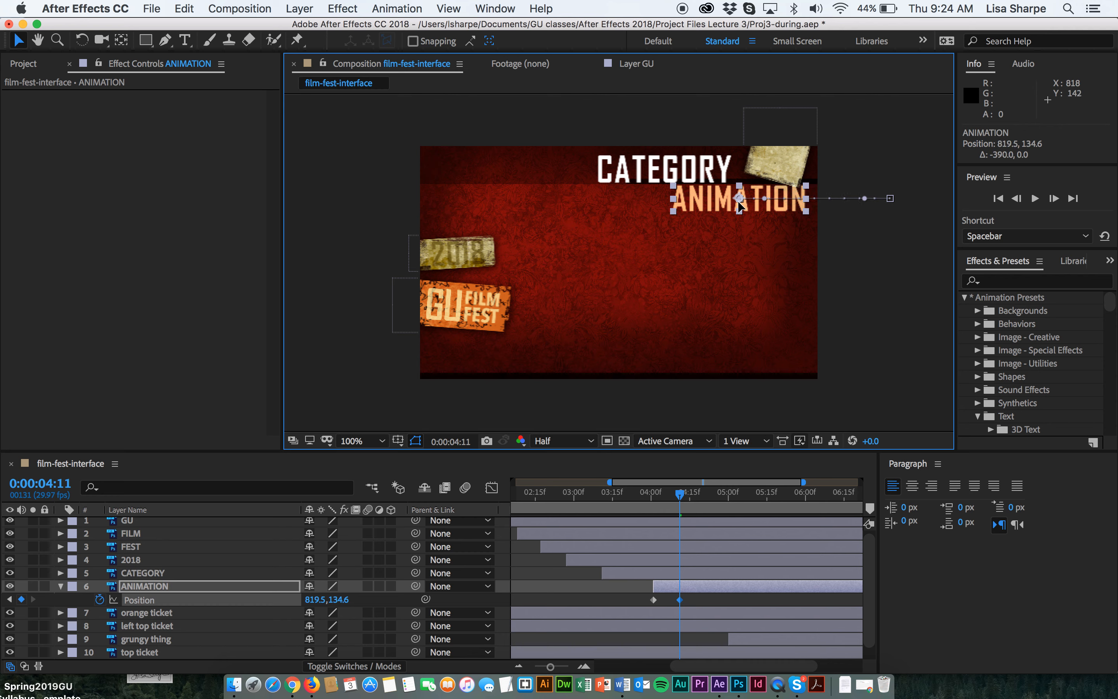
{"action": "left_click_drag", "start_coordinate": [742, 198], "coordinate": [739, 198]}
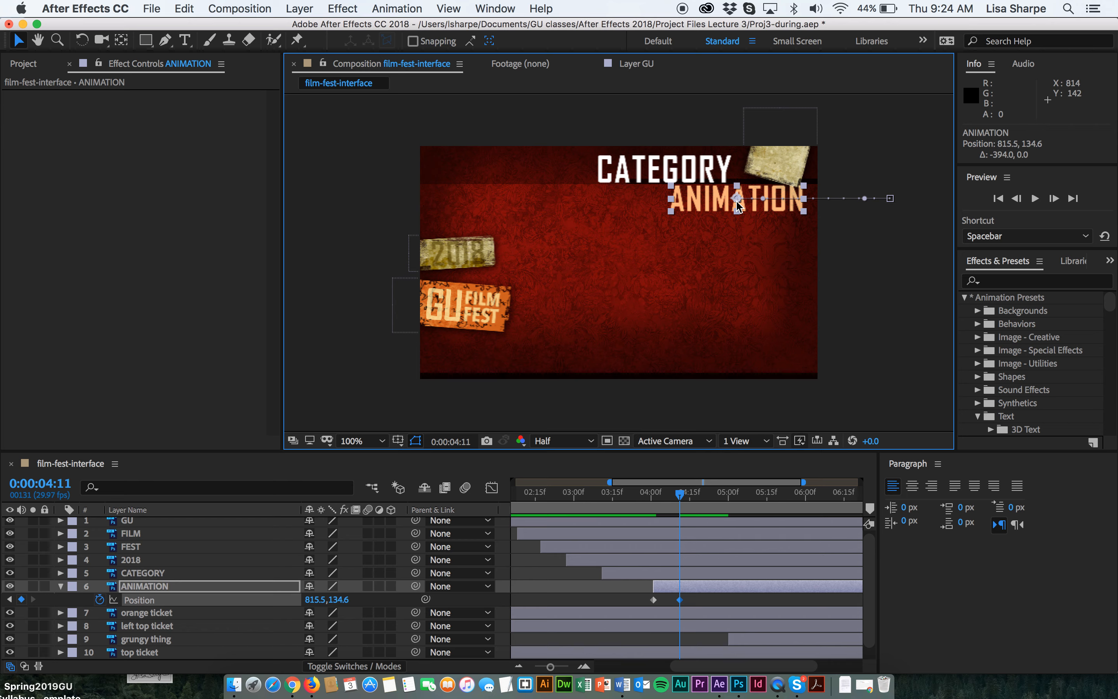
{"action": "left_click", "coordinate": [738, 198]}
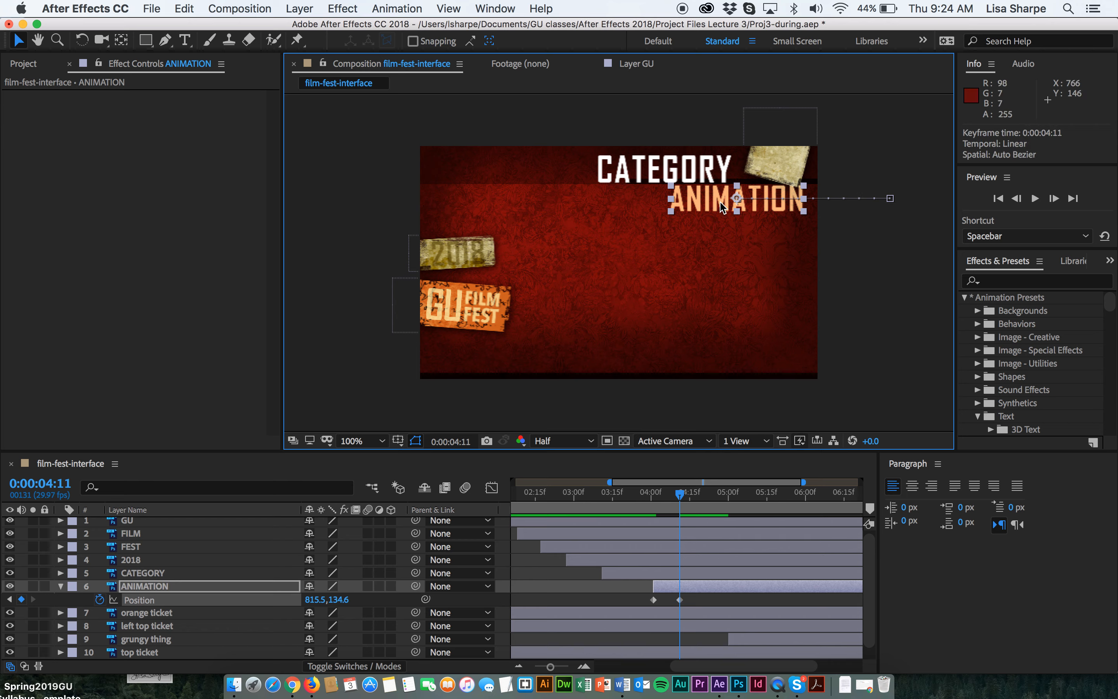
{"action": "left_click_drag", "start_coordinate": [734, 199], "coordinate": [721, 199]}
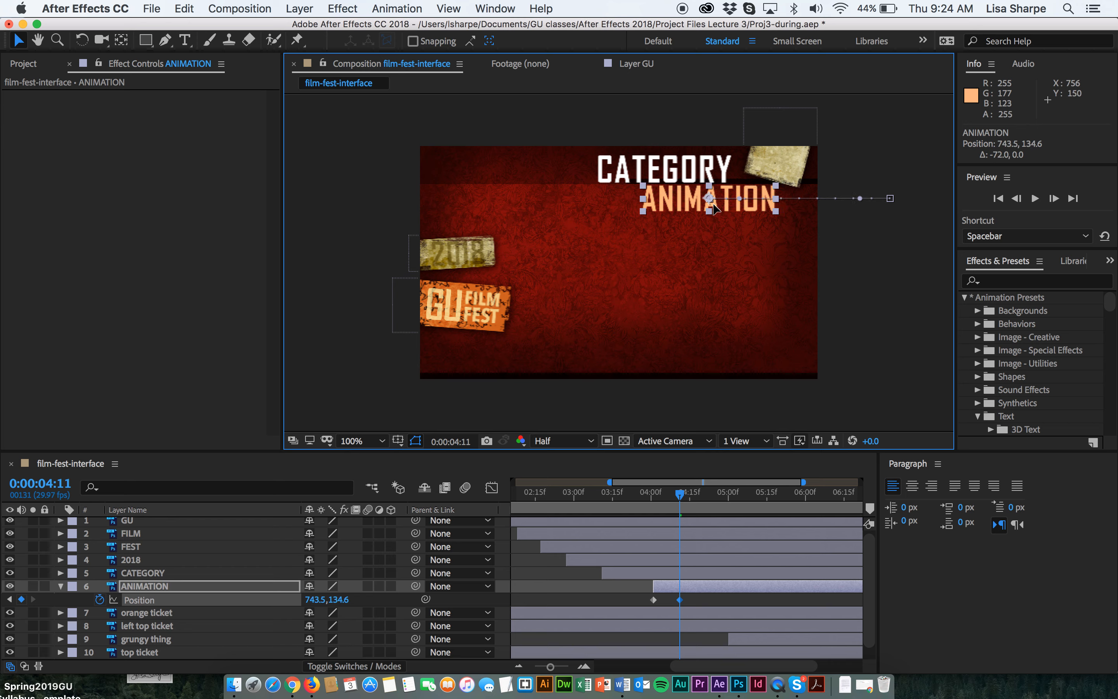
{"action": "left_click_drag", "start_coordinate": [742, 199], "coordinate": [703, 198]}
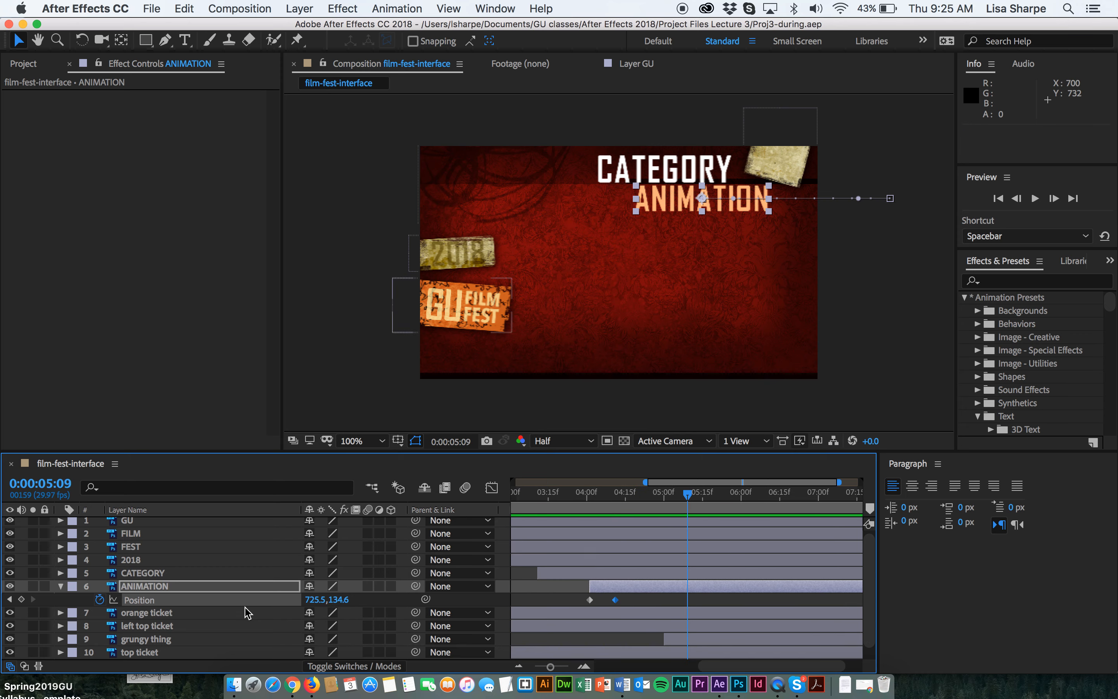
- Collapse the ANIMATION layer's properties before retiming grungy thing to 3:11
{"action": "left_click", "coordinate": [146, 638]}
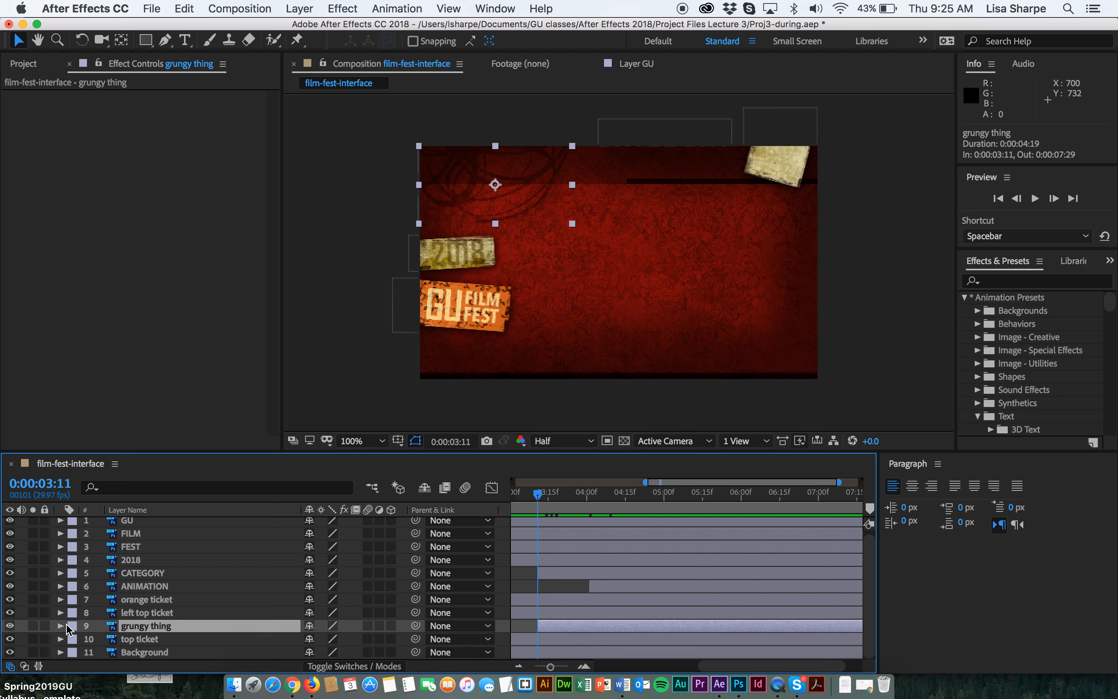
- Keyframe grungy thing's Opacity from 0% at 3:11 up to 35% at 4:05, then preview and stop
{"action": "left_click", "coordinate": [61, 625]}
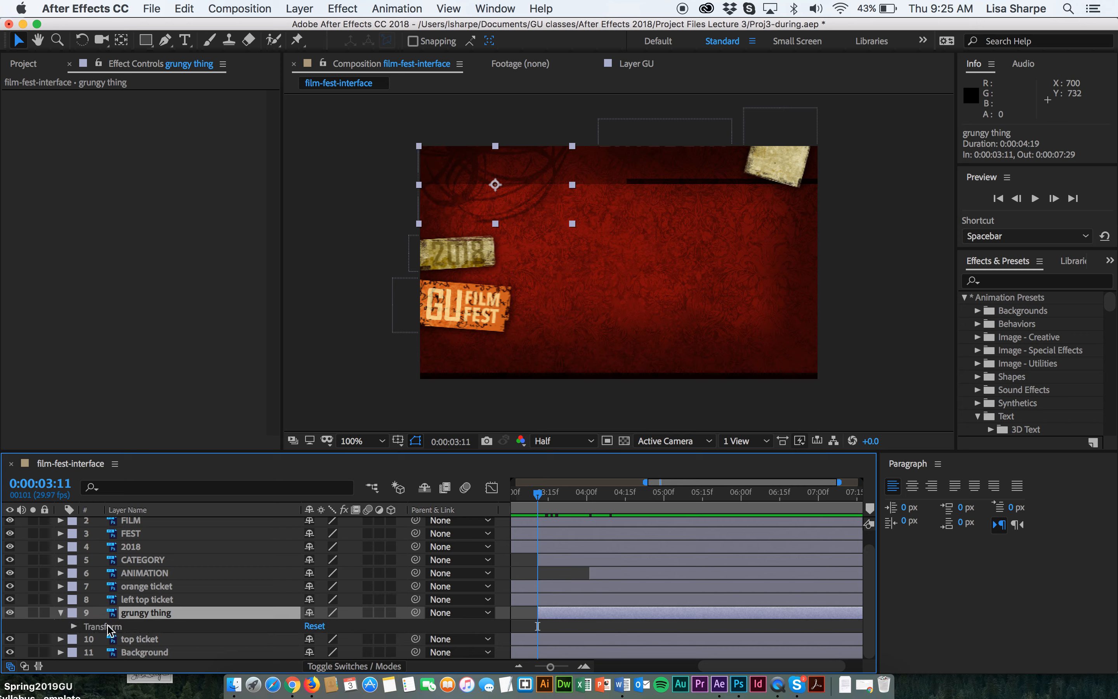
{"action": "left_click", "coordinate": [74, 572]}
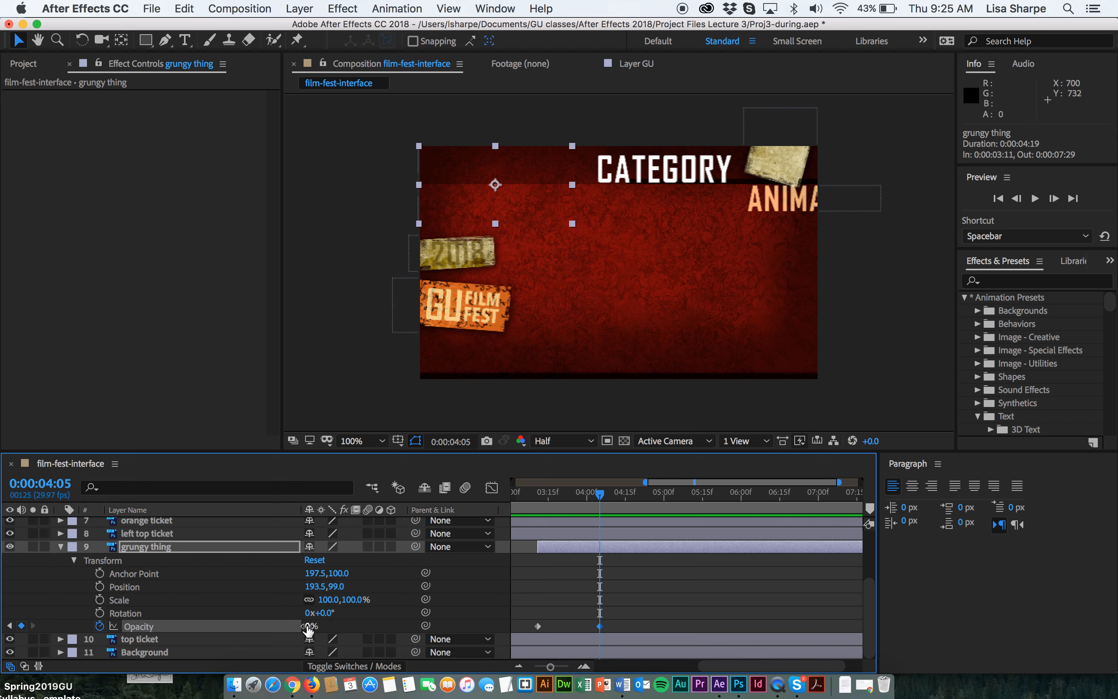
{"action": "left_click_drag", "start_coordinate": [310, 626], "coordinate": [309, 626]}
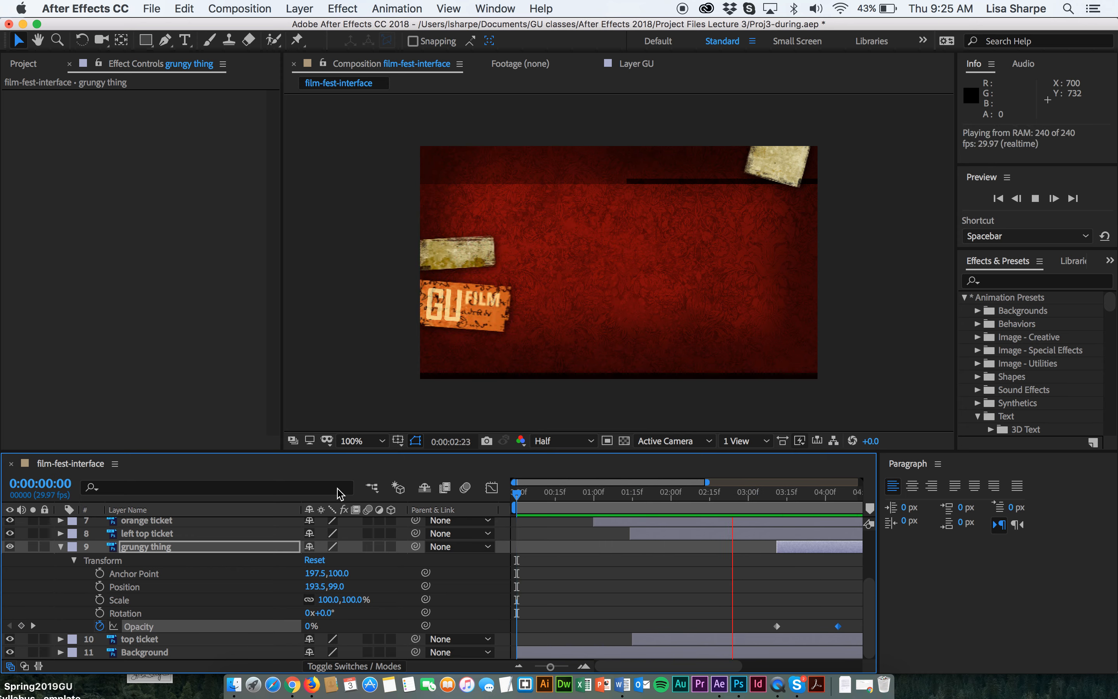
{"action": "left_click", "coordinate": [735, 506]}
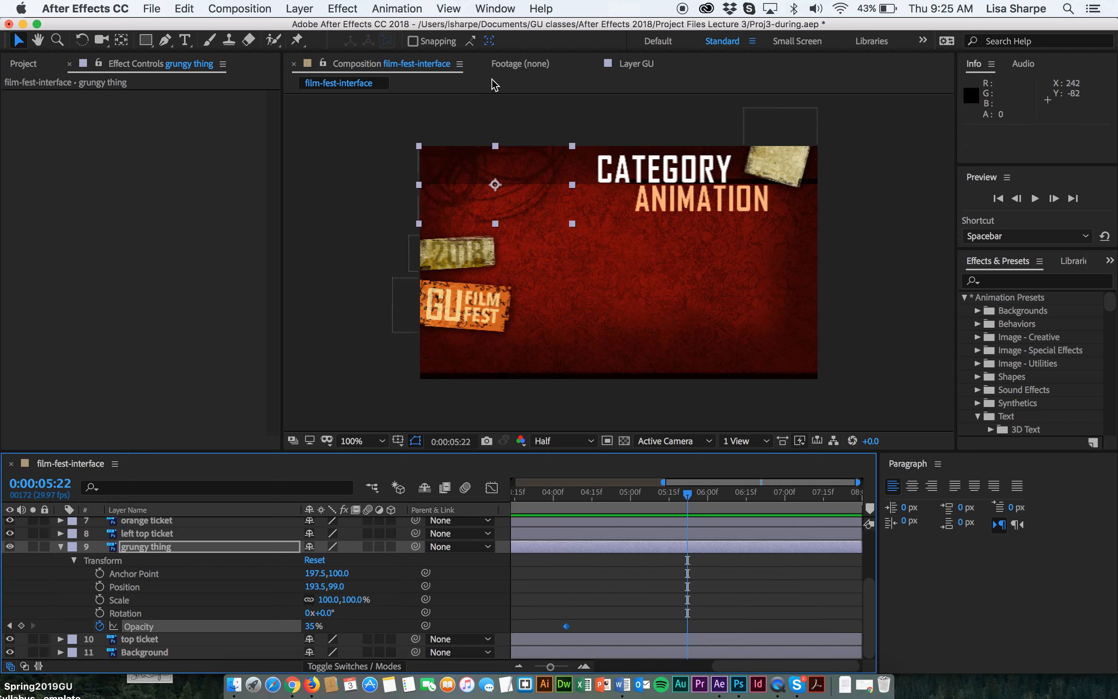
{"action": "mouse_move", "coordinate": [538, 202]}
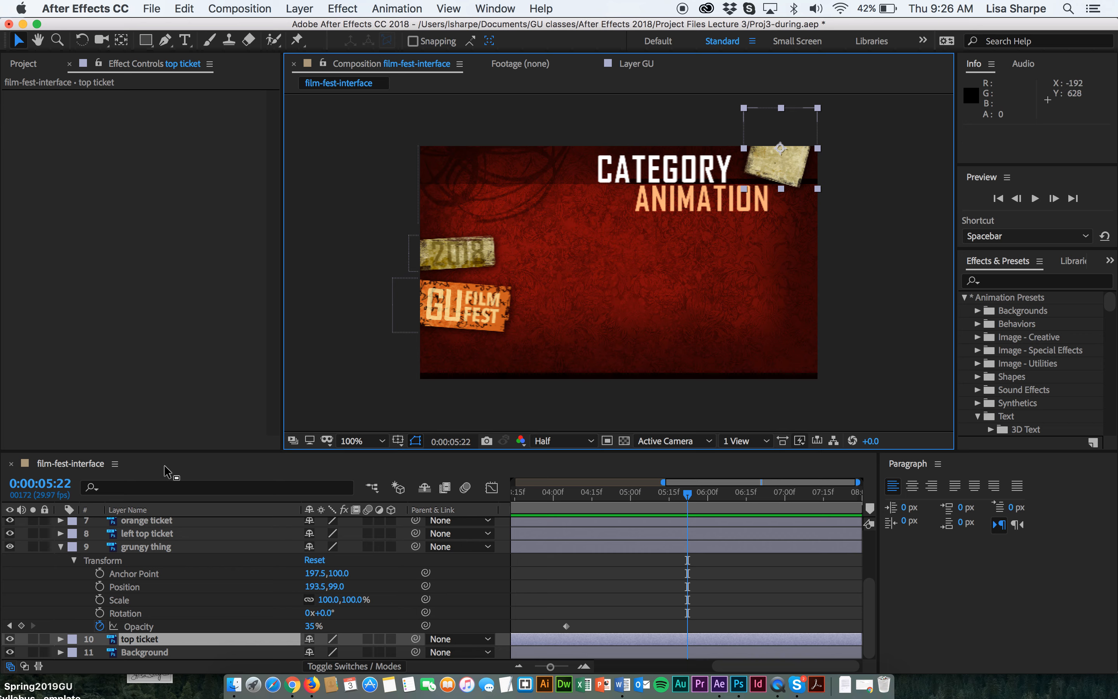
- Select top ticket and begin keyframing its Opacity from 6% toward 100% around 4:10
{"action": "left_click", "coordinate": [59, 546]}
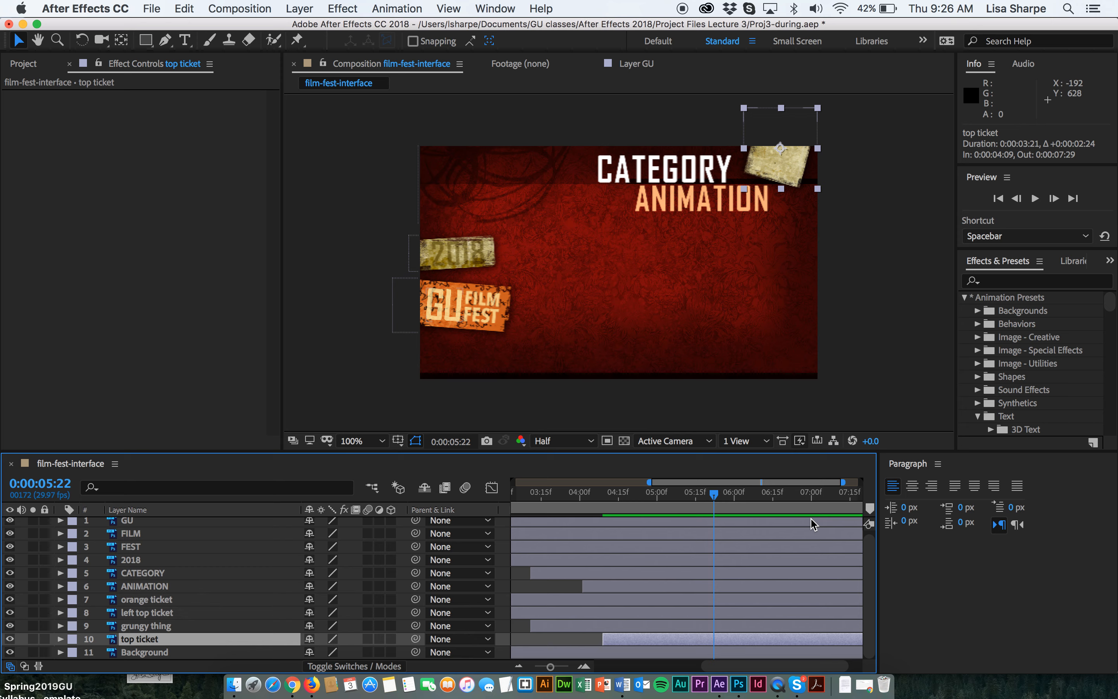
{"action": "mouse_move", "coordinate": [719, 500]}
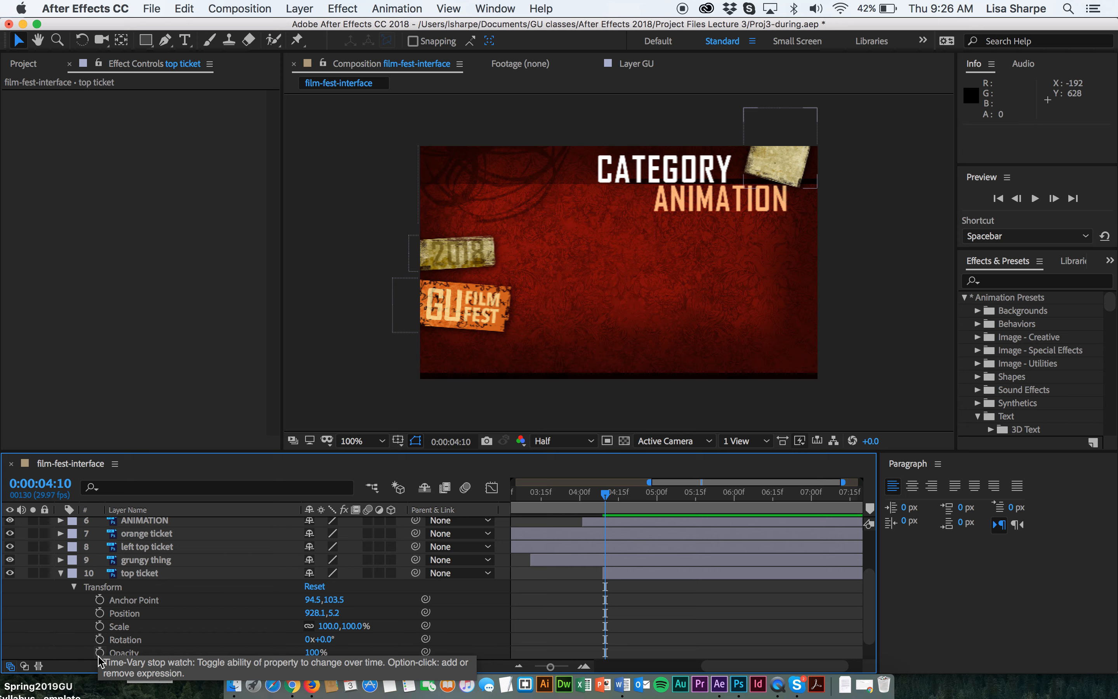
{"action": "left_click", "coordinate": [100, 652]}
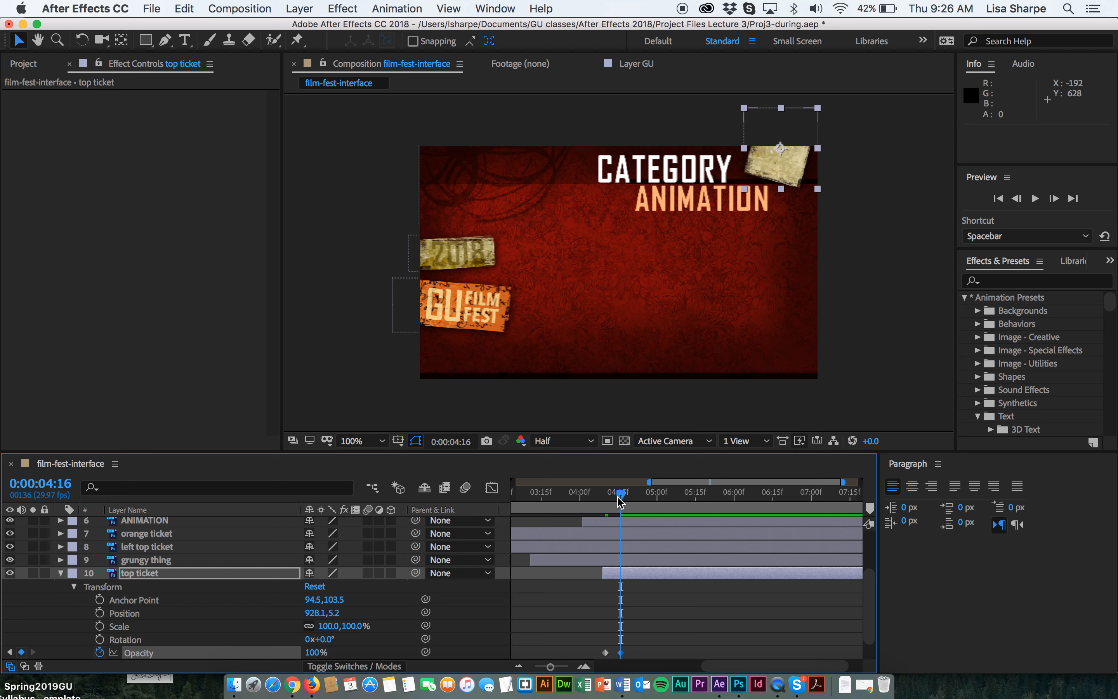
{"action": "left_click_drag", "start_coordinate": [620, 495], "coordinate": [606, 494]}
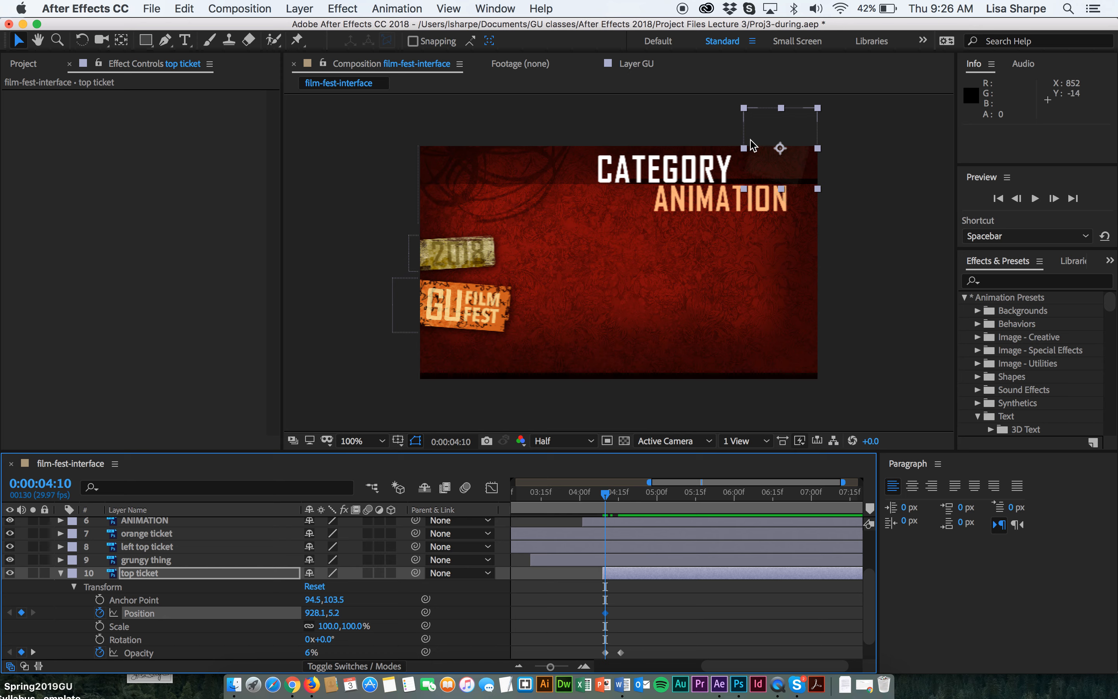
- Keyframe top ticket's Position from above the frame down to 926.1, 5.2 by 4:16
{"action": "left_click_drag", "start_coordinate": [779, 148], "coordinate": [780, 122]}
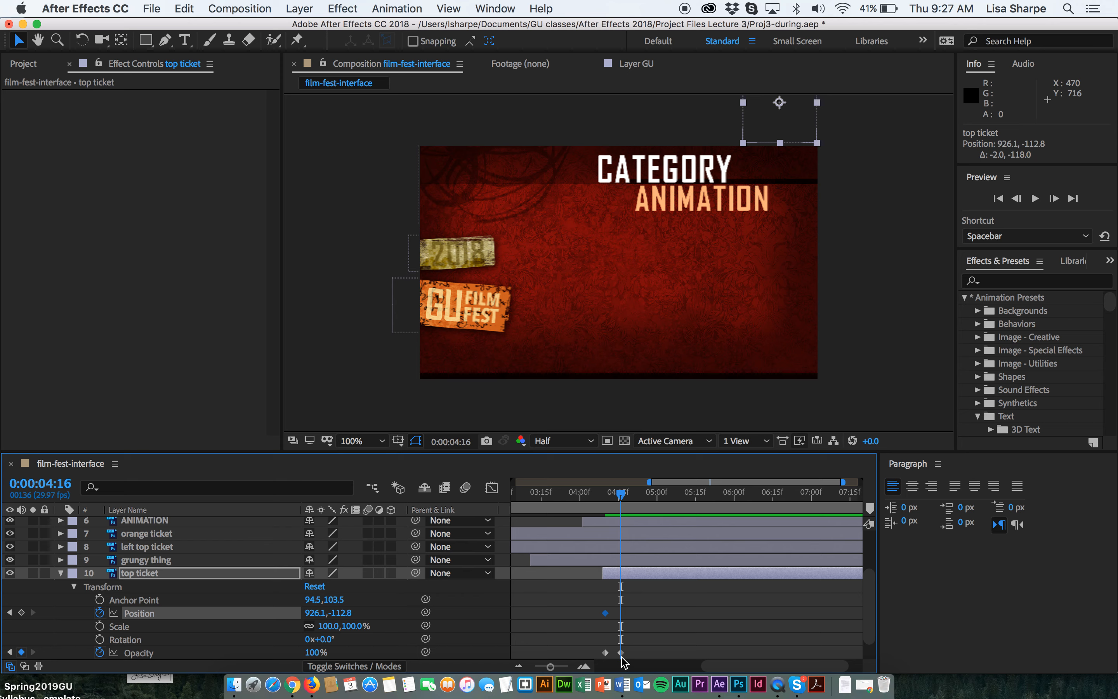
{"action": "mouse_move", "coordinate": [48, 614]}
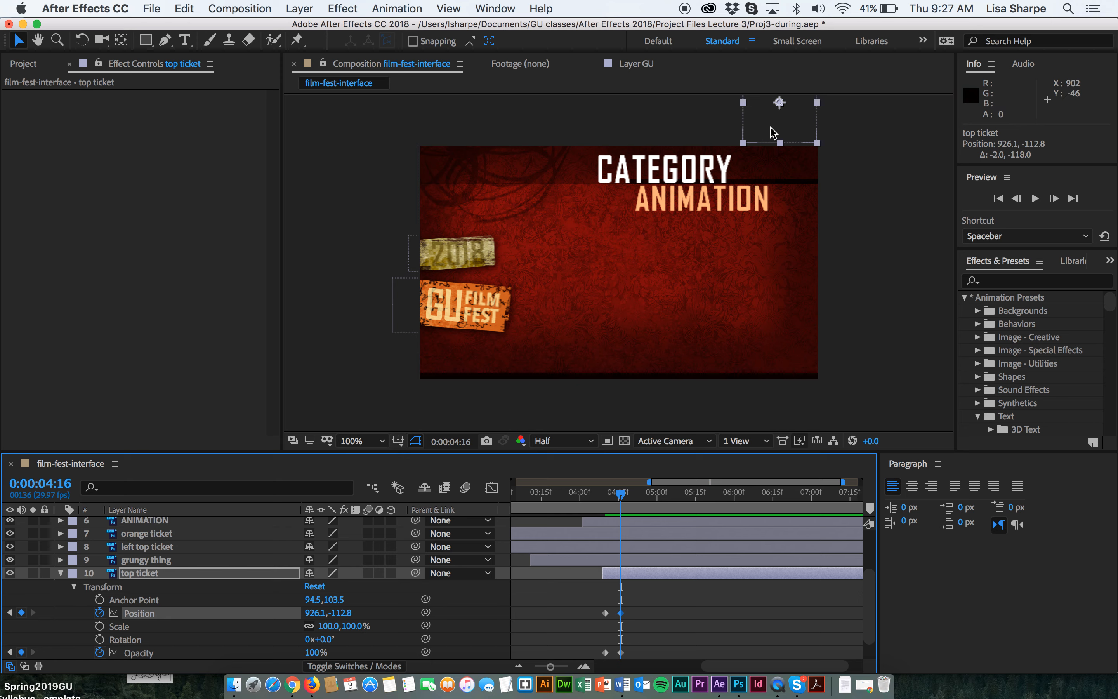
{"action": "left_click_drag", "start_coordinate": [777, 118], "coordinate": [778, 168]}
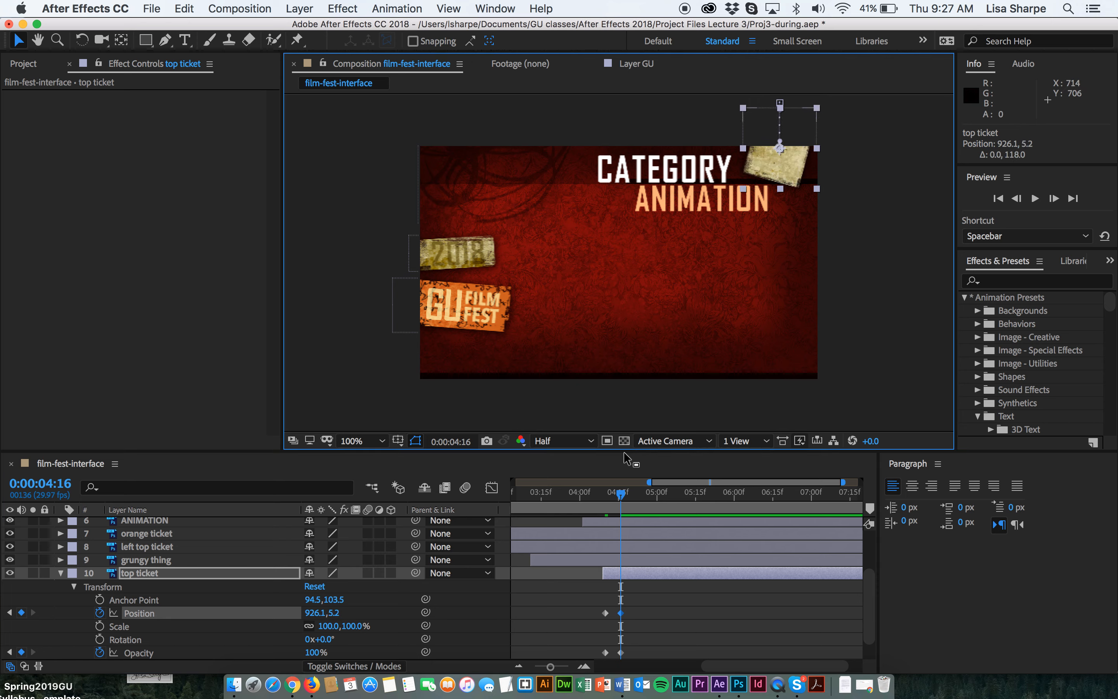
{"action": "left_click", "coordinate": [515, 506]}
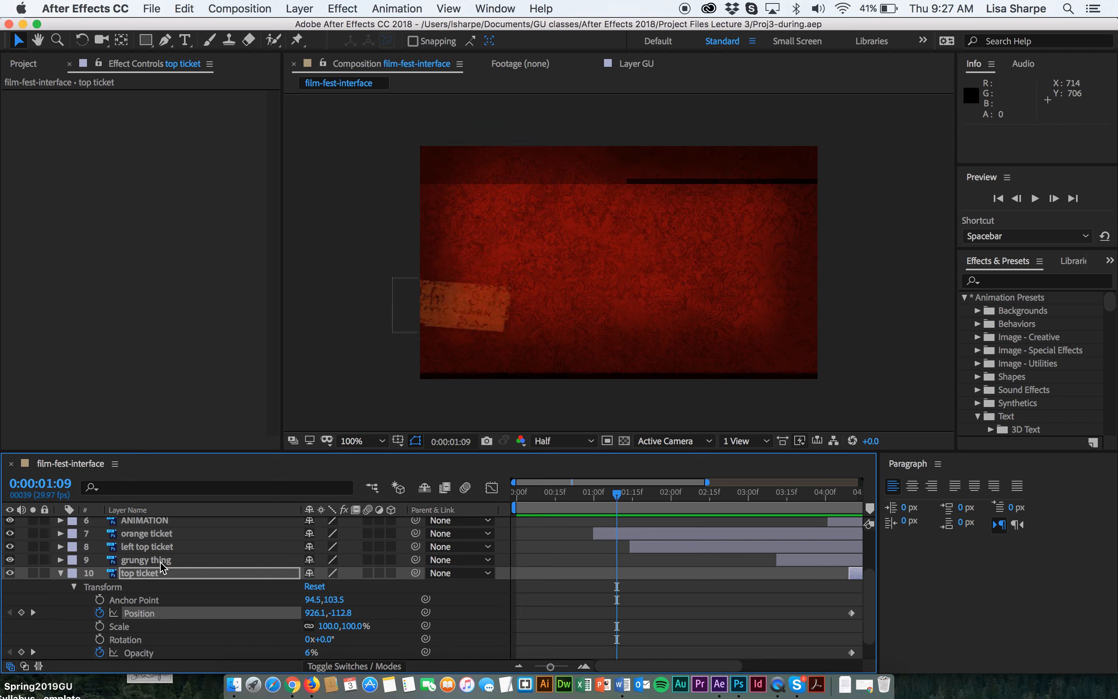
- Stop the preview, collapse top ticket and start importing a file into the project
{"action": "left_click", "coordinate": [520, 492]}
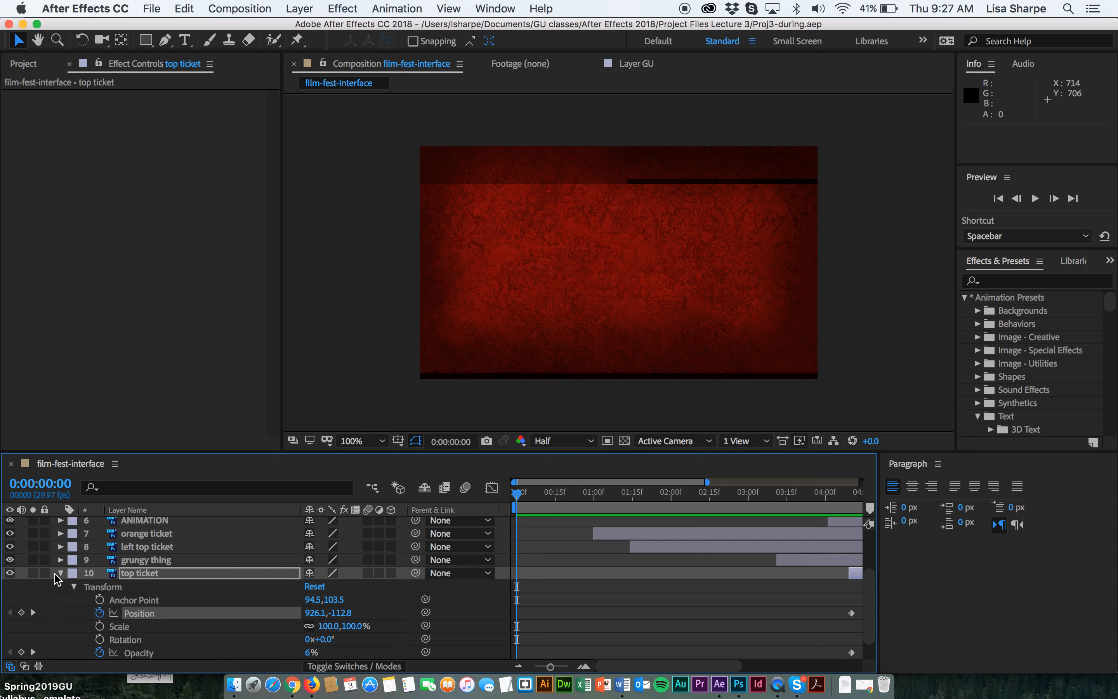
{"action": "left_click", "coordinate": [60, 573]}
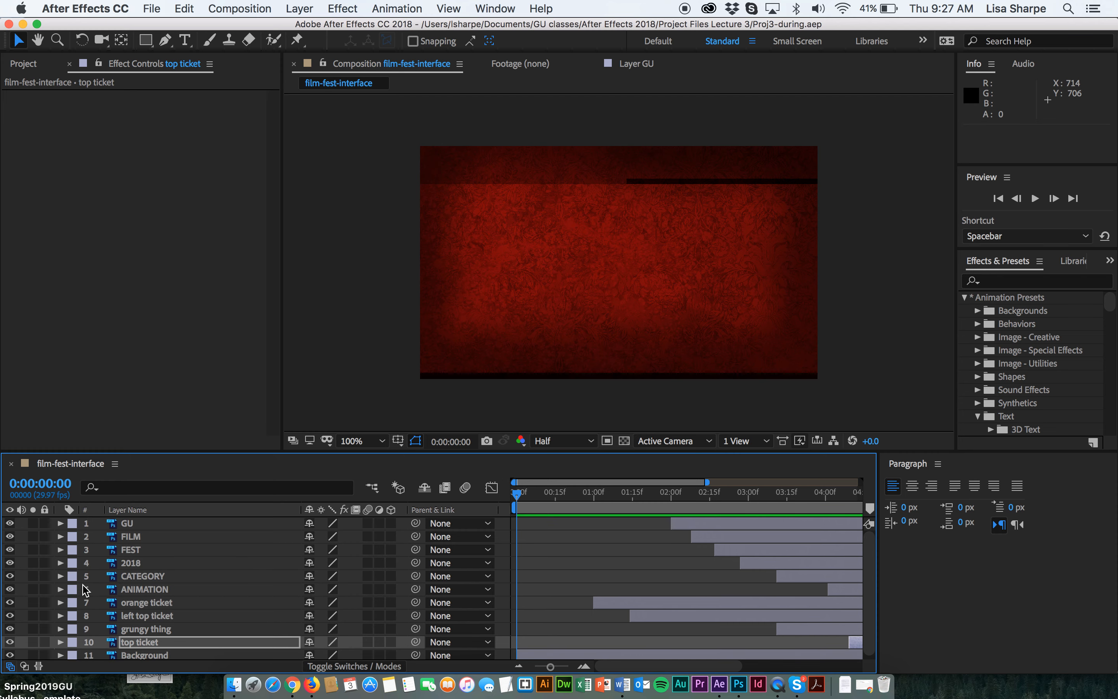
{"action": "left_click", "coordinate": [151, 7]}
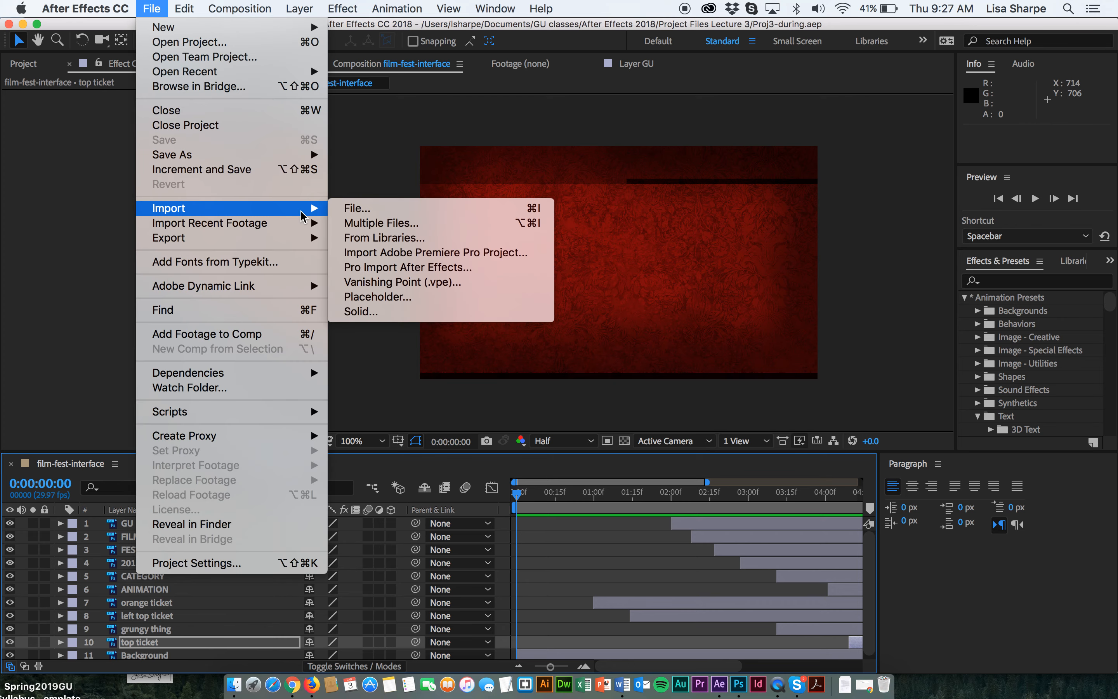
{"action": "left_click", "coordinate": [356, 207]}
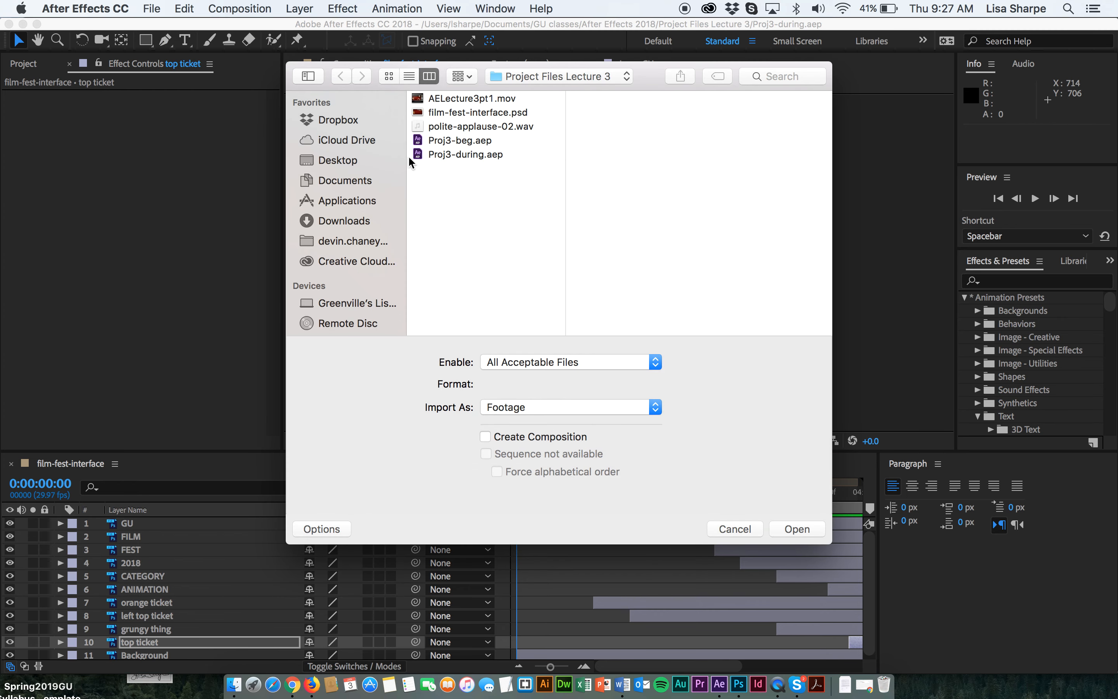
- Import polite-applause-02.wav as the top layer of film-fest-interface and preview it
{"action": "left_click", "coordinate": [481, 127]}
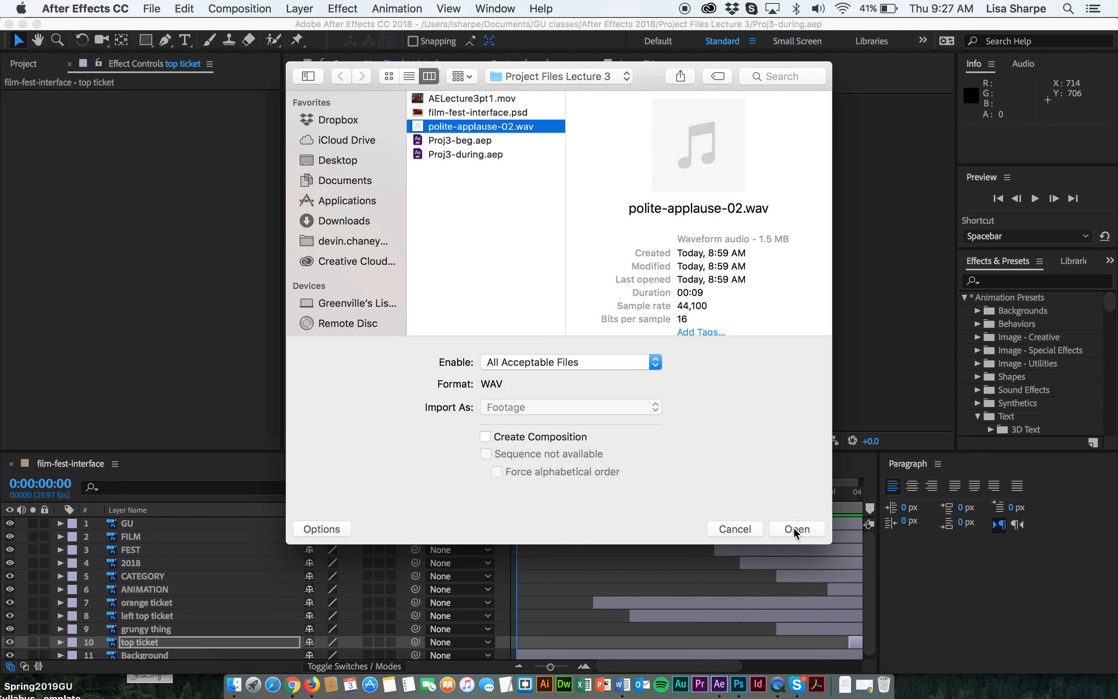
{"action": "left_click", "coordinate": [797, 529]}
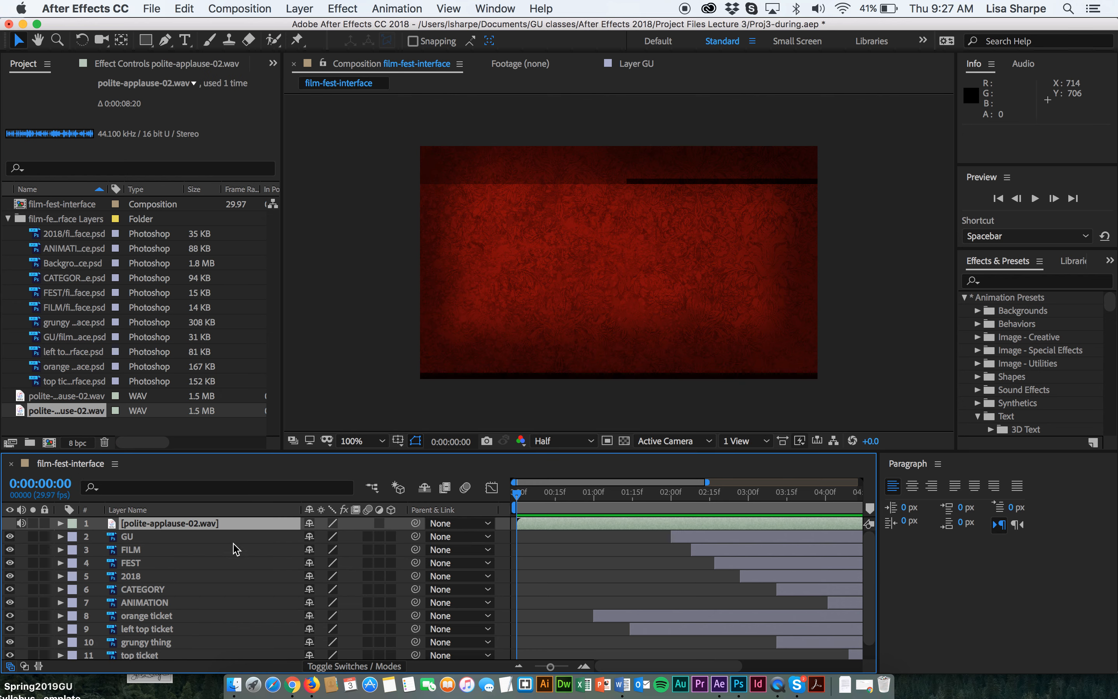
{"action": "key", "text": "space"}
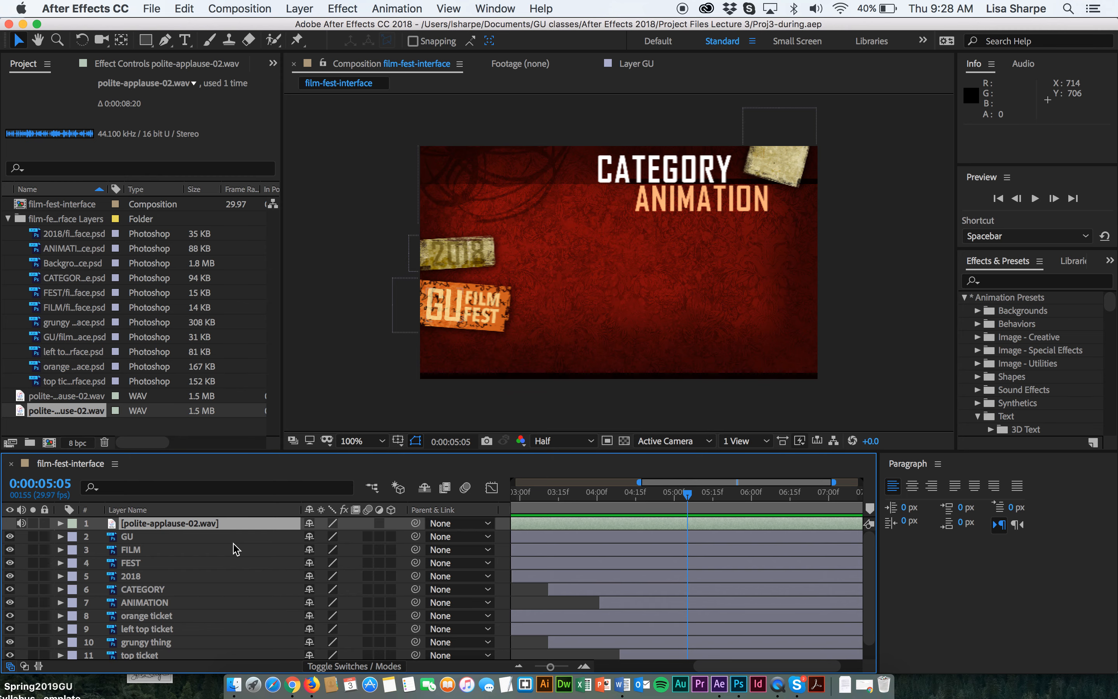
- Save the project as Proj3-end.aep in the Project Files Lecture 3 folder
{"action": "left_click", "coordinate": [152, 7]}
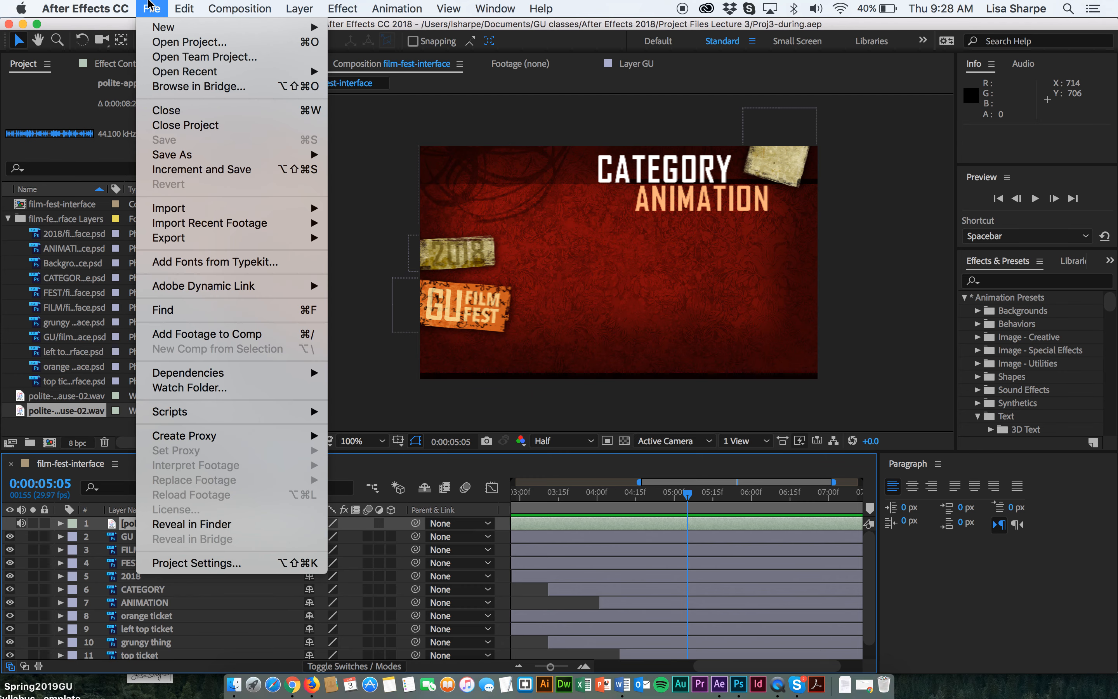
{"action": "mouse_move", "coordinate": [168, 237]}
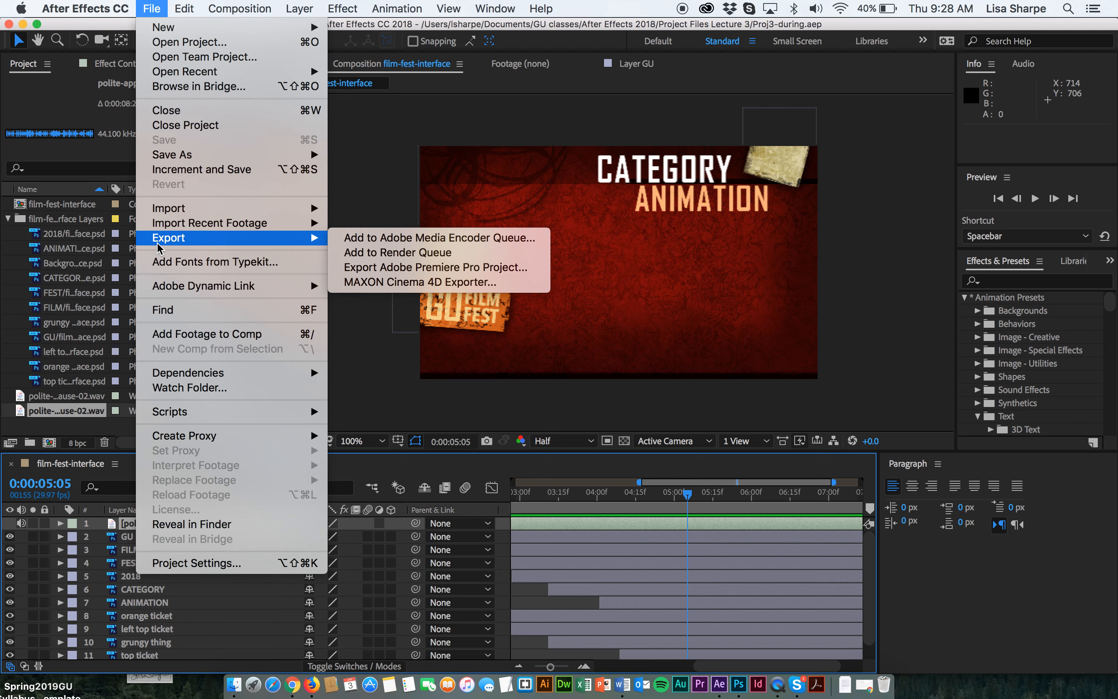
{"action": "mouse_move", "coordinate": [171, 154]}
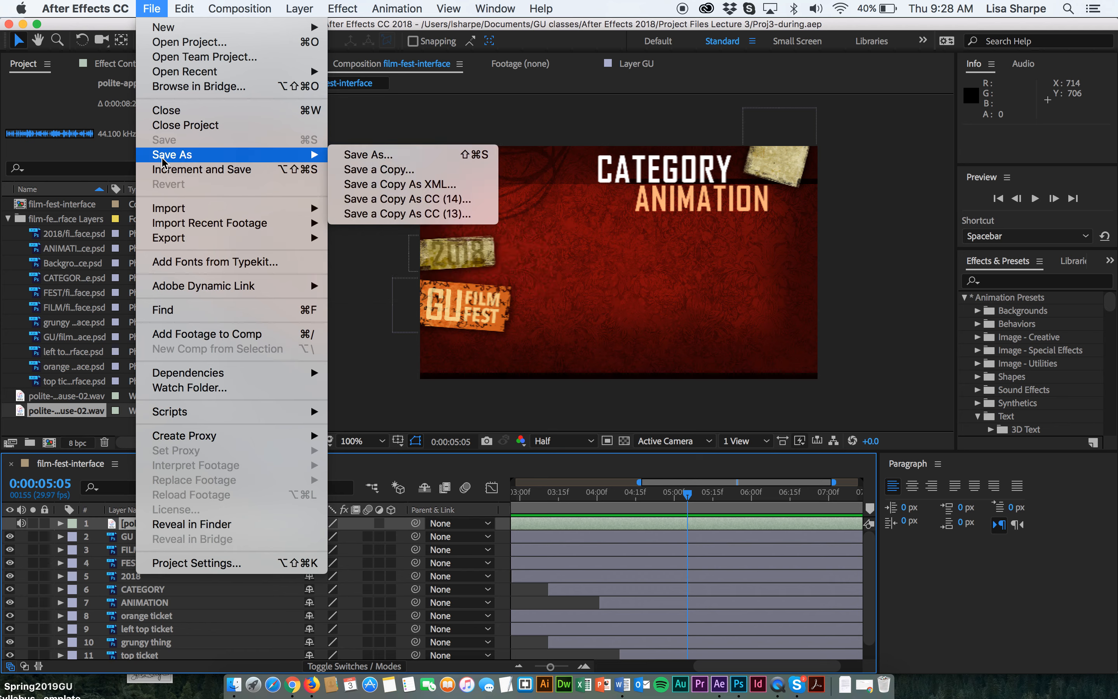
{"action": "mouse_move", "coordinate": [368, 155]}
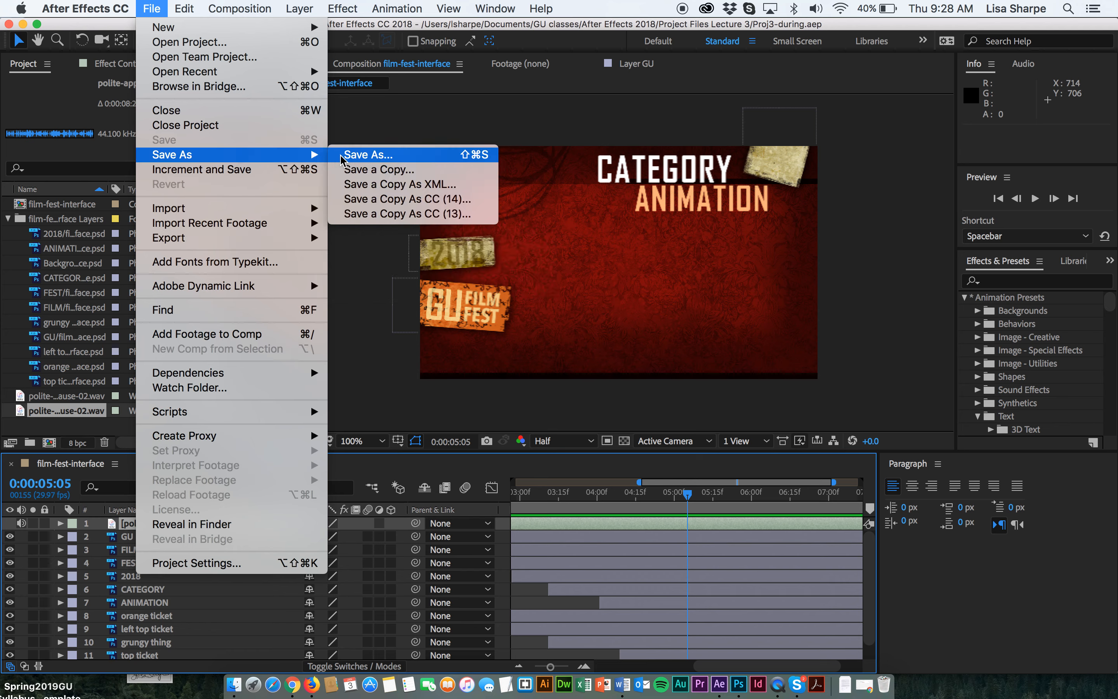
{"action": "left_click", "coordinate": [368, 154]}
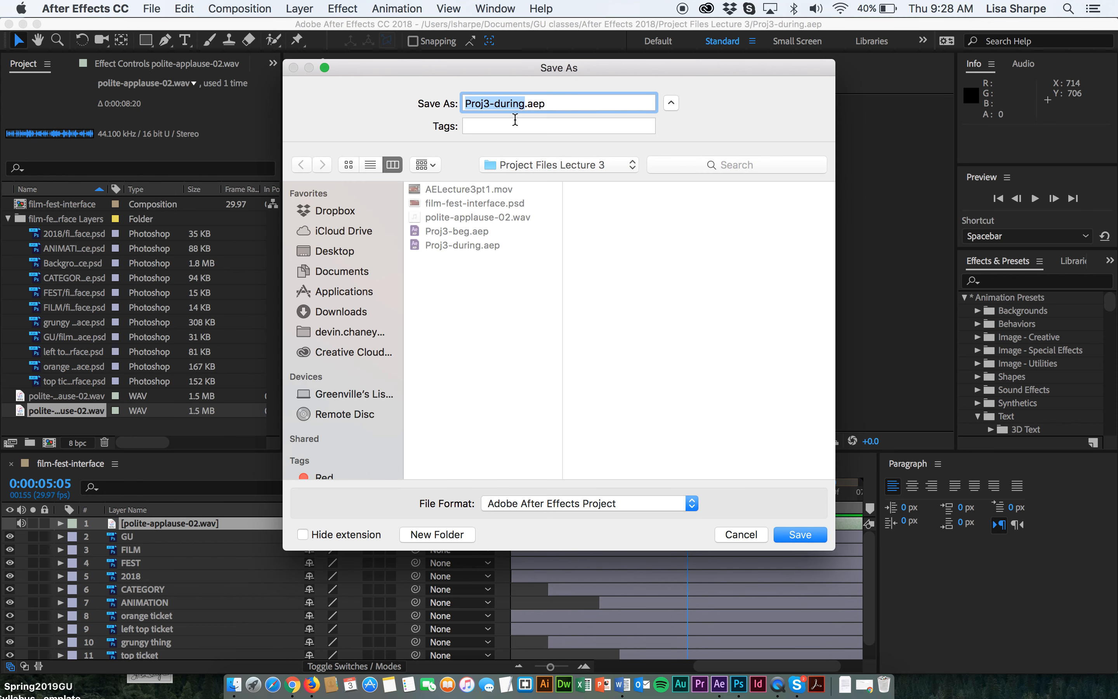
{"action": "key", "text": "Backspace"}
{"action": "type", "text": "en"}
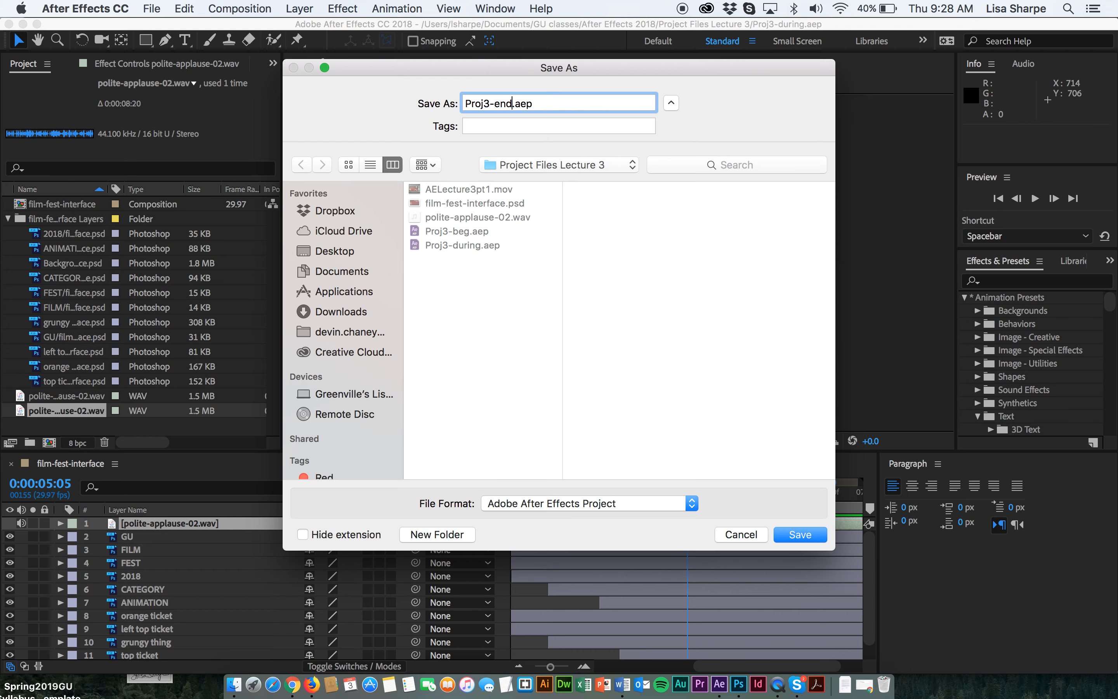
{"action": "left_click", "coordinate": [800, 535]}
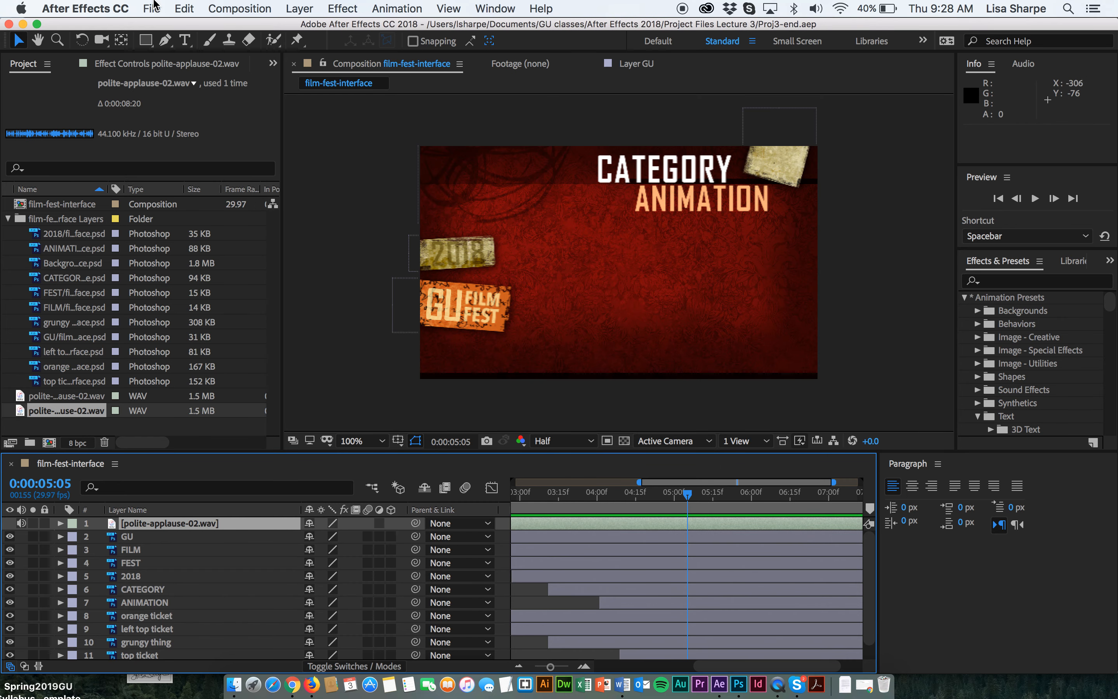
- Add film-fest-interface to the Render Queue and review its Best Settings render details
{"action": "left_click", "coordinate": [151, 7]}
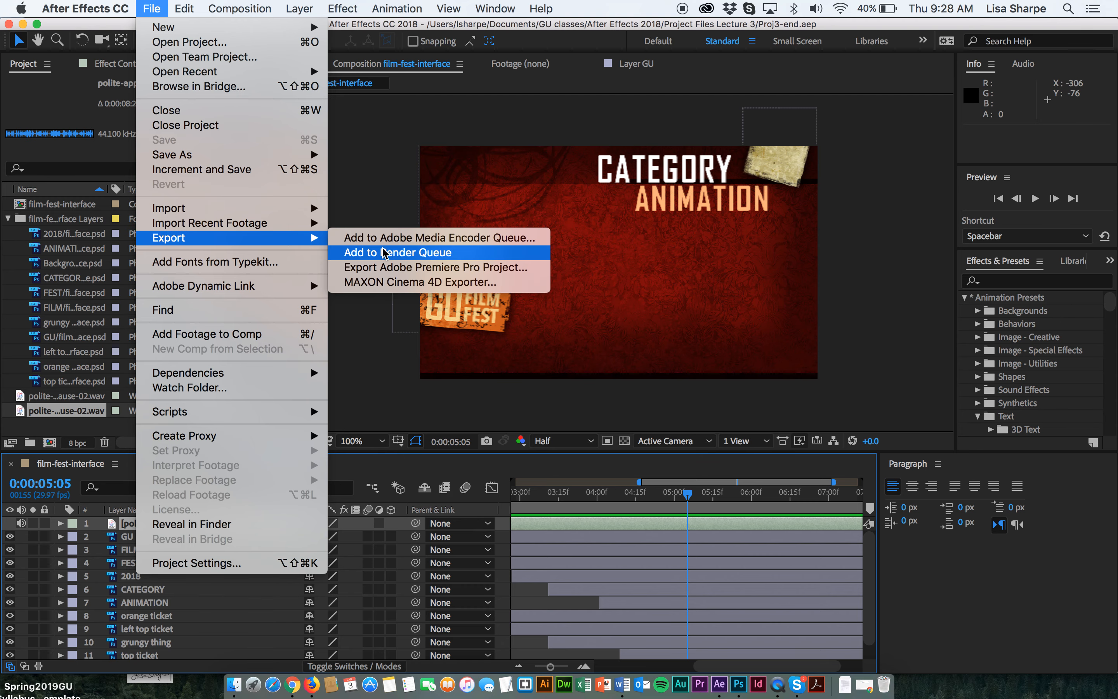
{"action": "left_click", "coordinate": [398, 253]}
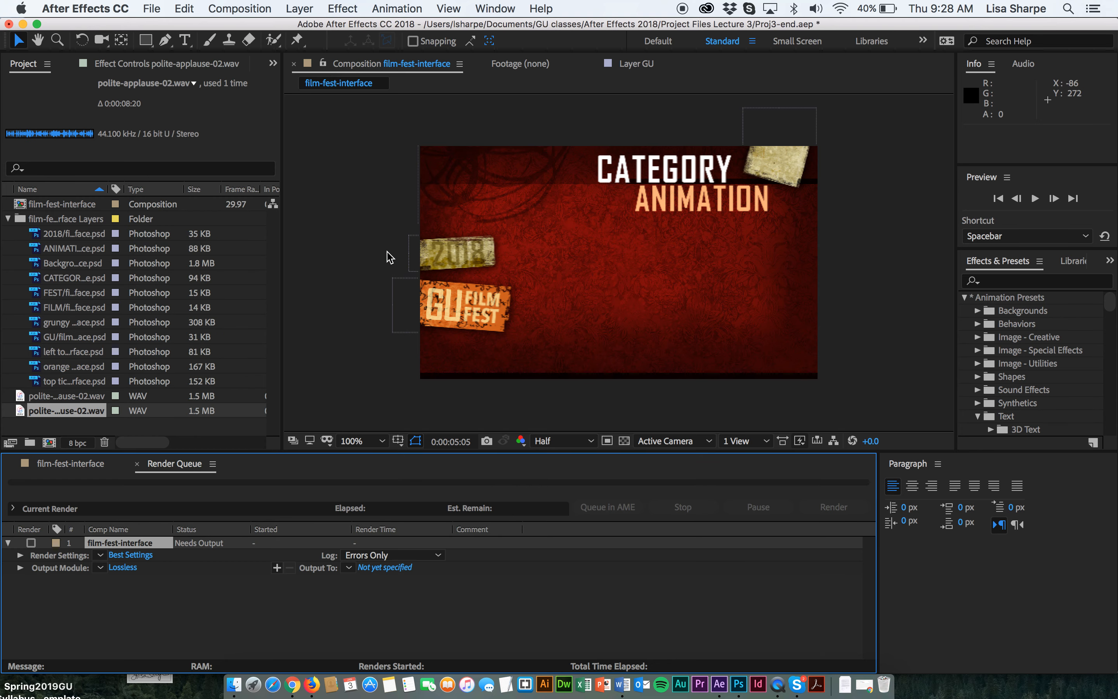
{"action": "mouse_move", "coordinate": [63, 567]}
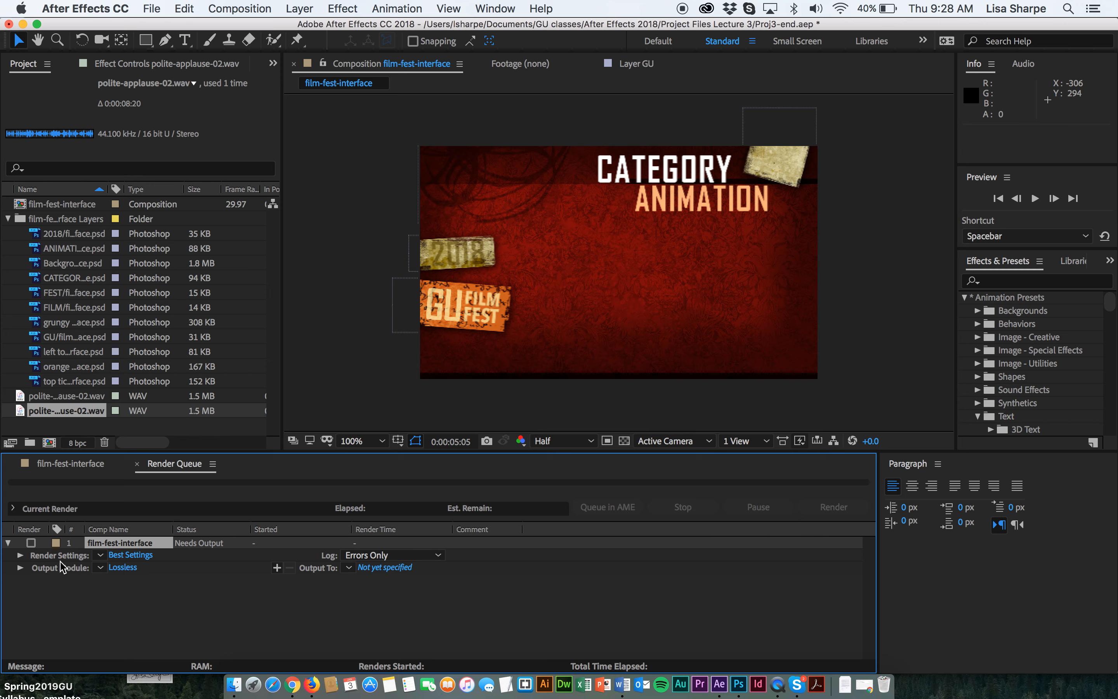
{"action": "left_click", "coordinate": [21, 555]}
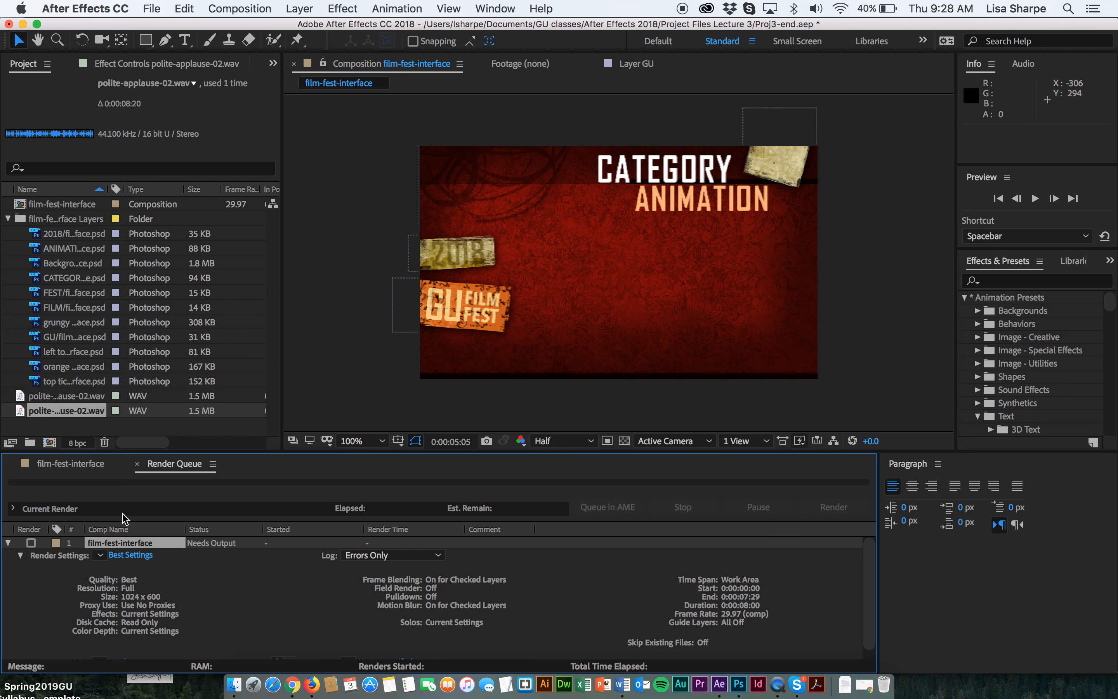
{"action": "left_click", "coordinate": [22, 555]}
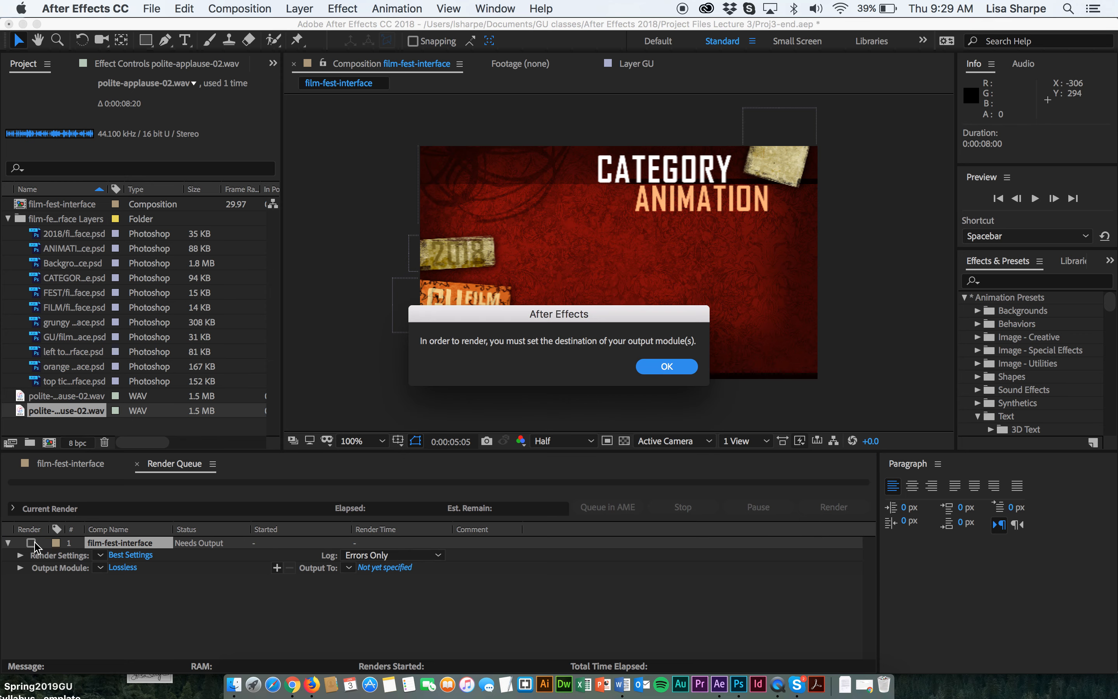
- Dismiss the missing output-destination warning with OK
{"action": "left_click", "coordinate": [666, 366]}
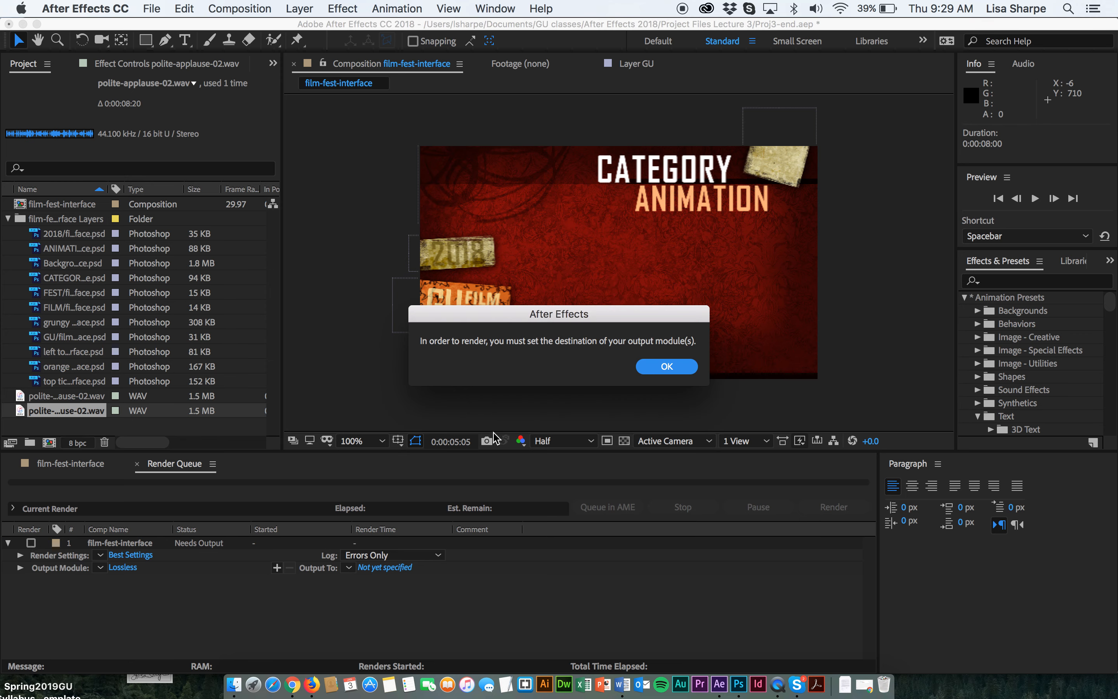
{"action": "left_click", "coordinate": [666, 366]}
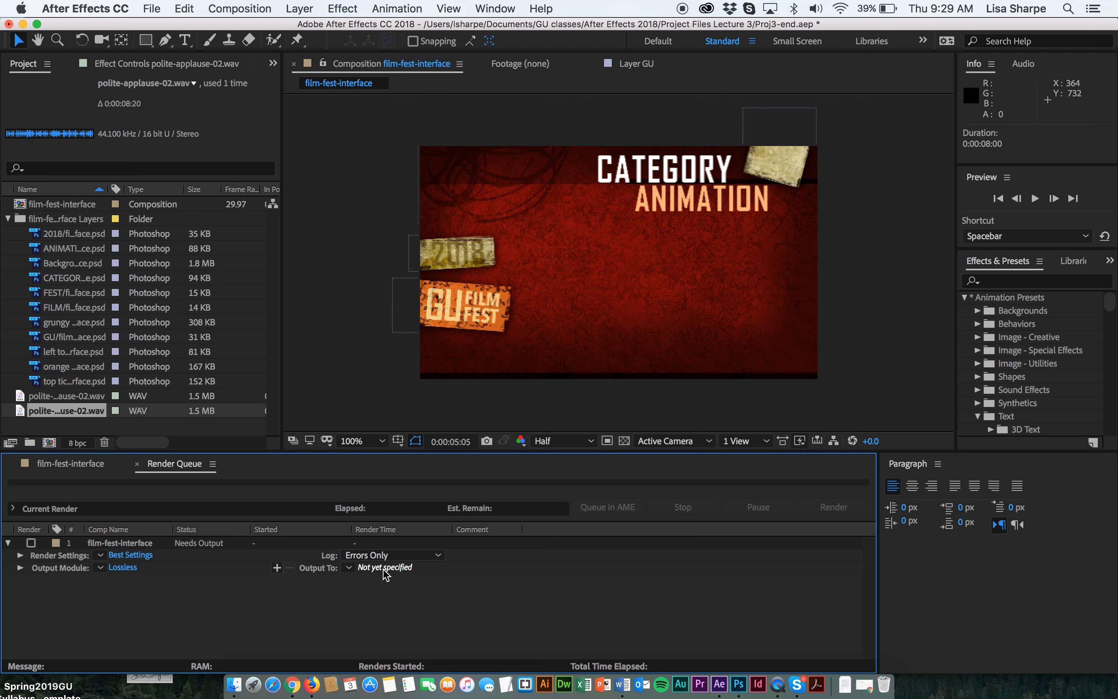
- Set Output To film-fest-interface.mov and render the queued composition to Done
{"action": "left_click", "coordinate": [385, 567]}
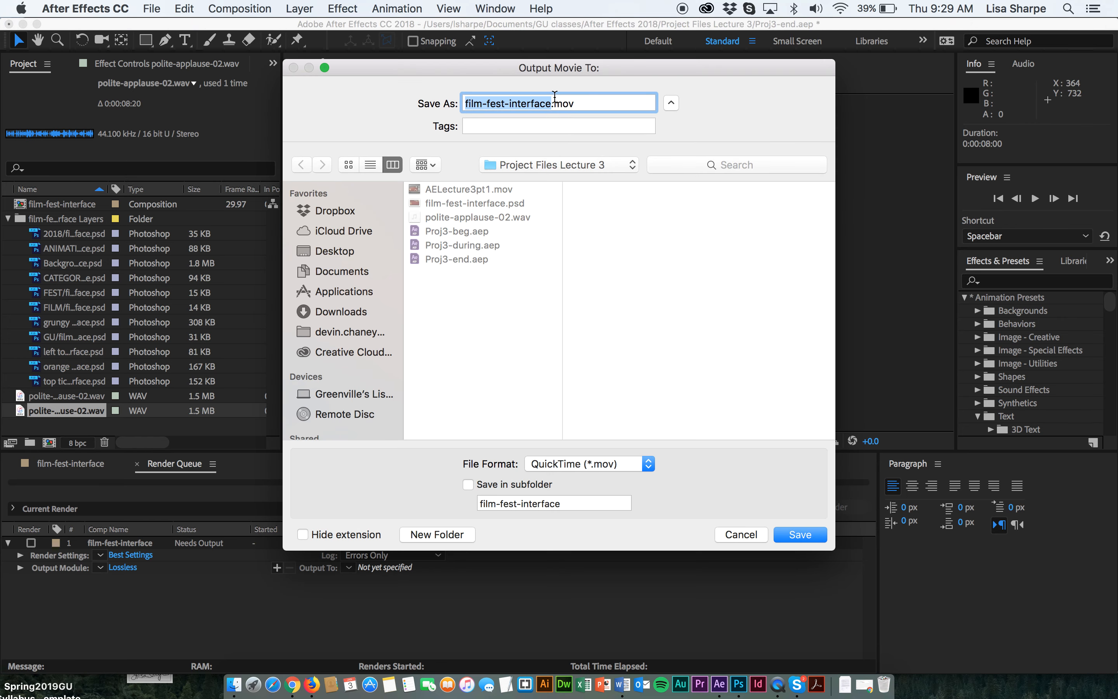
{"action": "mouse_move", "coordinate": [525, 550]}
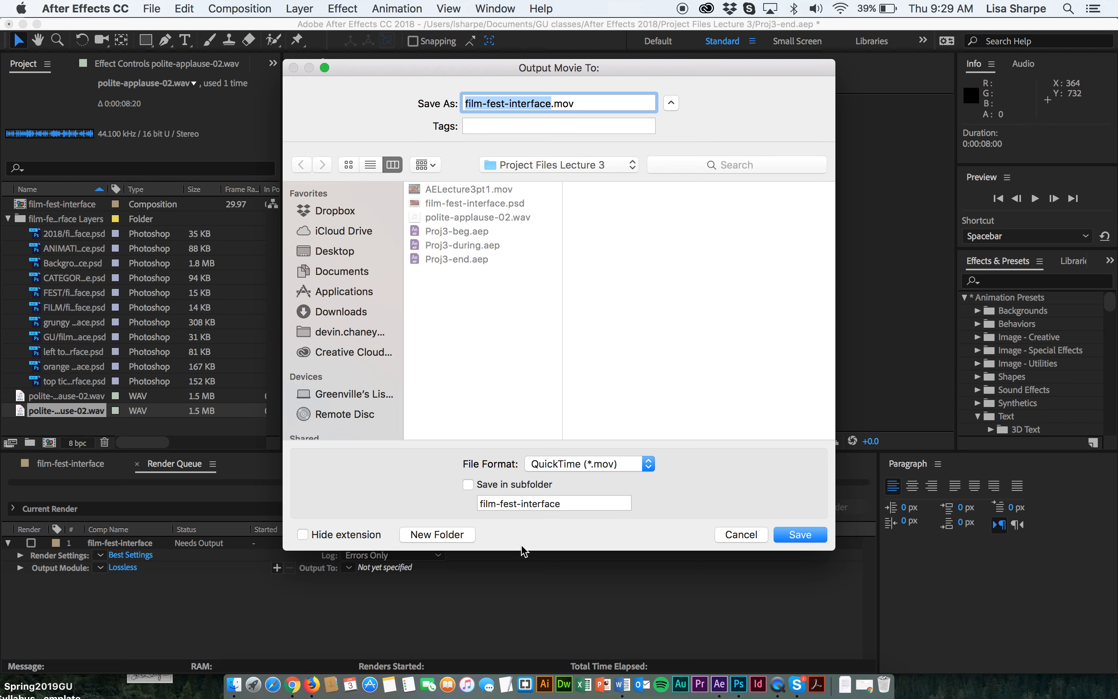
{"action": "mouse_move", "coordinate": [560, 473]}
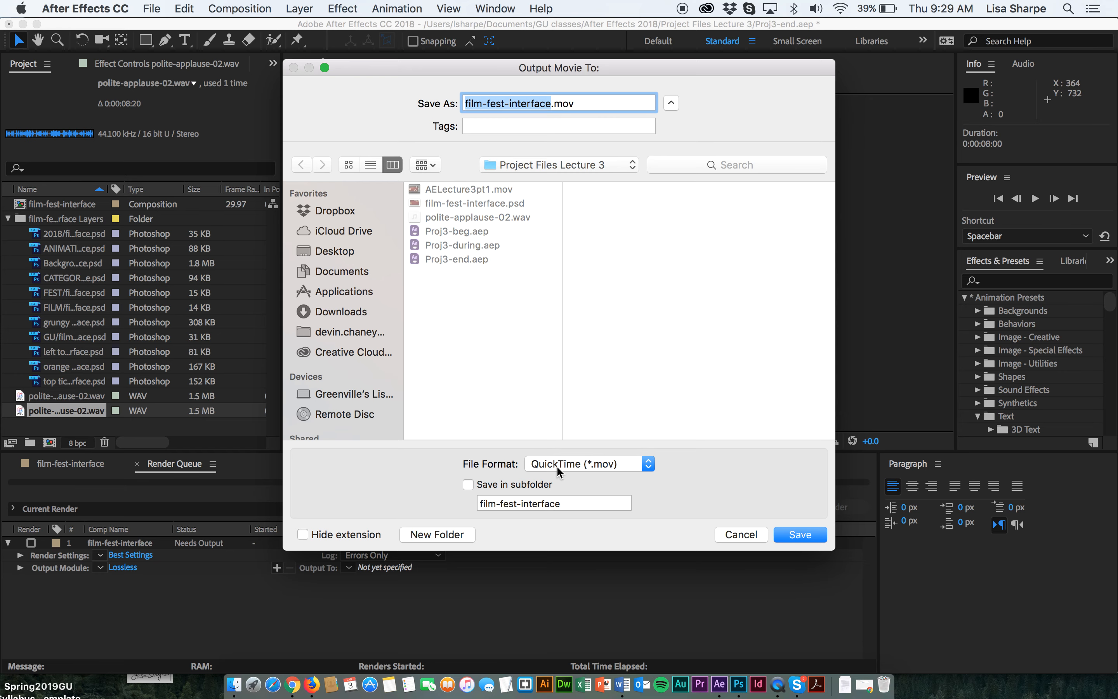
{"action": "left_click", "coordinate": [799, 535]}
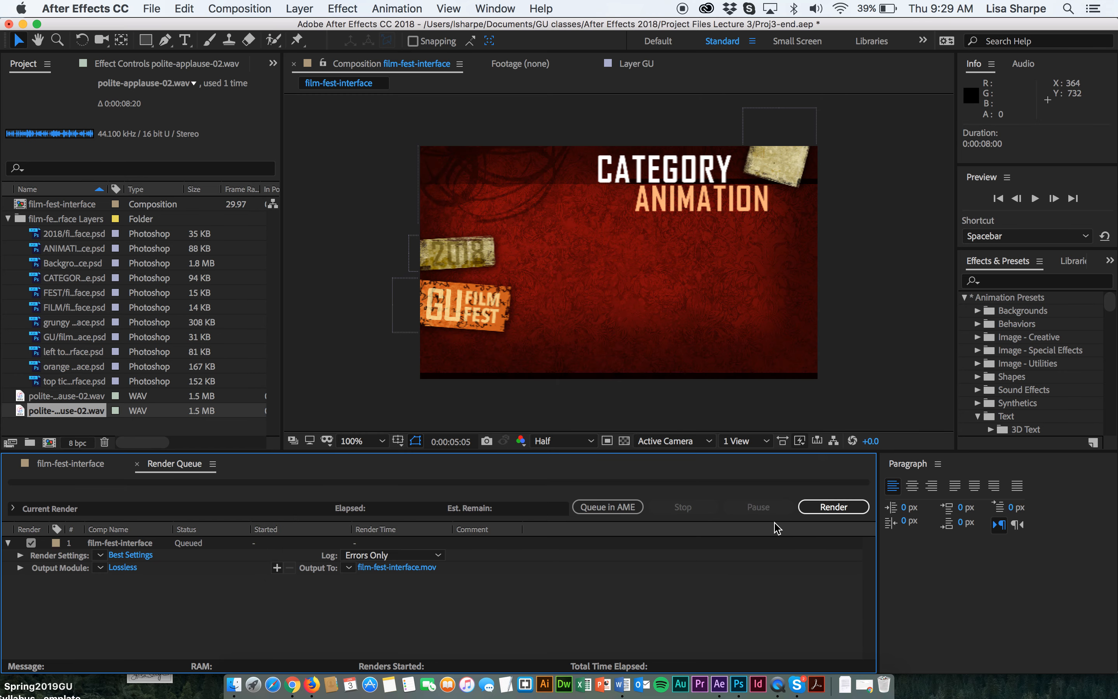
{"action": "left_click", "coordinate": [832, 506]}
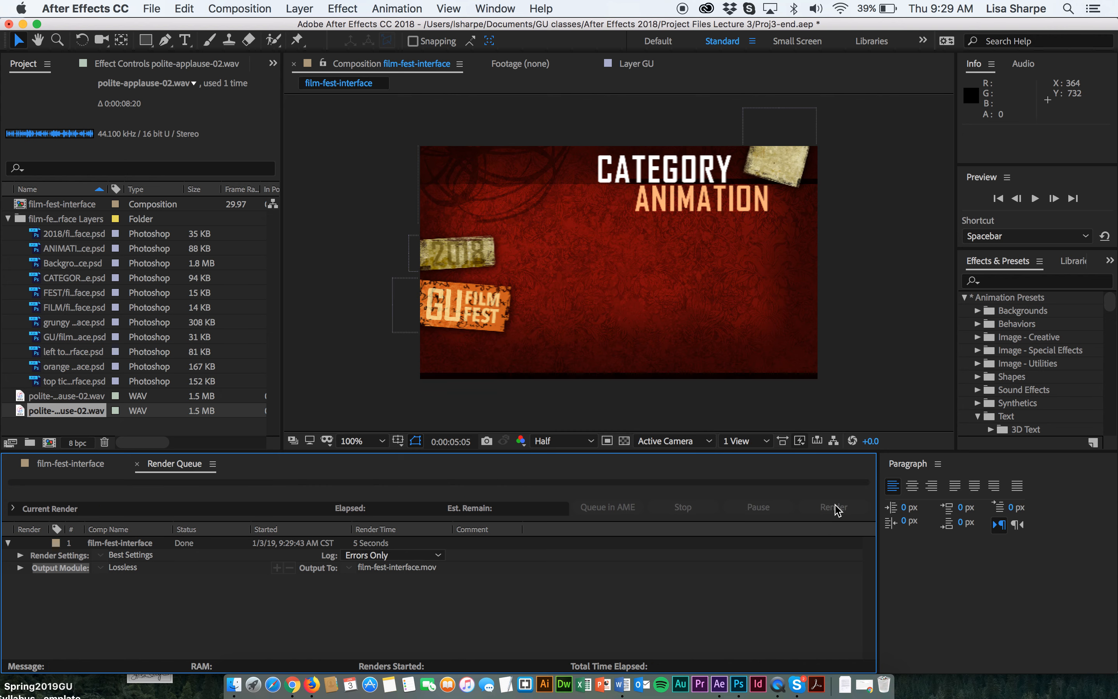
{"action": "mouse_move", "coordinate": [234, 685]}
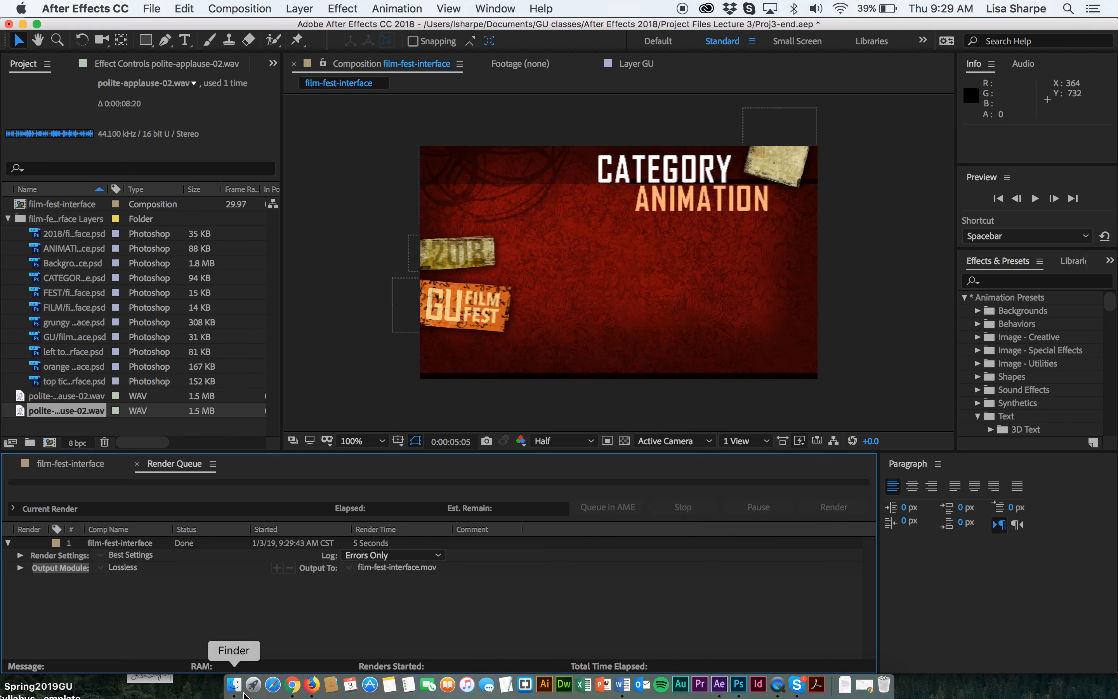
- In Finder, open film-fest-interface.mov from Project Files Lecture 3 in QuickTime Player
{"action": "left_click", "coordinate": [233, 685]}
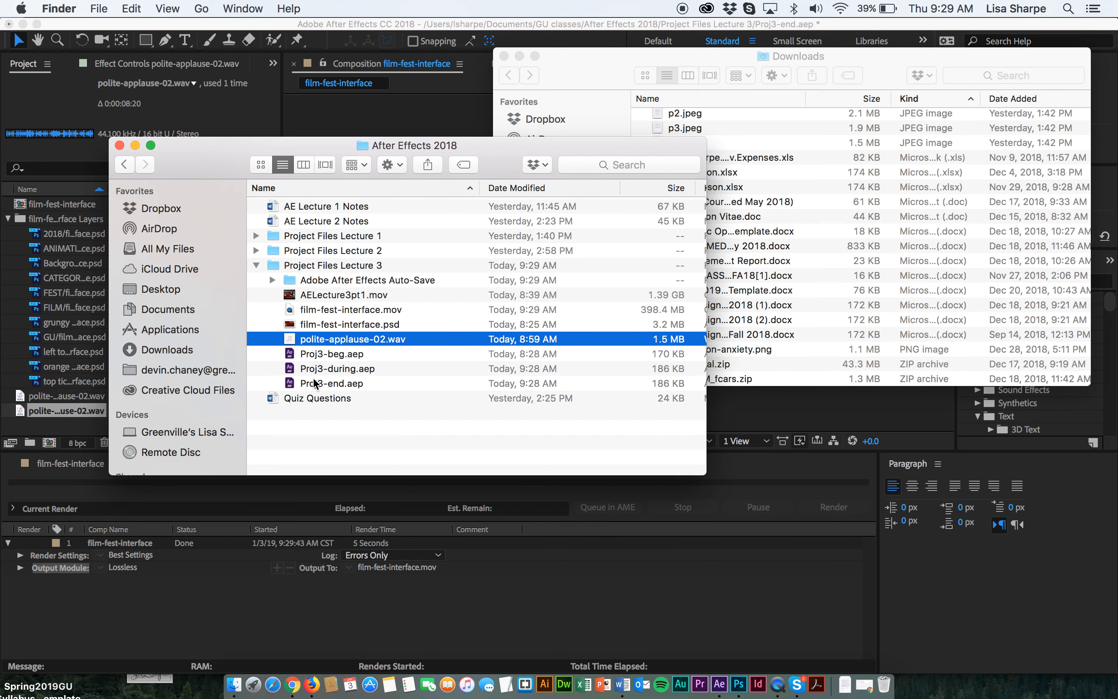
{"action": "left_click", "coordinate": [344, 294]}
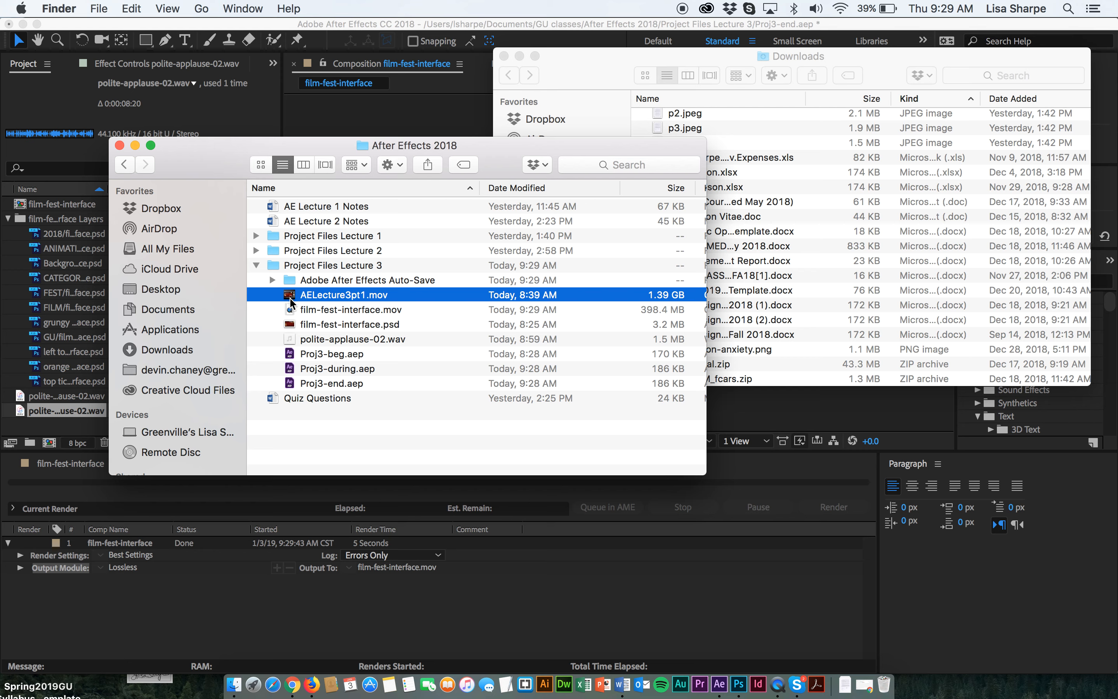
{"action": "left_click", "coordinate": [350, 309]}
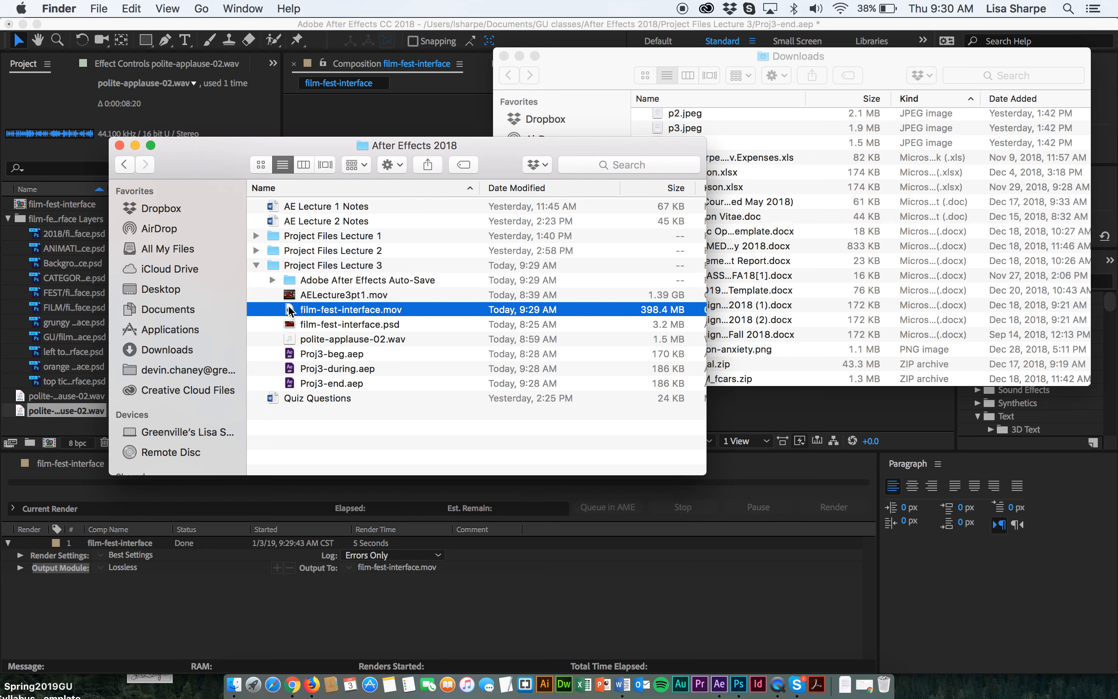
{"action": "double_click", "coordinate": [351, 310]}
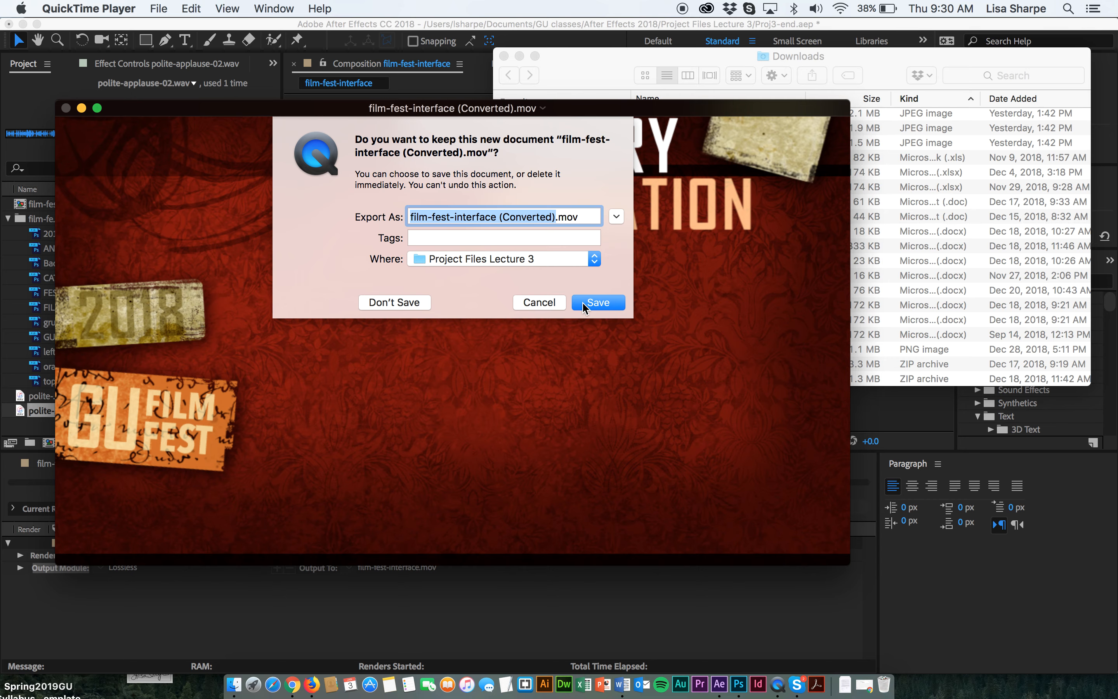
- After playback, keep the converted film-fest-interface (Converted).mov in Project Files Lecture 3
{"action": "left_click", "coordinate": [598, 301]}
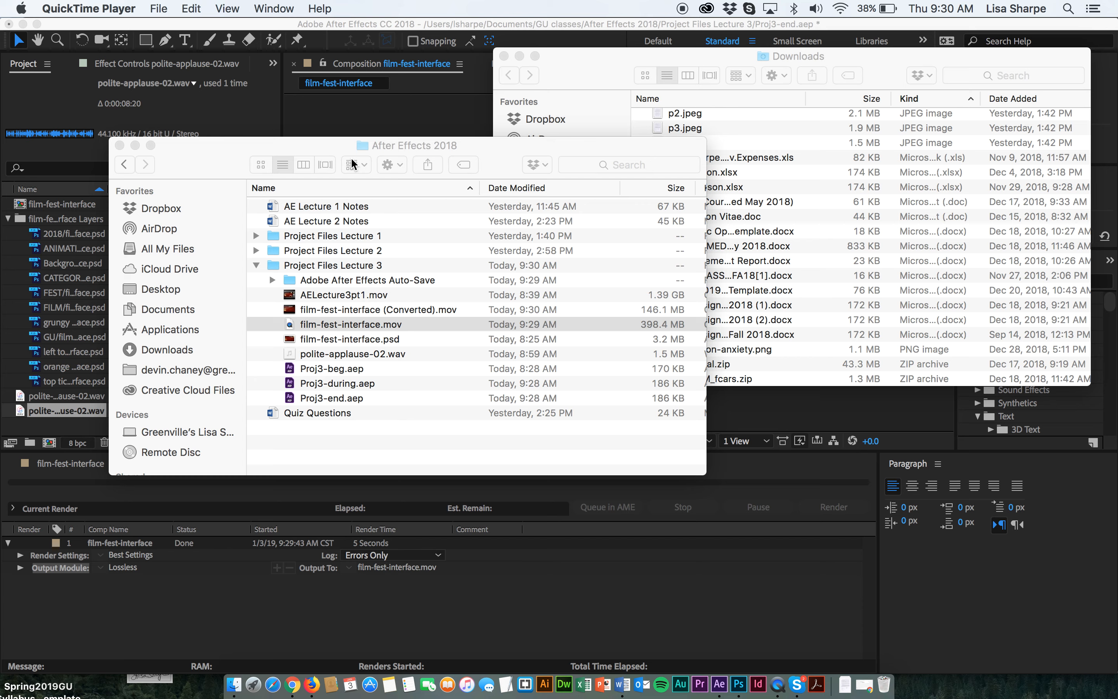
{"action": "mouse_move", "coordinate": [605, 5]}
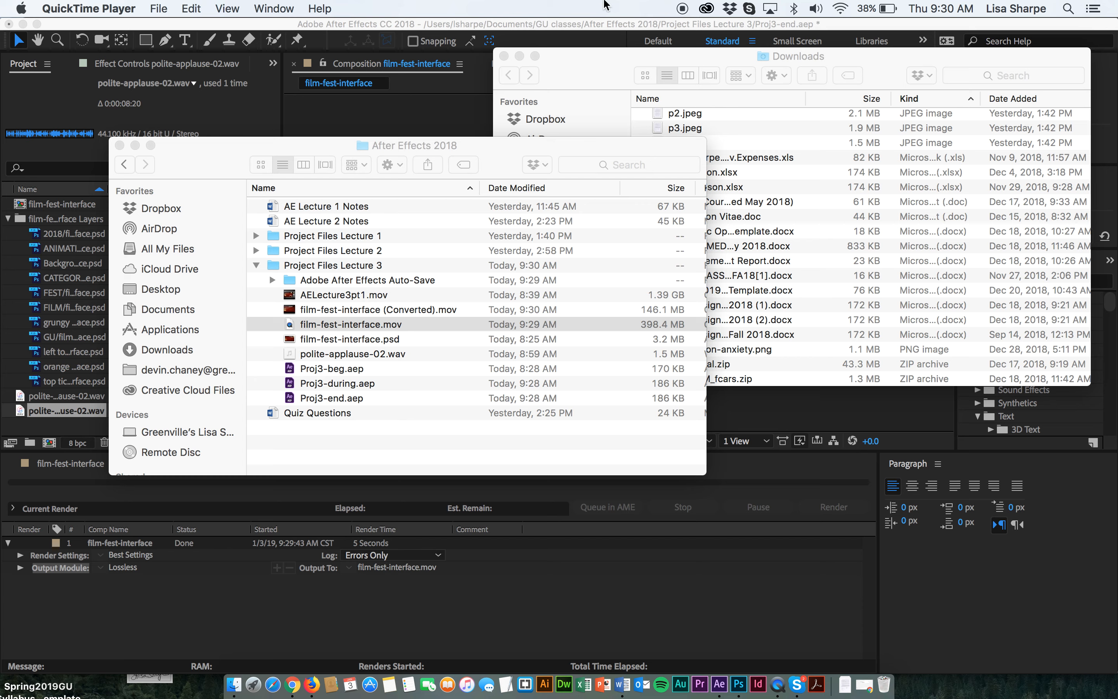